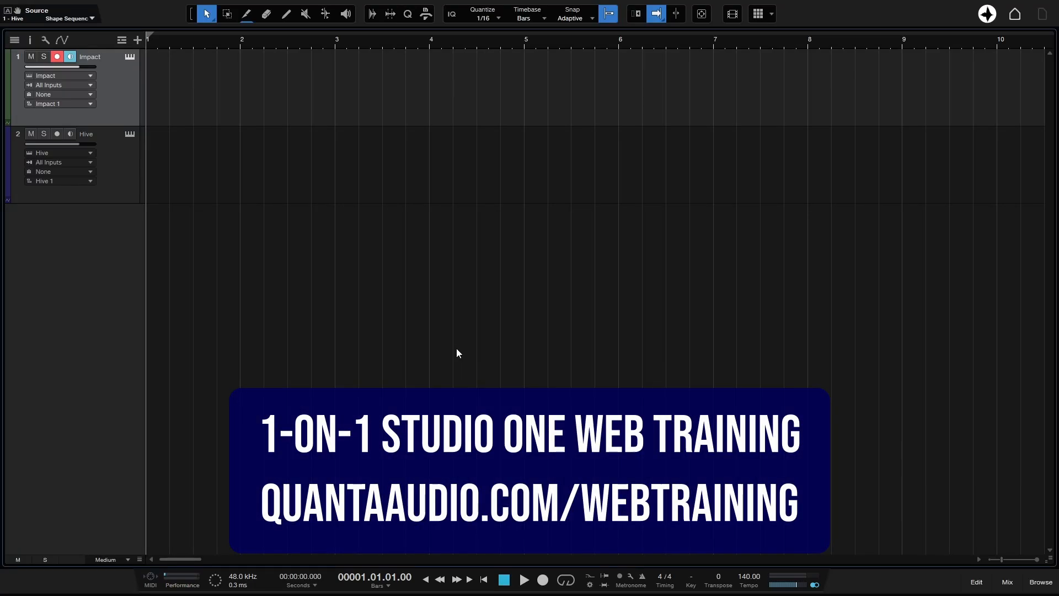
mouse_move(675, 405)
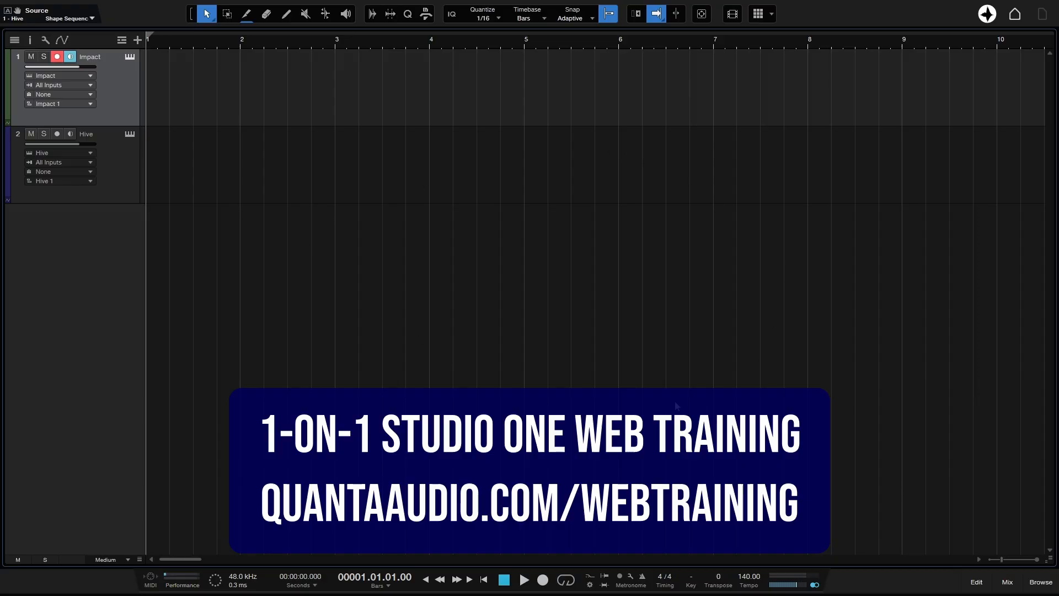
mouse_move(672, 319)
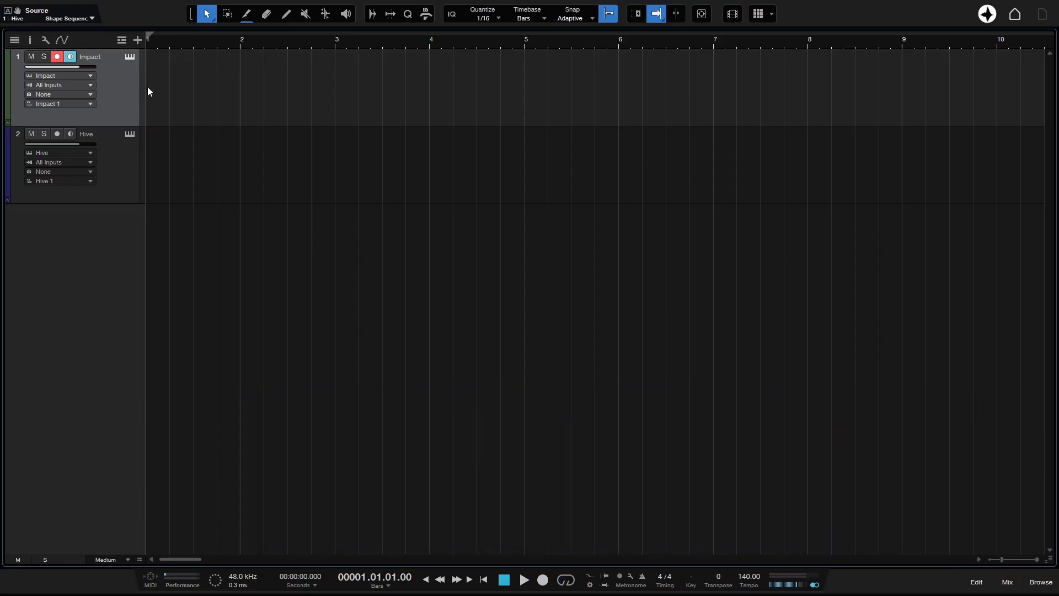
Step: Bring up the Impact drum instrument on track 1 with the Kick Pet pad showing
click(129, 56)
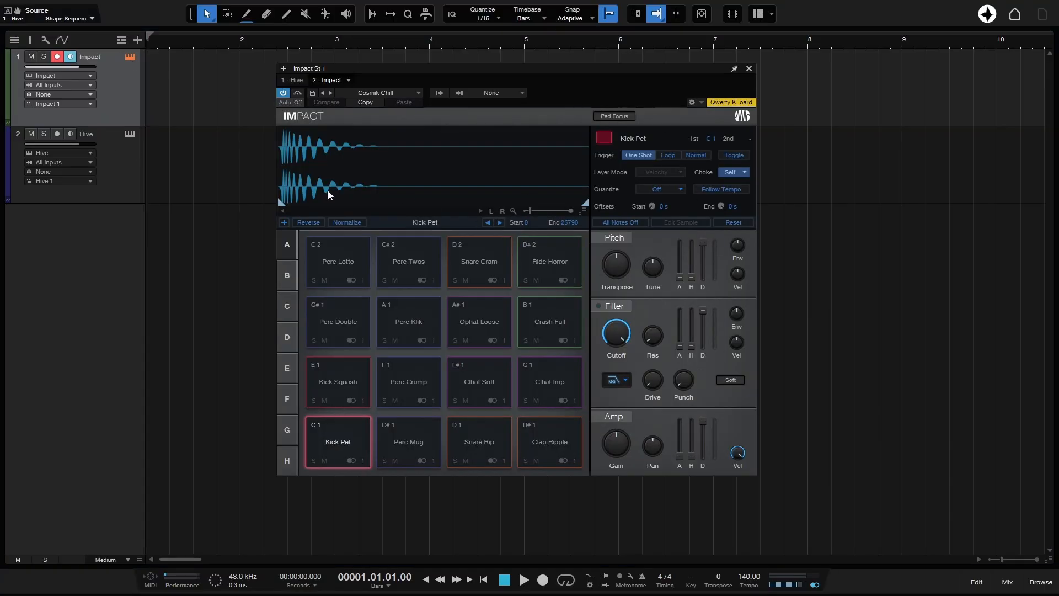
mouse_move(116, 179)
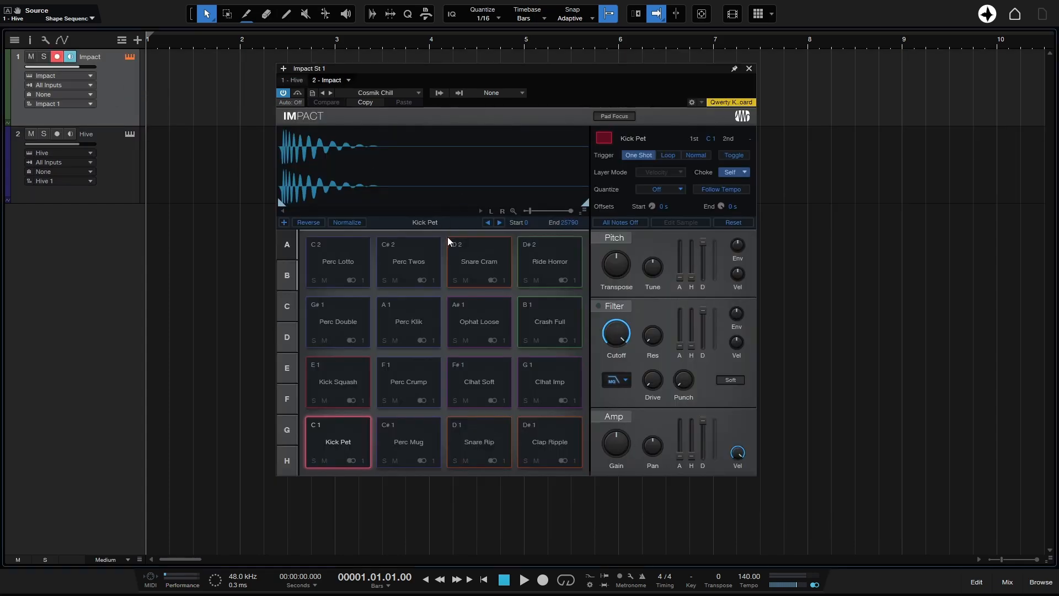
mouse_move(196, 460)
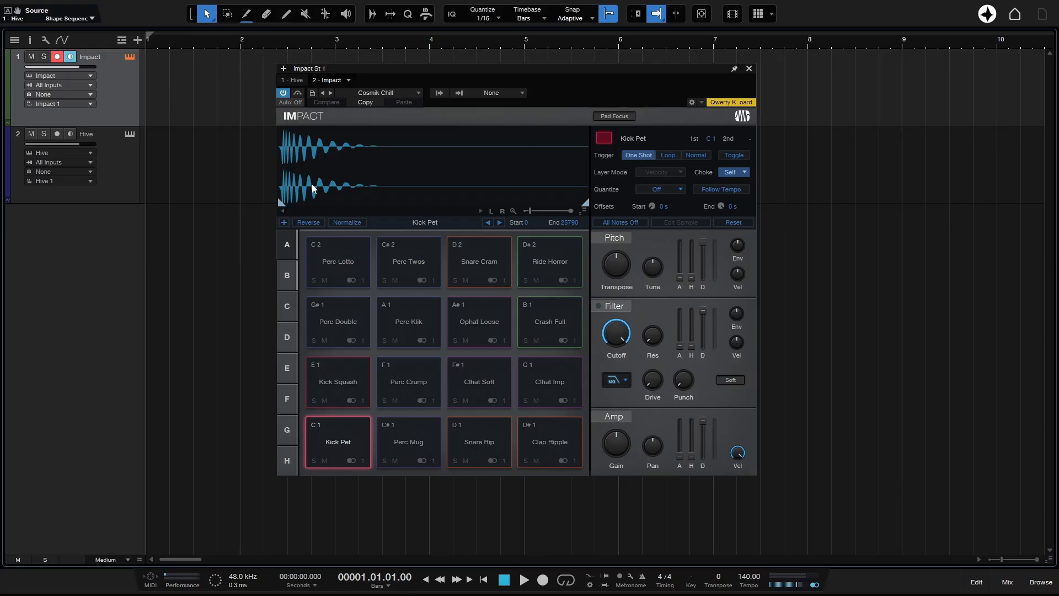
mouse_move(443, 297)
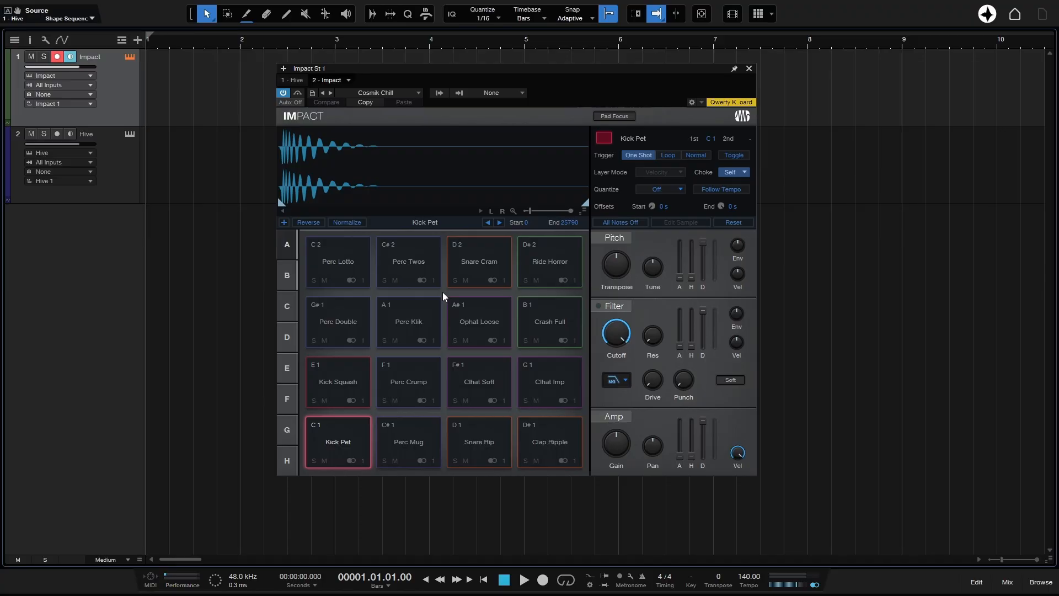
mouse_move(772, 177)
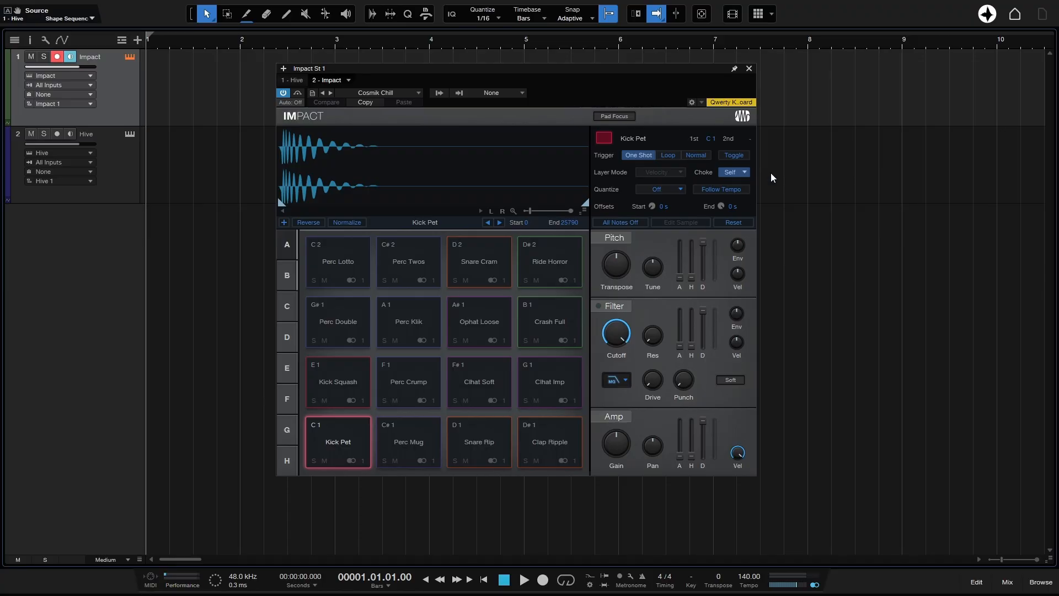
Step: Bring up Options on the External Devices page, listing only the Qwerty Keyboard
click(748, 68)
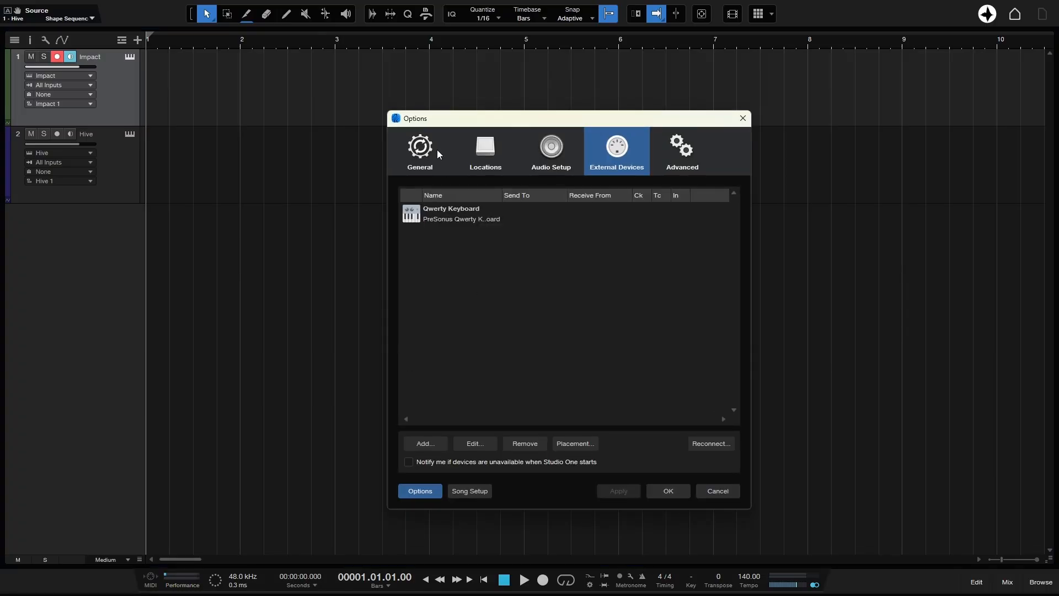
click(419, 150)
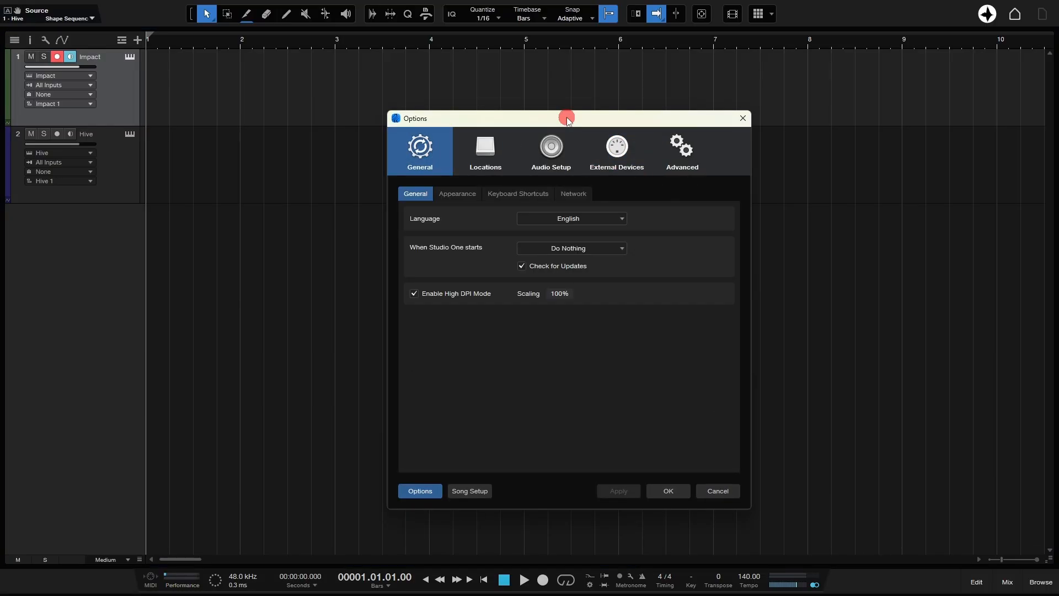
drag(567, 118, 530, 106)
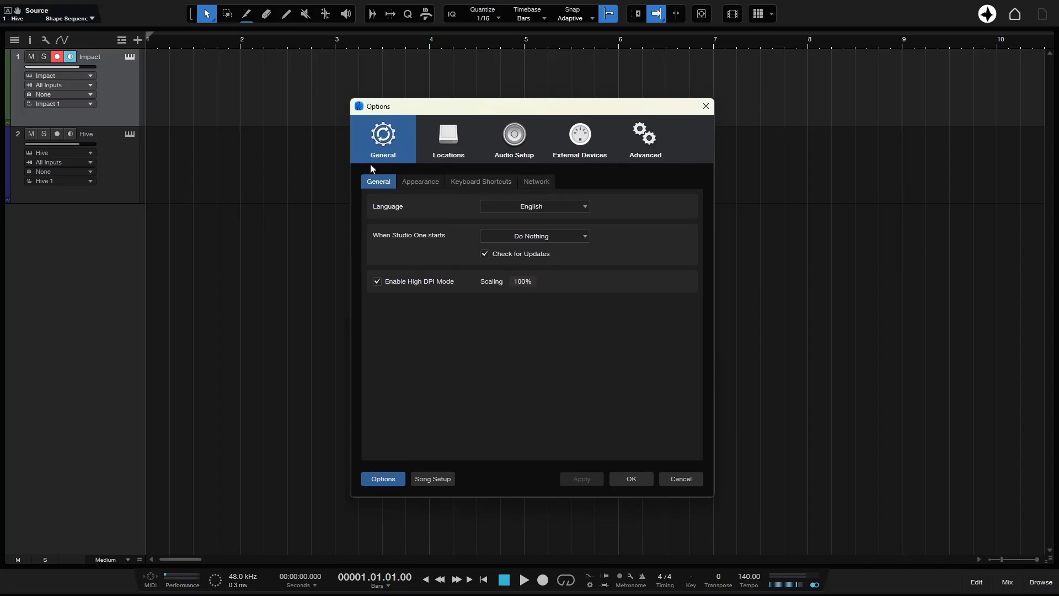
mouse_move(384, 120)
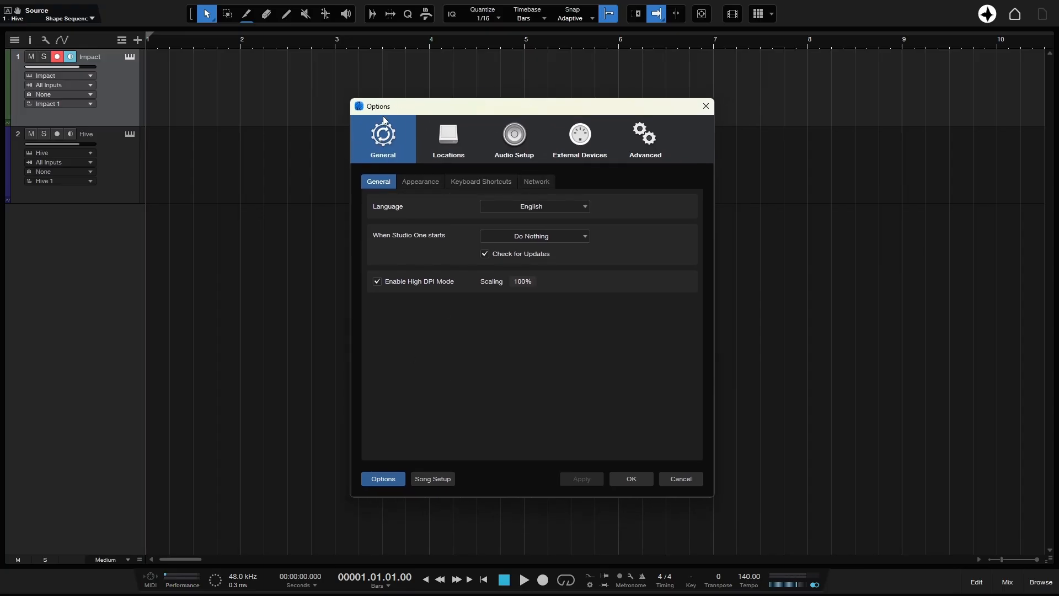
mouse_move(582, 156)
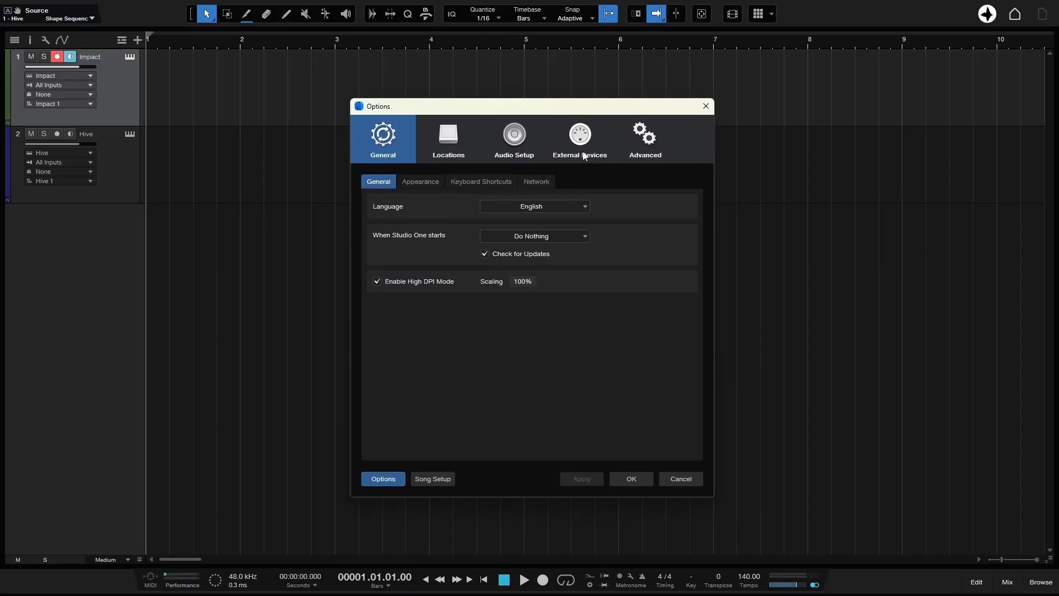
click(578, 139)
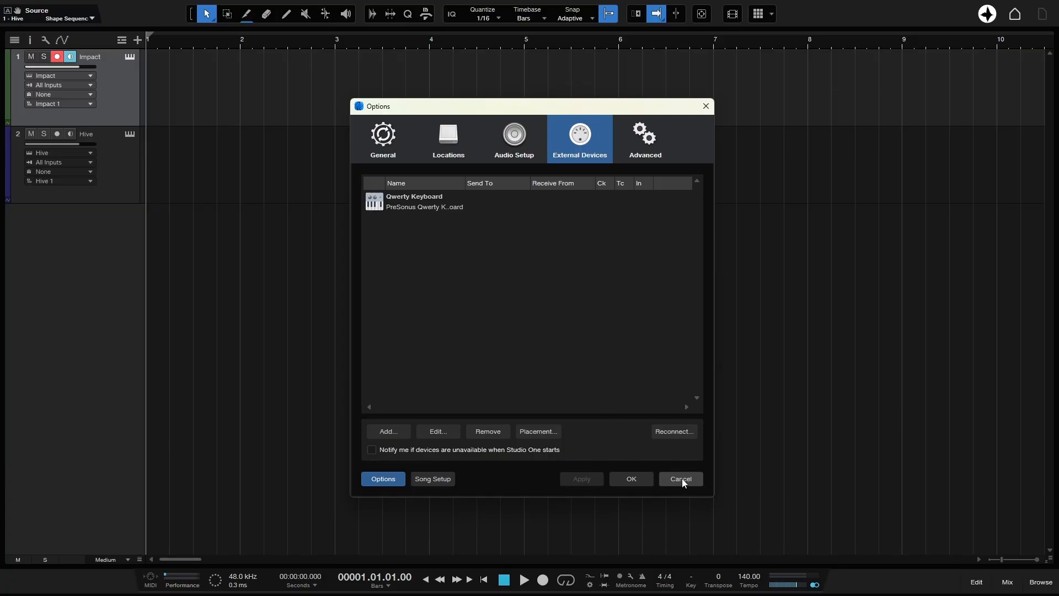
Step: Cancel Options, show the mixer console and start adding a new external device
click(679, 478)
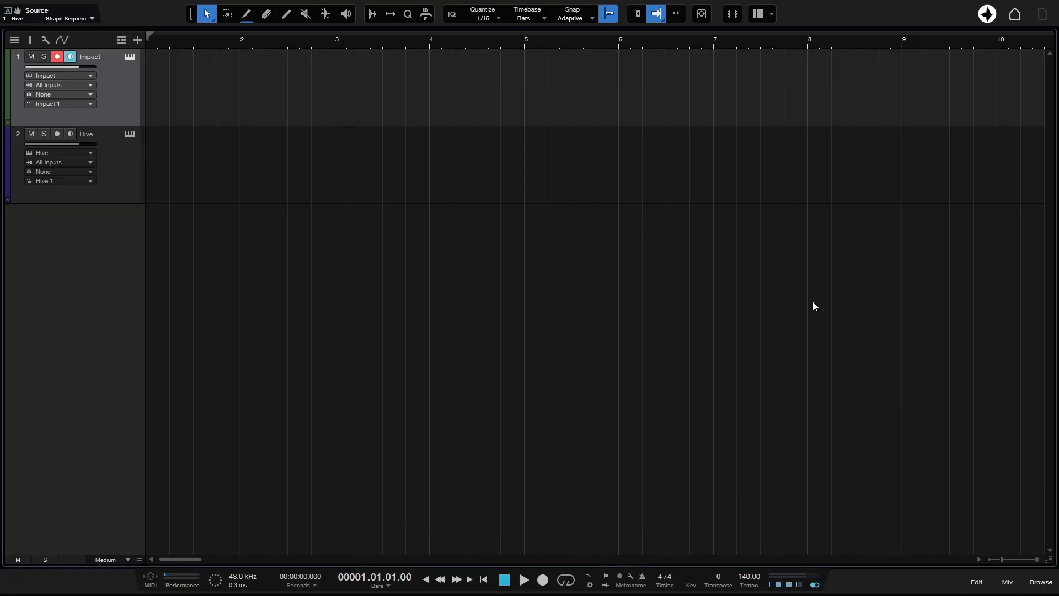
mouse_move(1007, 581)
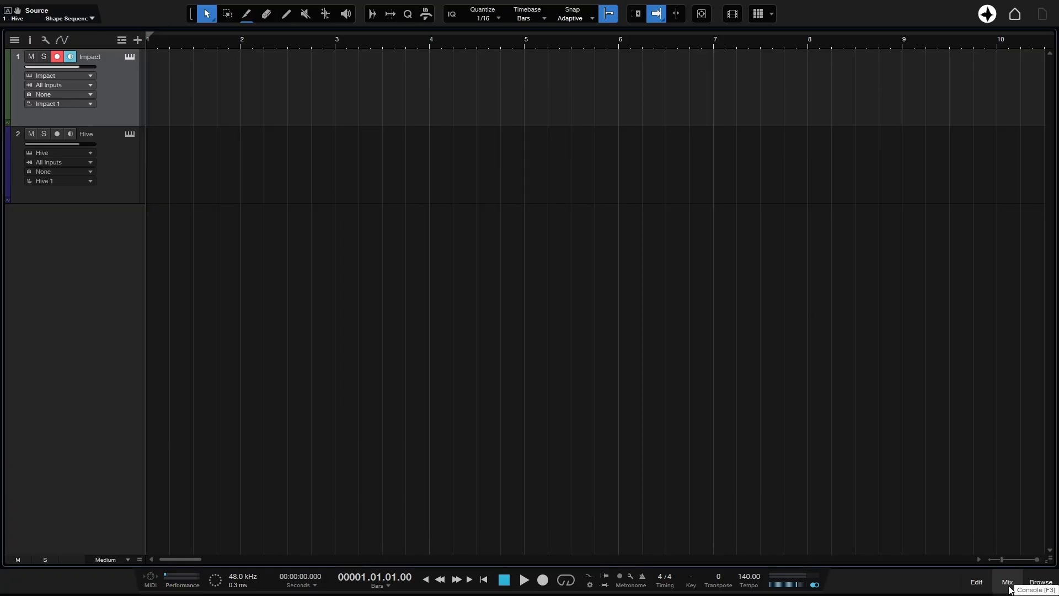
click(1007, 582)
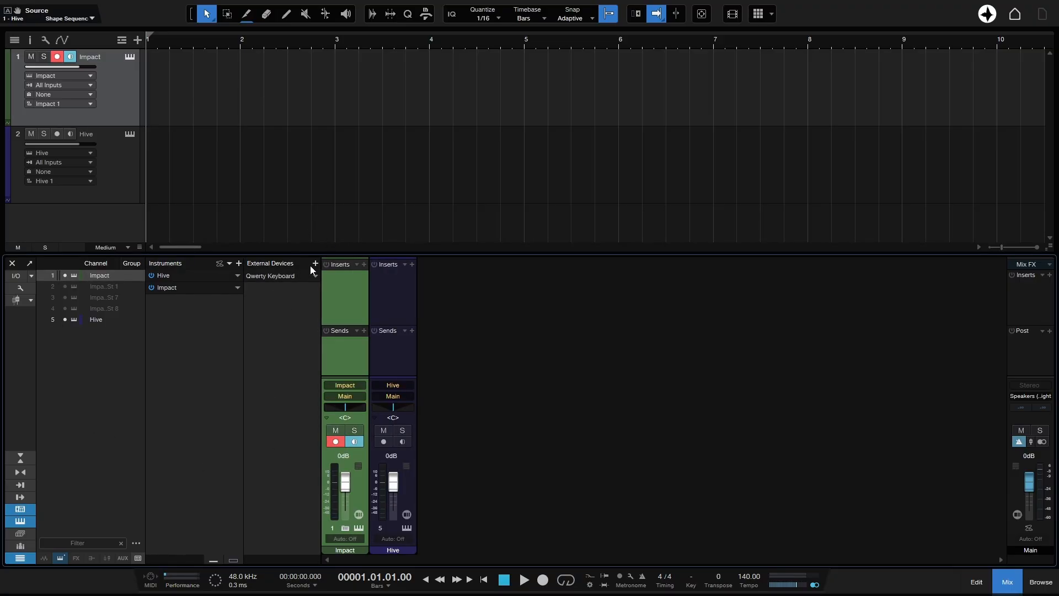
click(314, 263)
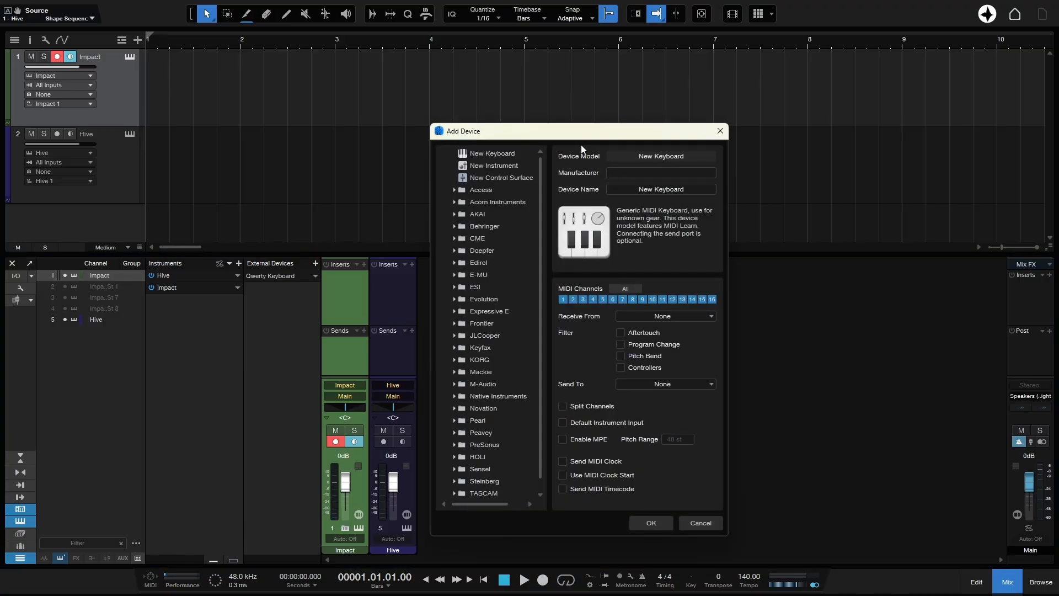
mouse_move(486, 134)
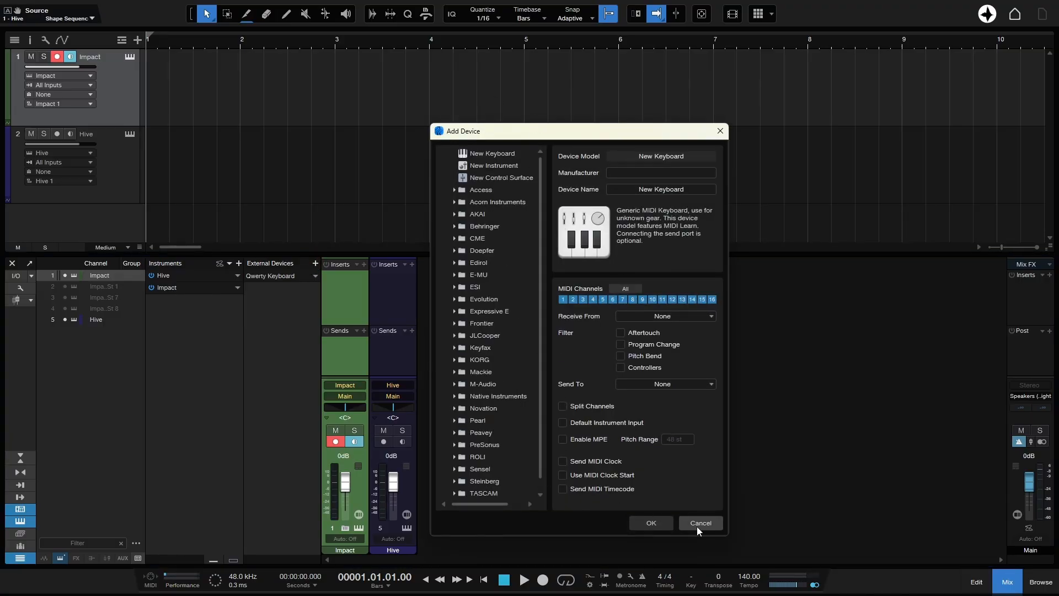
Step: Restart Add Device from Options and browse the Native Instruments device folder
click(699, 522)
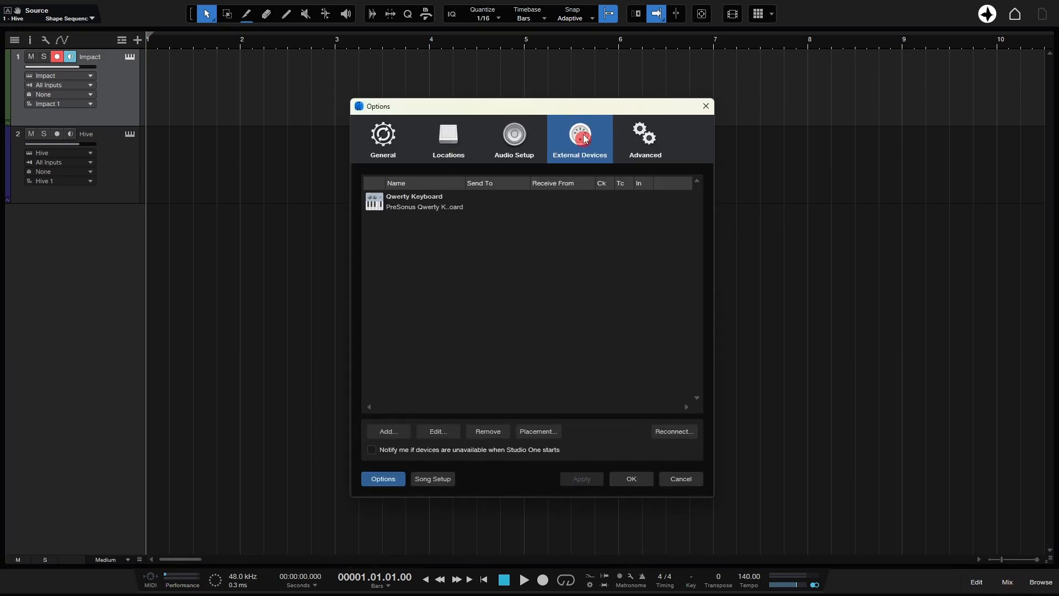
mouse_move(394, 272)
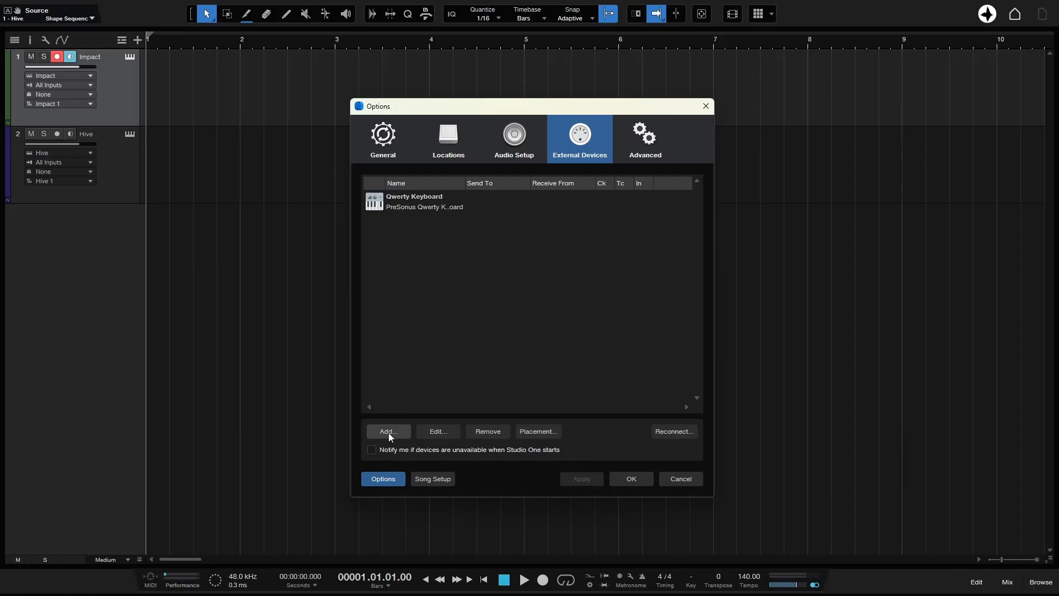
click(387, 431)
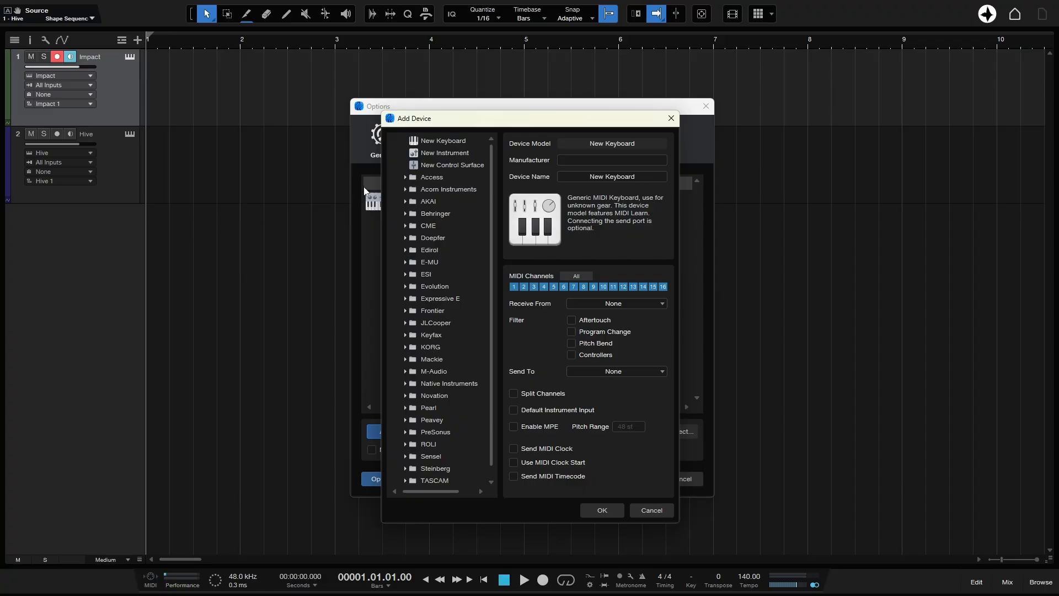
mouse_move(469, 163)
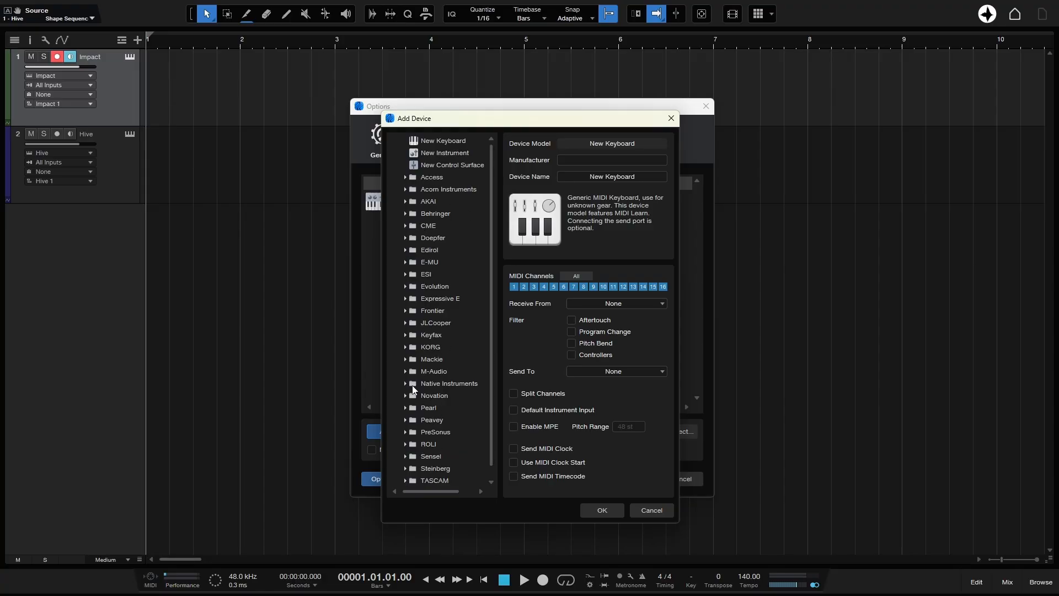
click(449, 383)
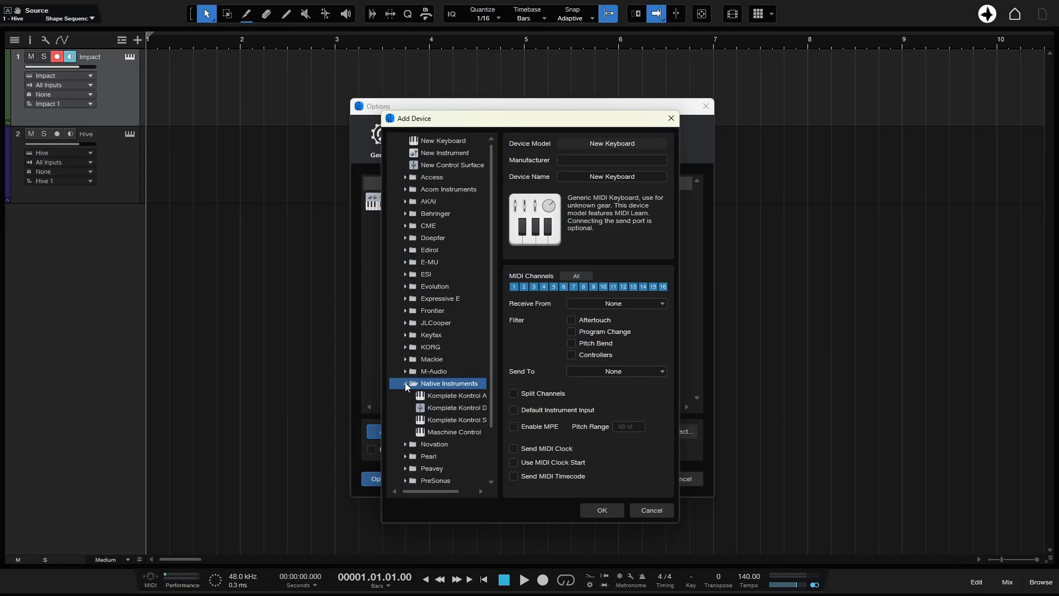
click(426, 274)
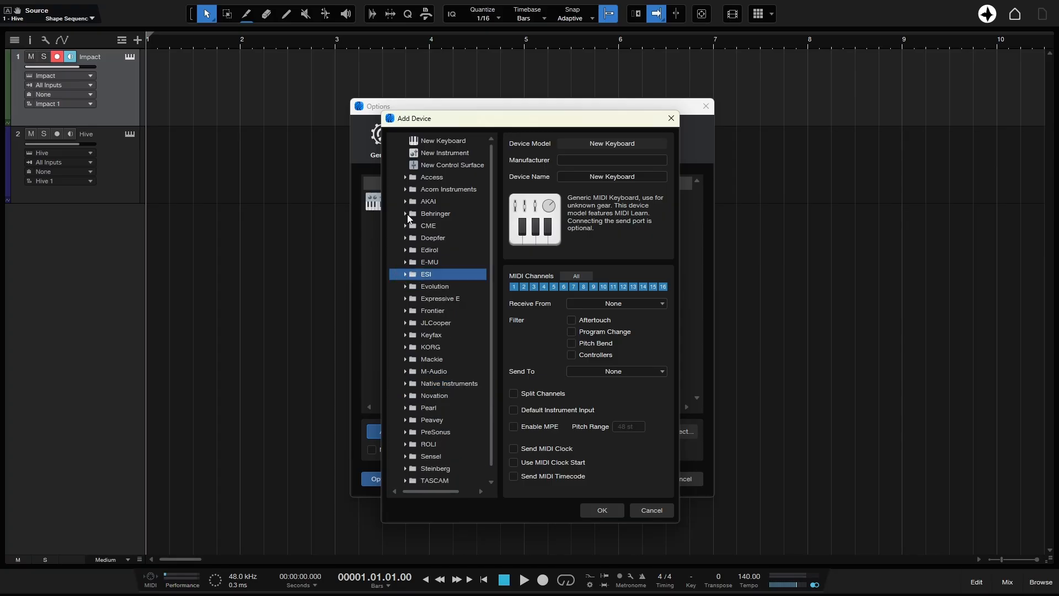
Step: Browse the Behringer and AKAI manufacturer folders in the device catalogue
click(436, 213)
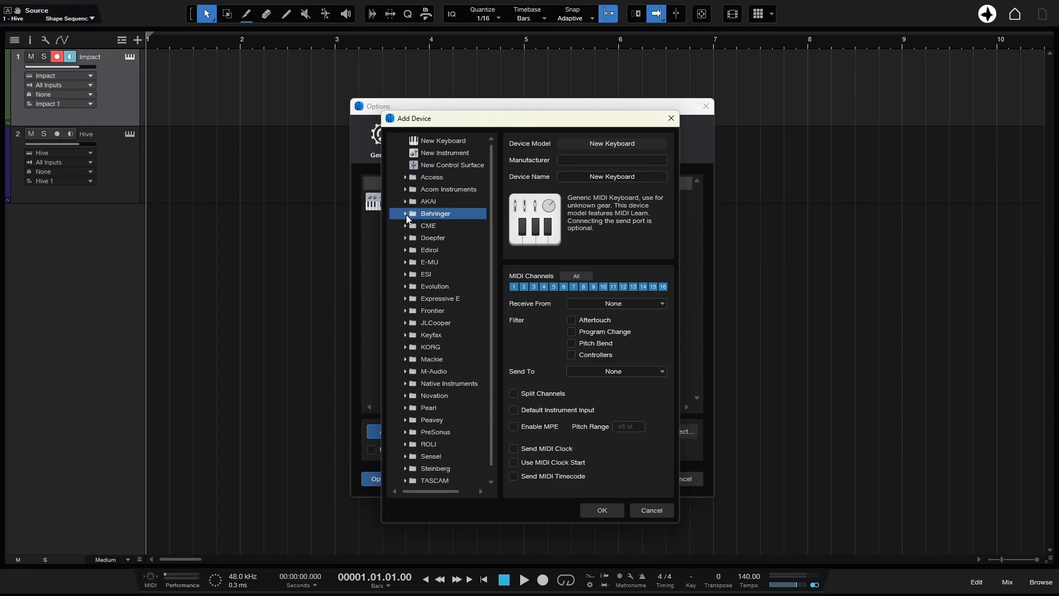
mouse_move(403, 206)
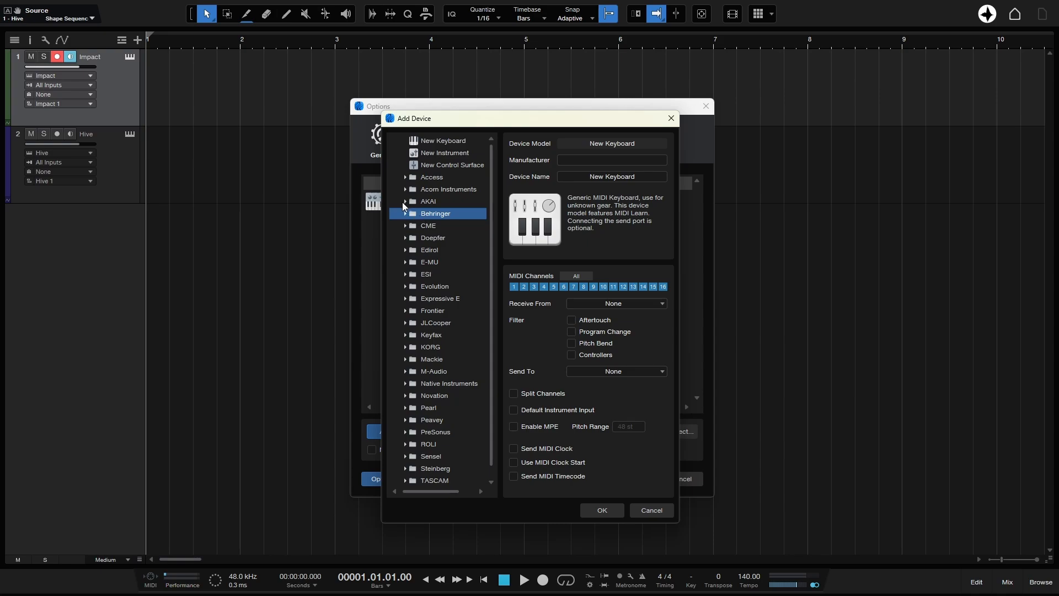
click(428, 201)
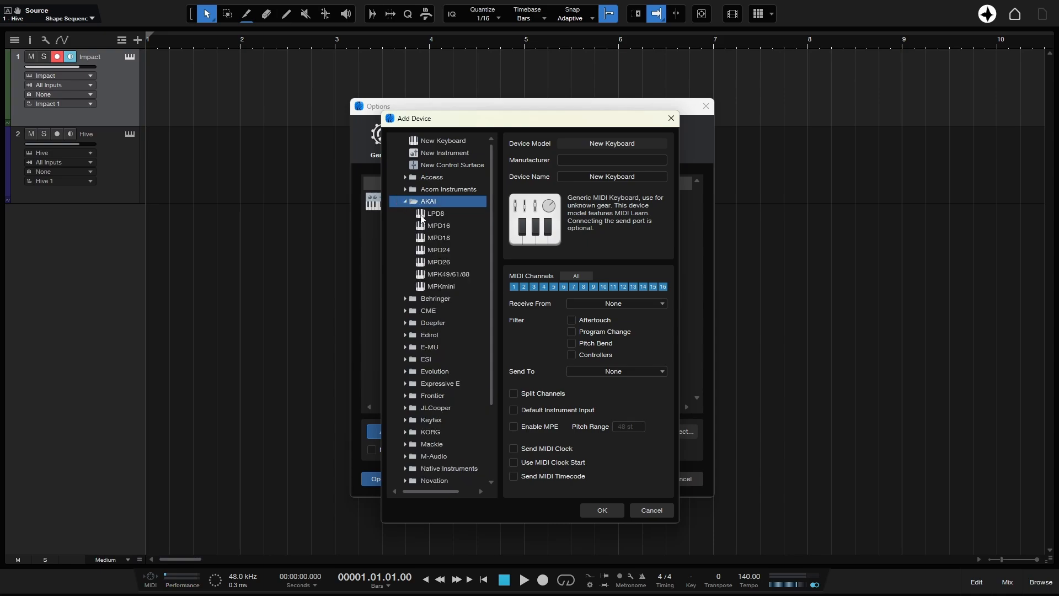
mouse_move(446, 289)
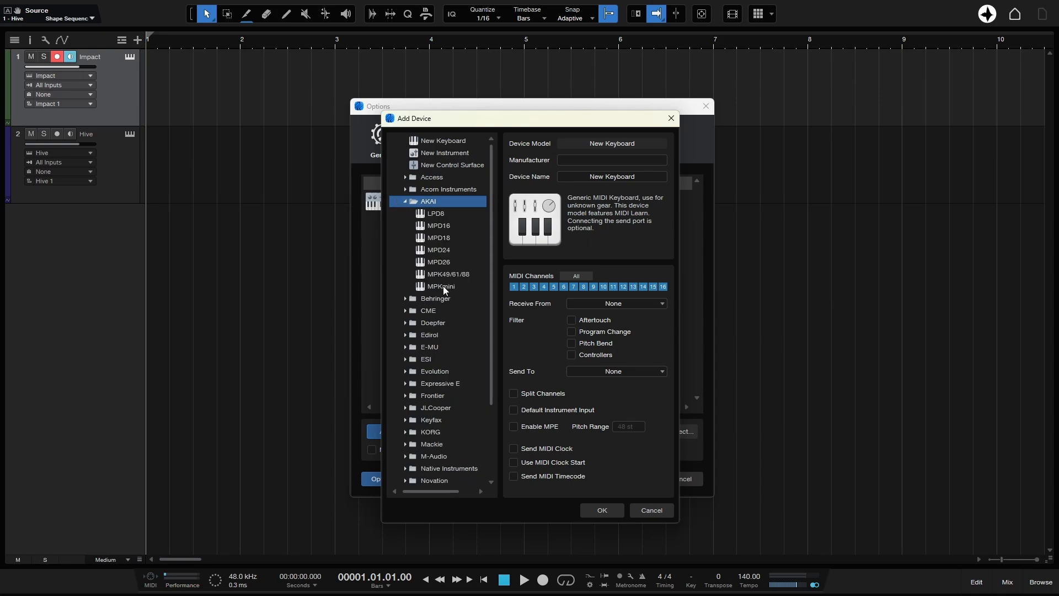
mouse_move(446, 289)
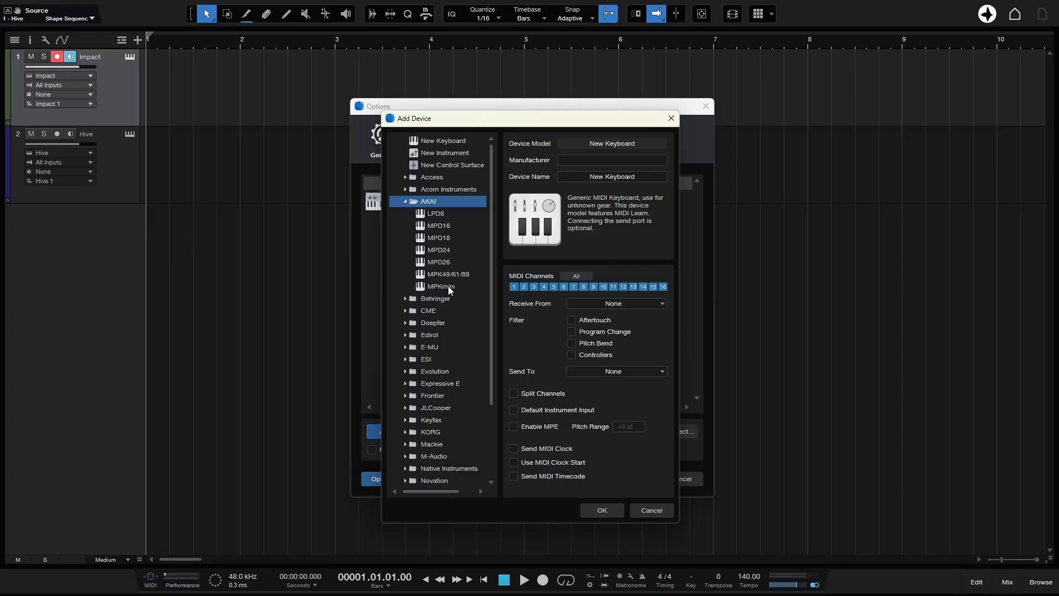
mouse_move(444, 288)
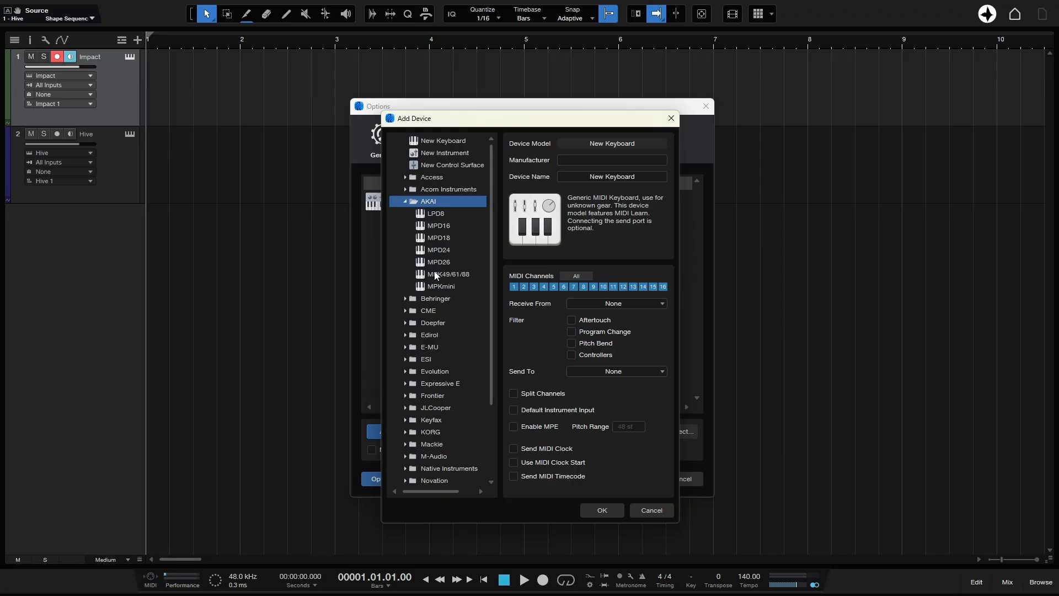
click(405, 201)
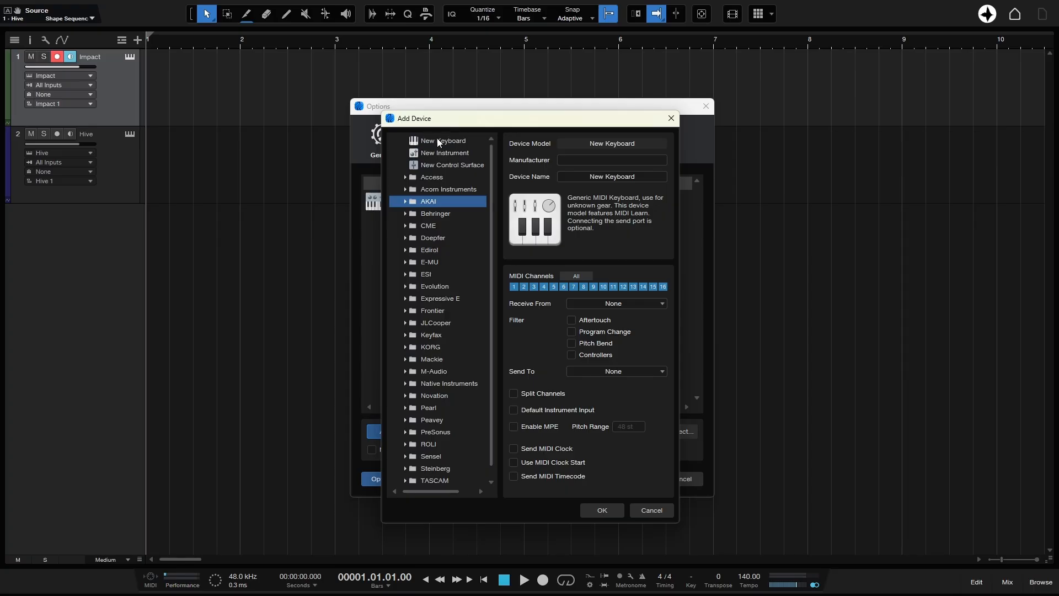
Step: Choose New Keyboard and enter manufacturer Akai, device name MPK mini MK3
click(443, 140)
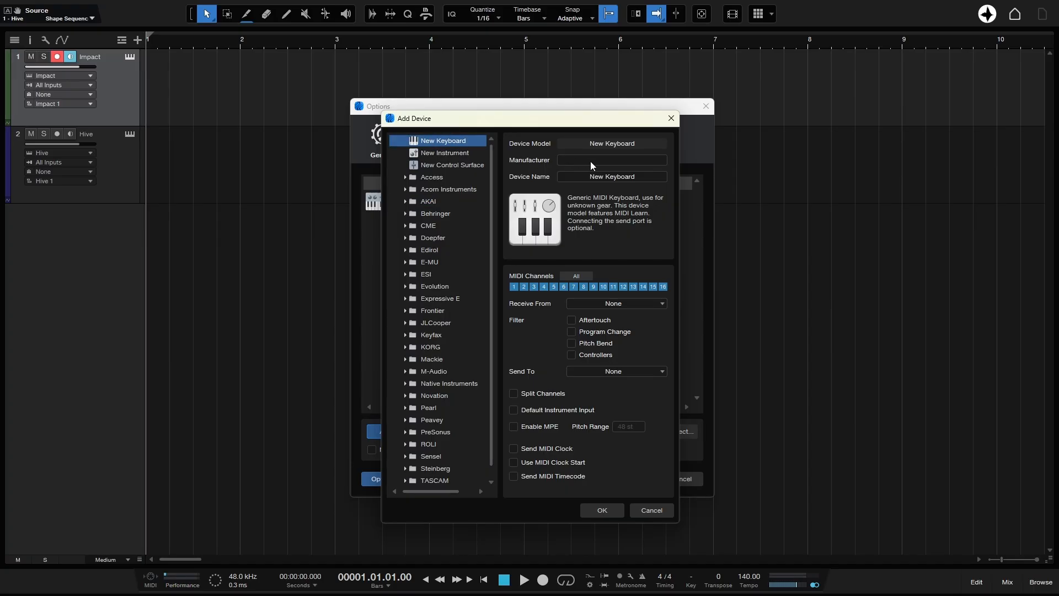
text(Akai)
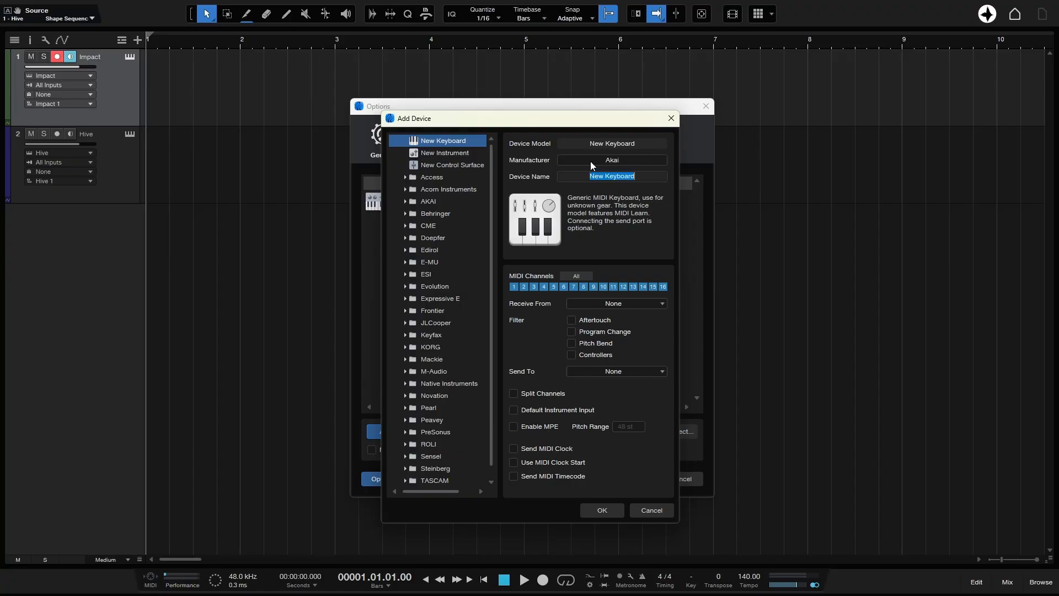
text(M)
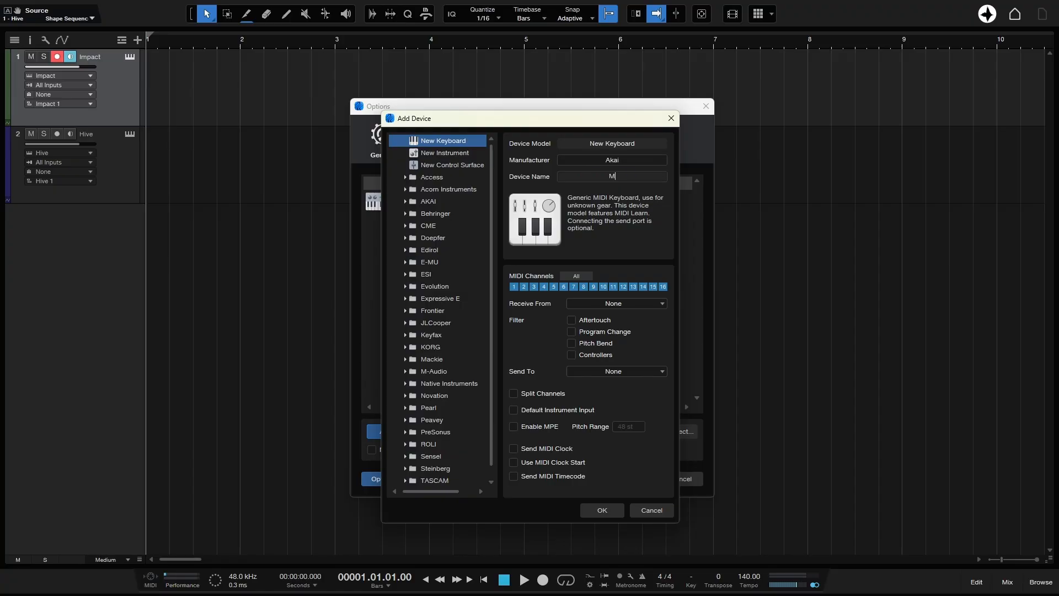
text(PK mini MK3)
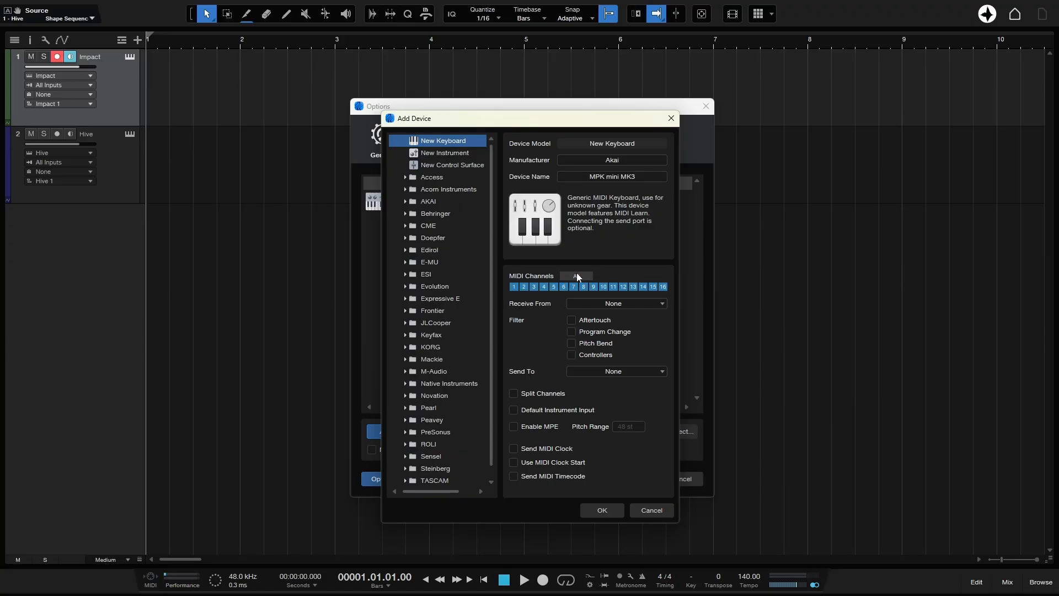
Step: Use all MIDI channels and receive from the MPK mini 3 input port
click(564, 287)
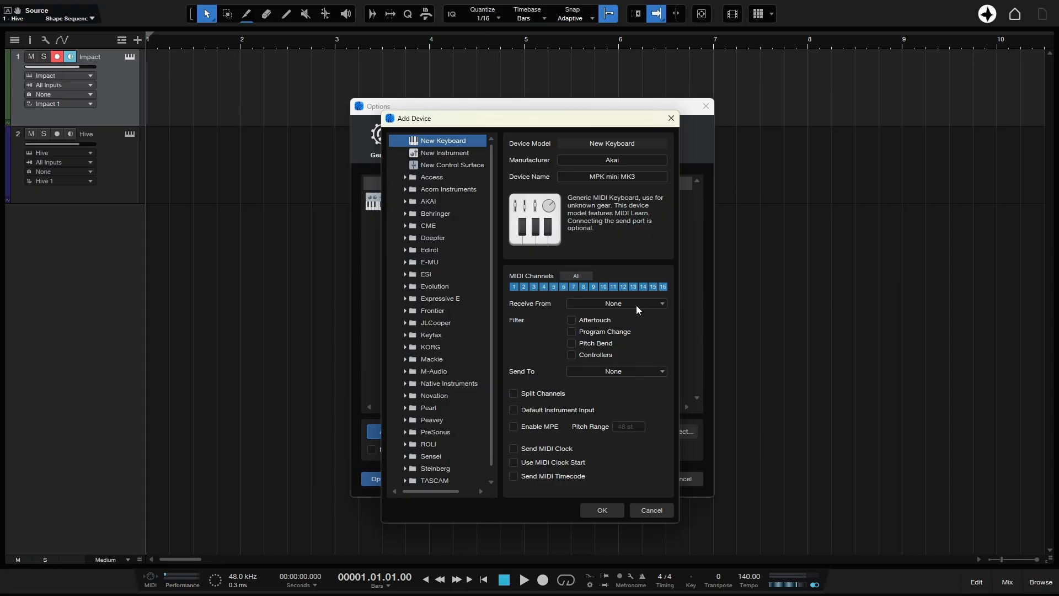
click(614, 302)
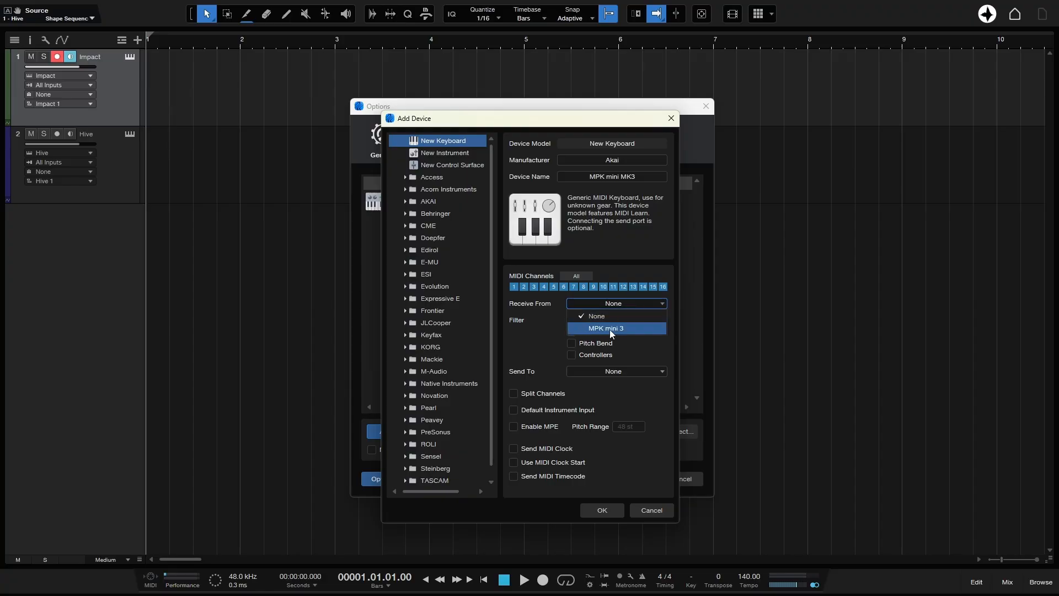
mouse_move(640, 332)
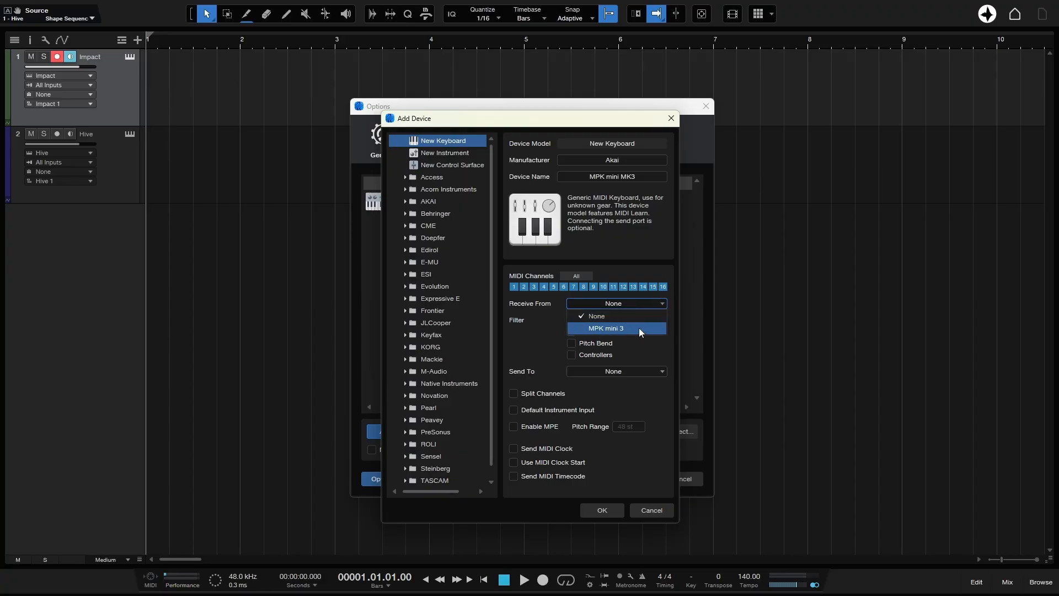
click(602, 327)
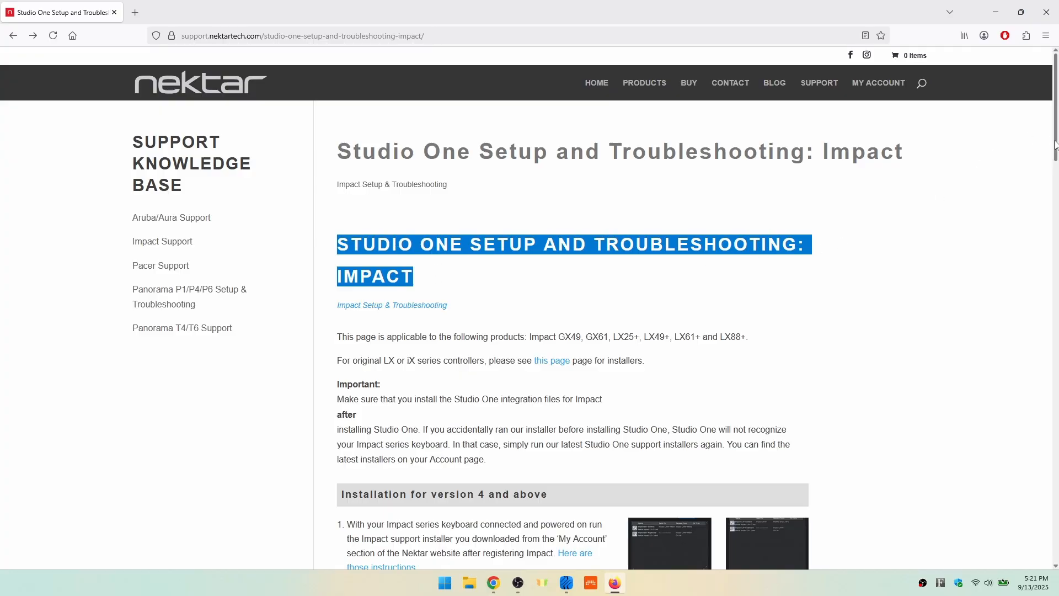
Step: Scroll the Nektar Impact setup page down toward the Studio One instructions
scroll(down, 3)
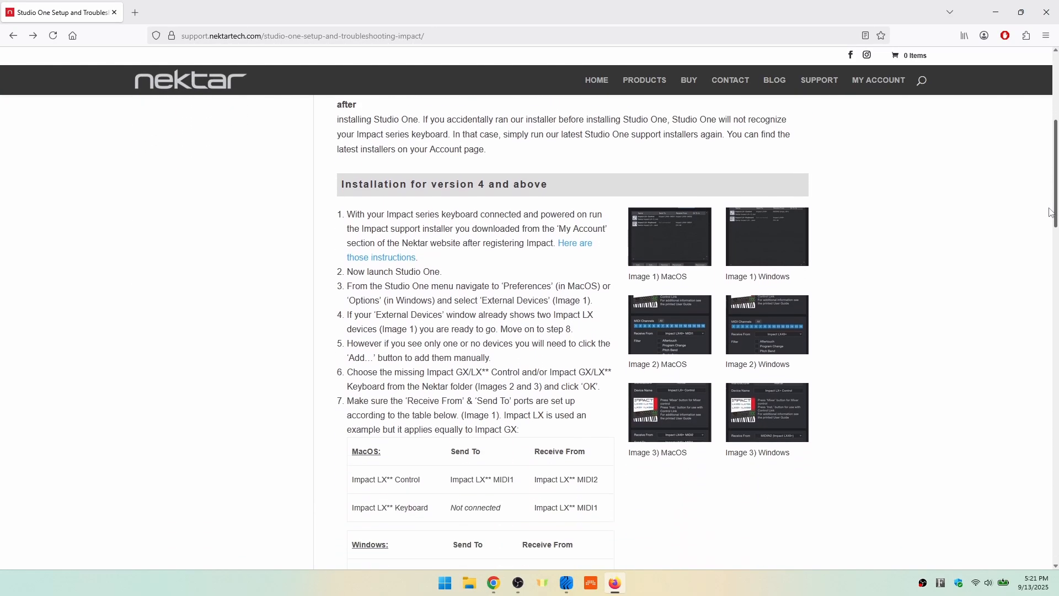
scroll(down, 3)
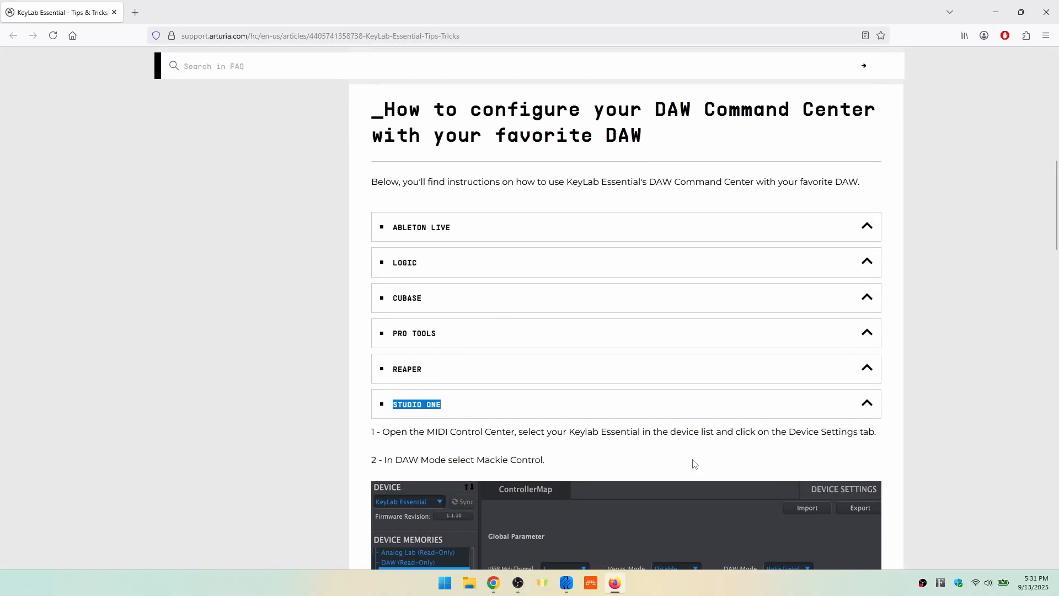
scroll(down, 3)
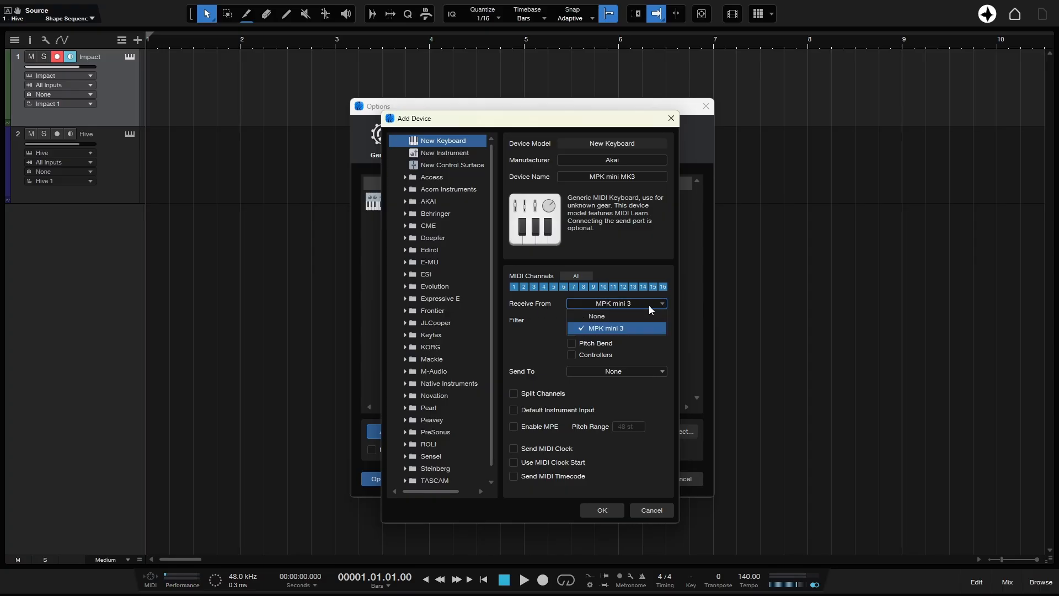
Step: Confirm MPK mini 3 as input and add the MPK mini MK3 device
click(610, 327)
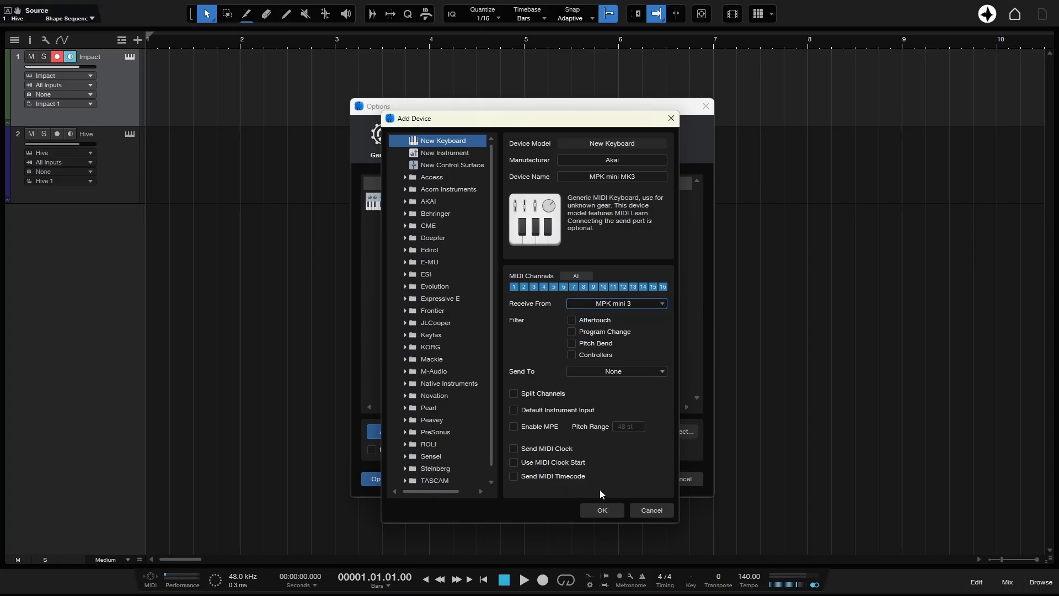
click(600, 510)
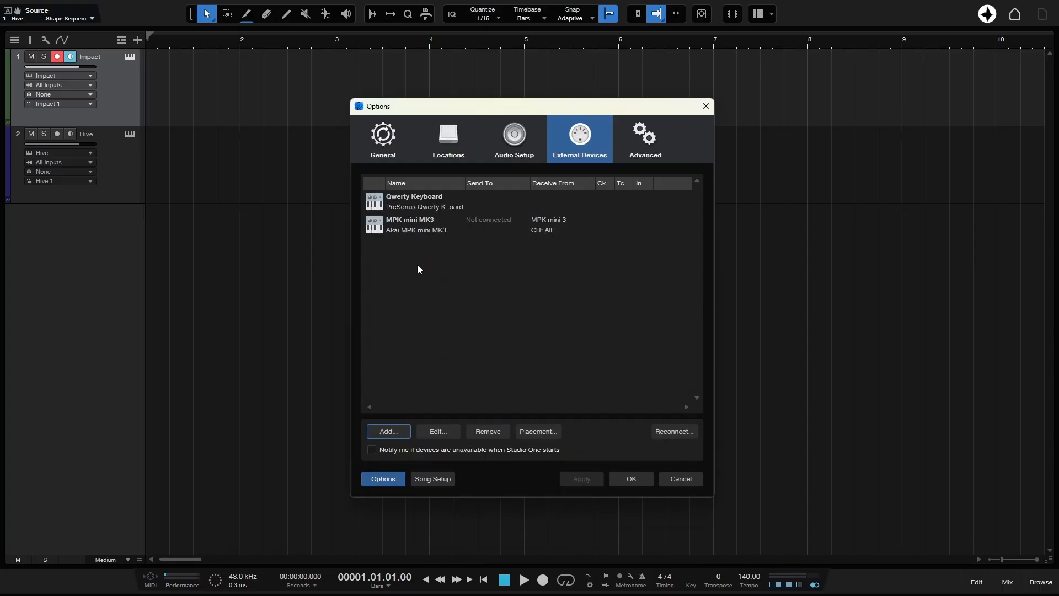
mouse_move(594, 250)
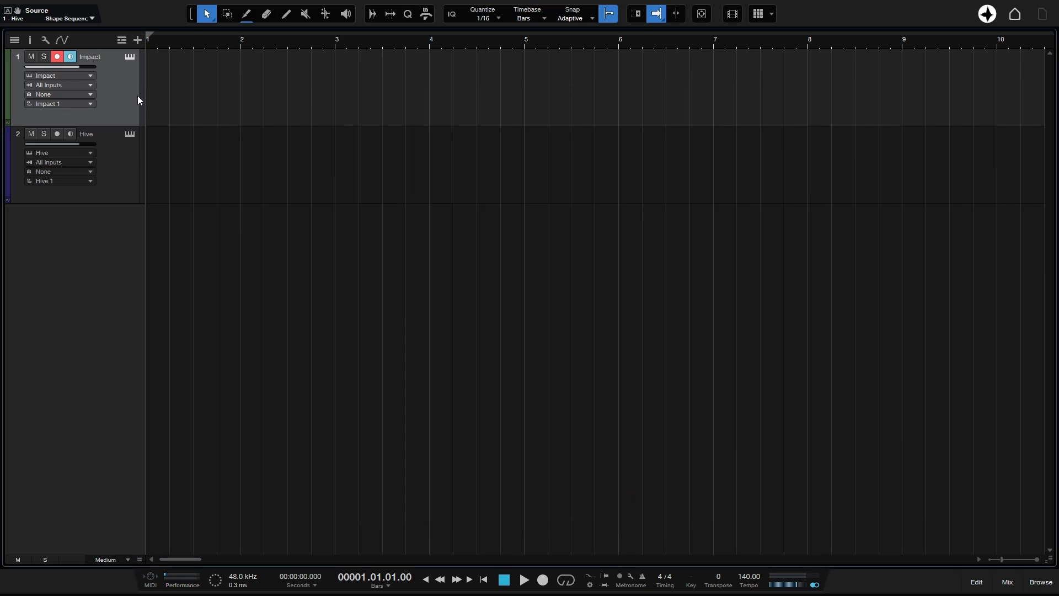
mouse_move(287, 107)
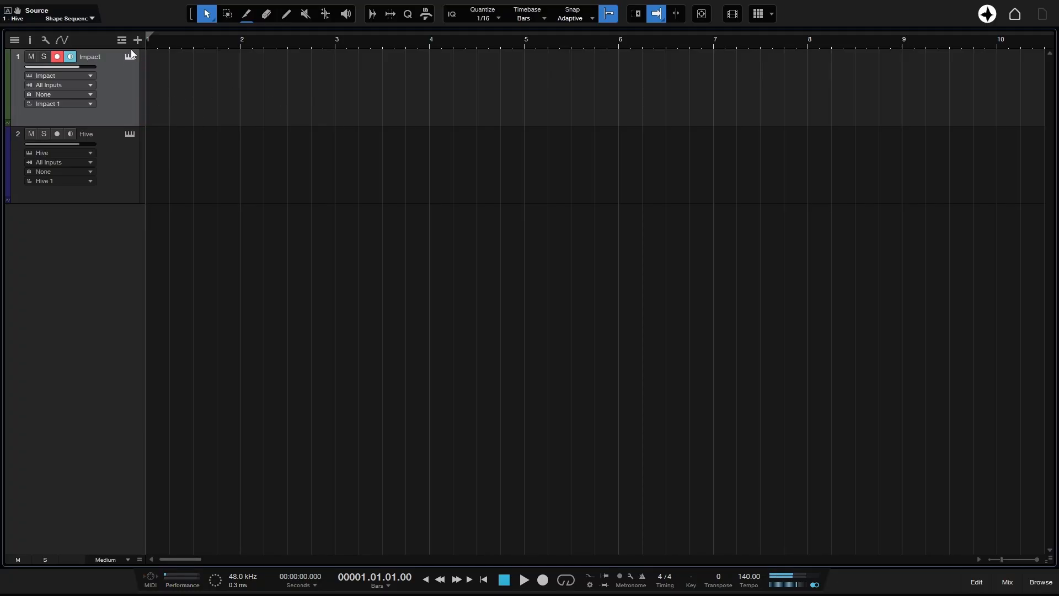
Step: Reopen Impact's drum kit on the first track to test the keyboard pads
click(129, 57)
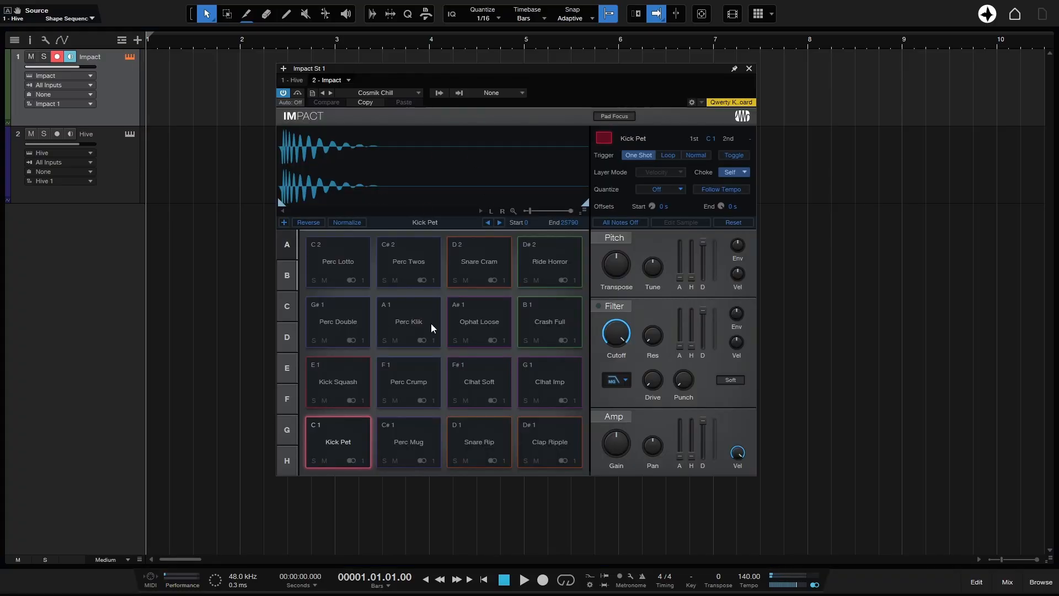
mouse_move(300, 432)
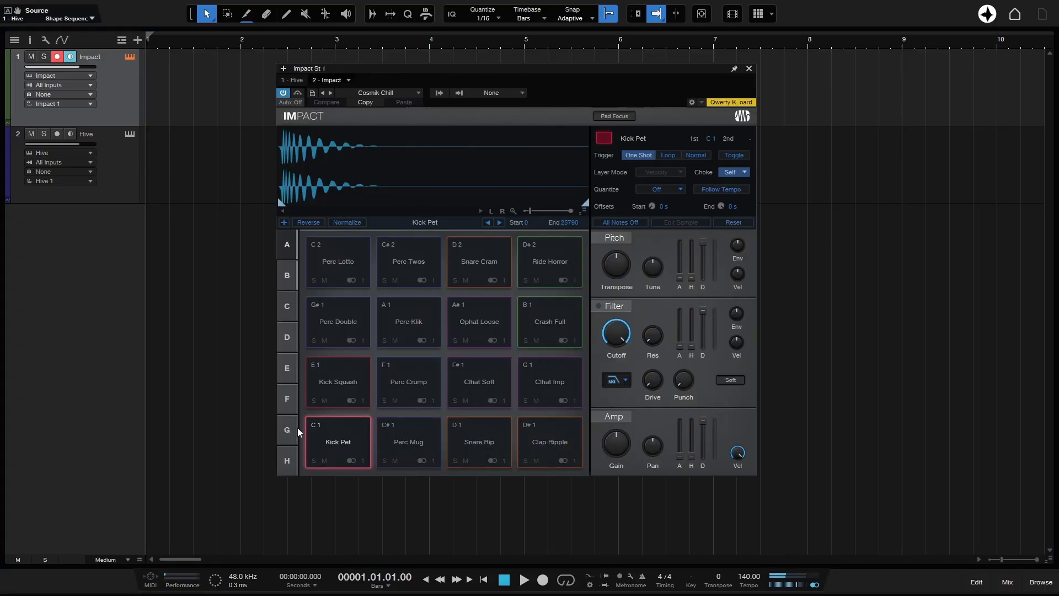
mouse_move(140, 102)
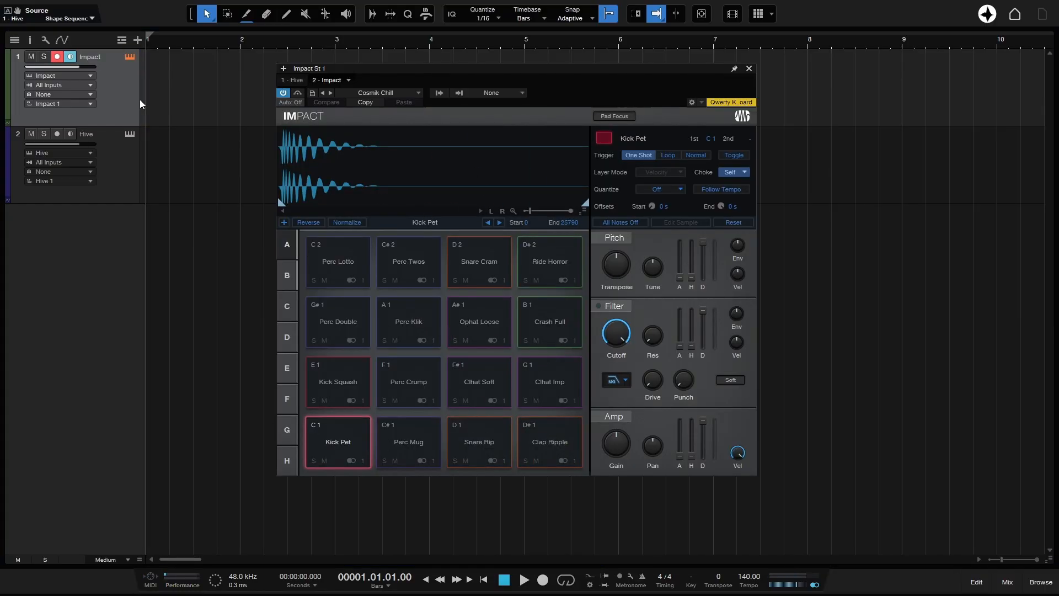
mouse_move(140, 109)
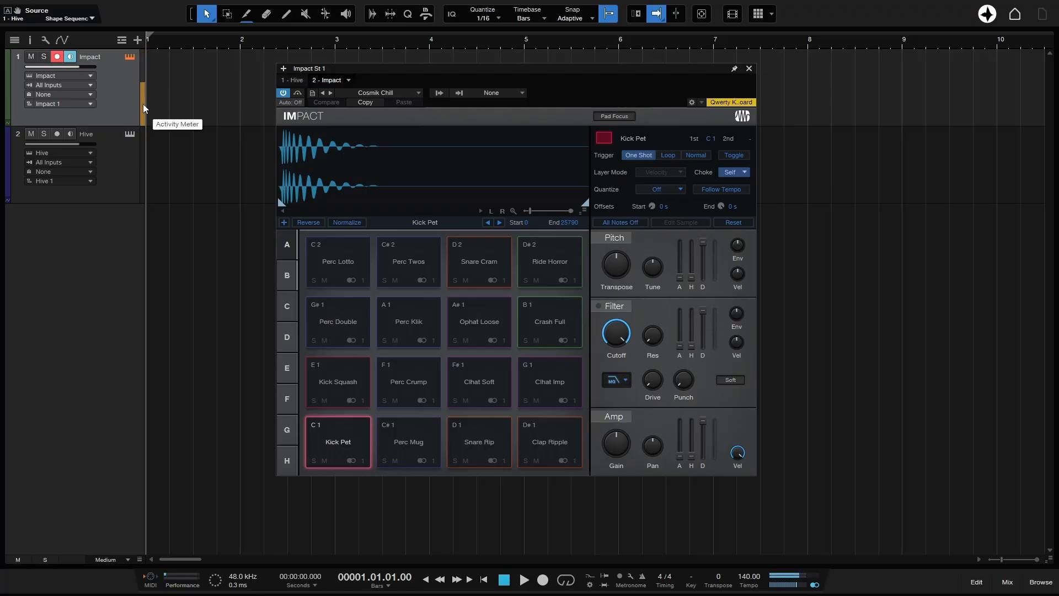
mouse_move(134, 106)
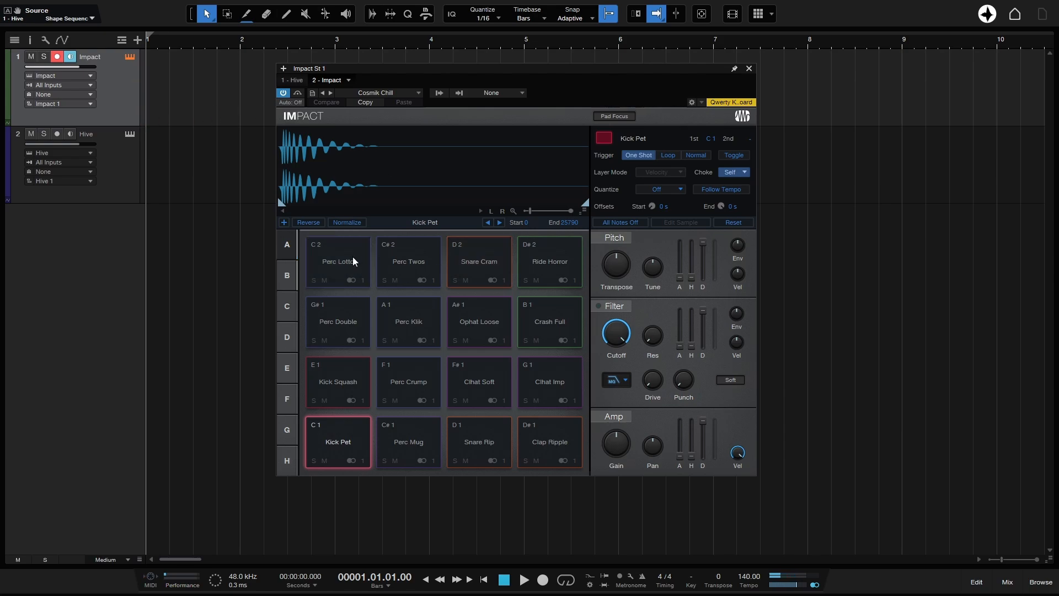
mouse_move(103, 165)
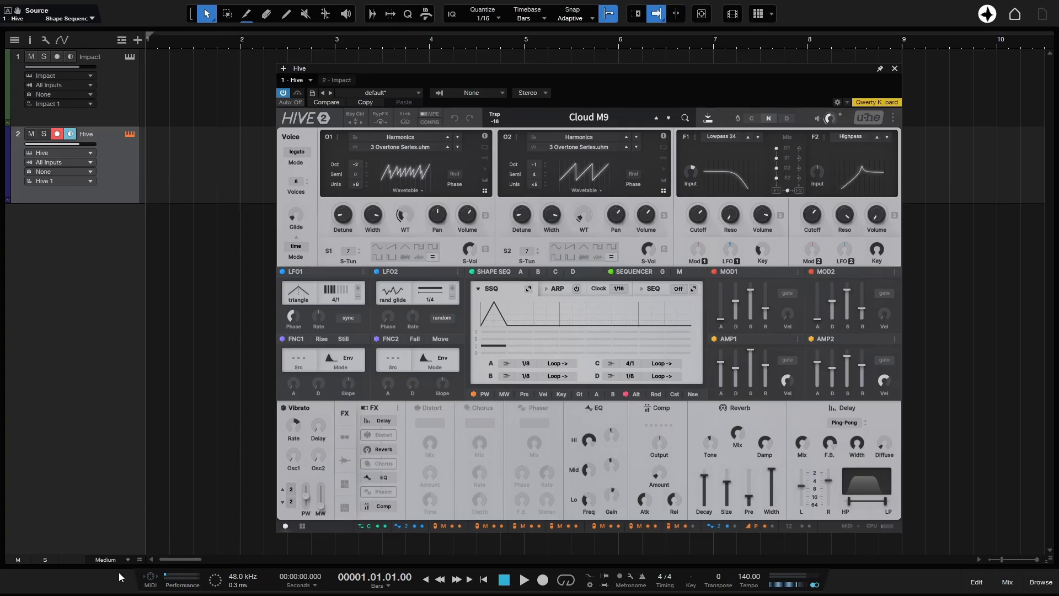
mouse_move(158, 576)
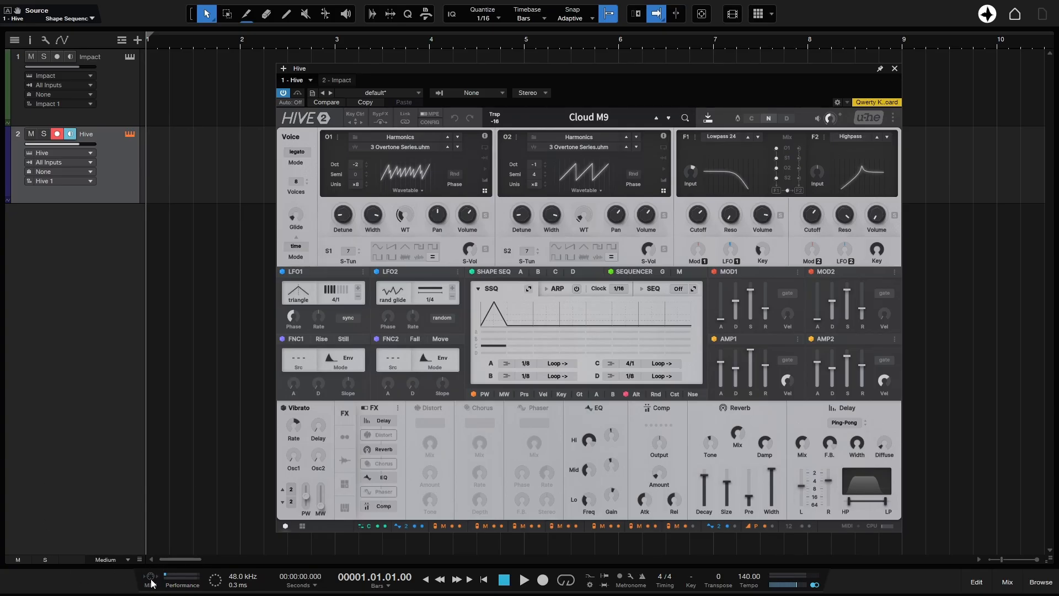
mouse_move(150, 582)
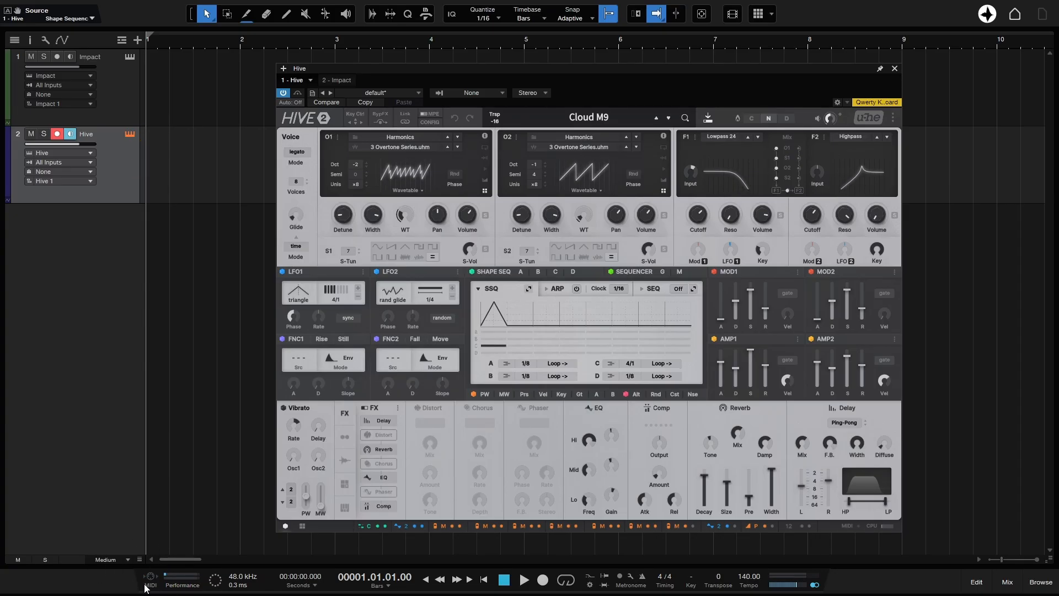
mouse_move(149, 581)
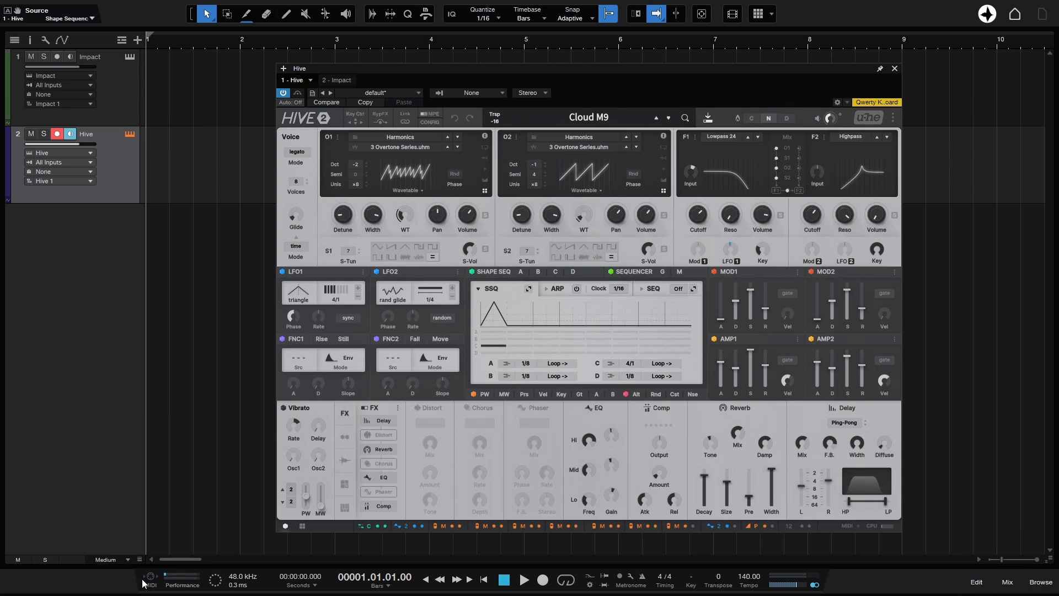
mouse_move(125, 577)
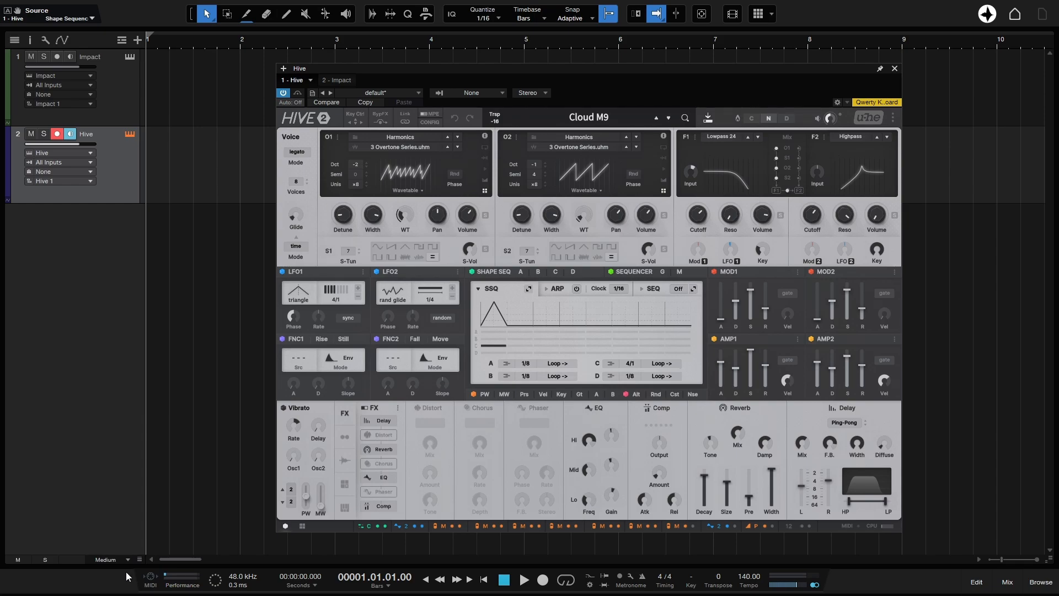
mouse_move(143, 582)
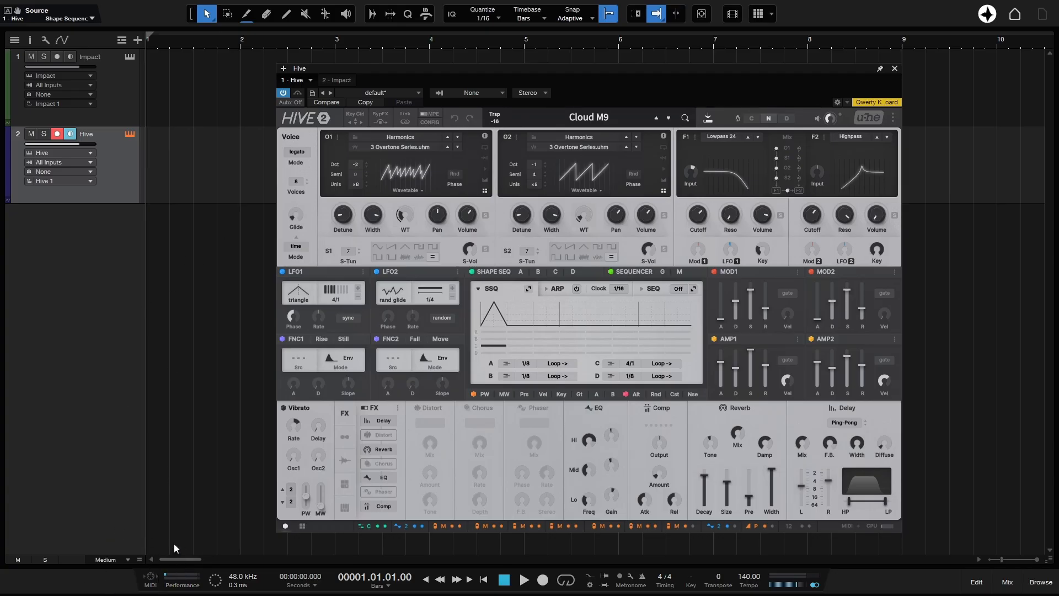
mouse_move(146, 591)
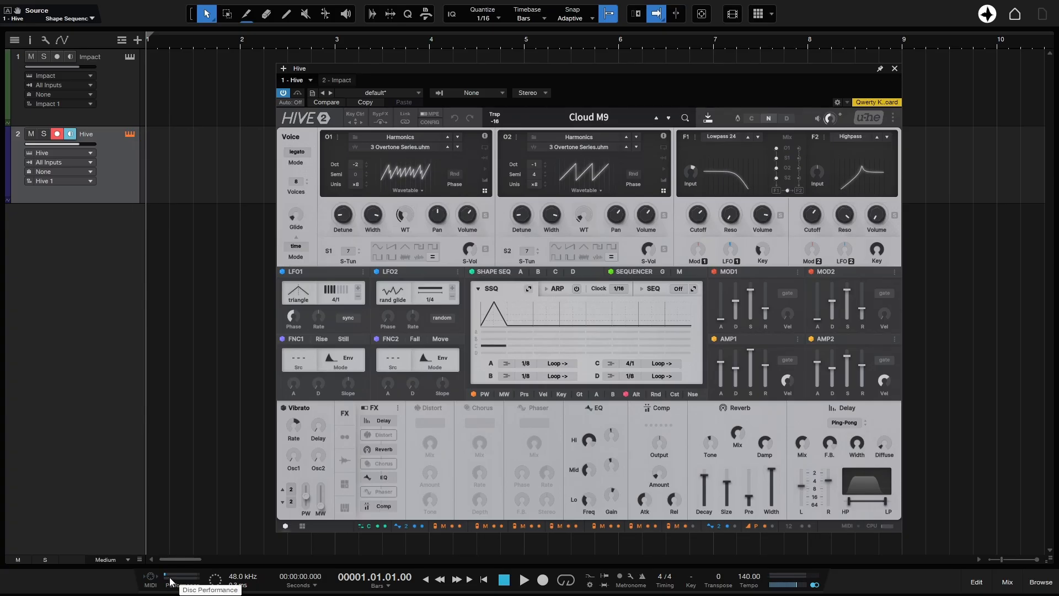
mouse_move(160, 589)
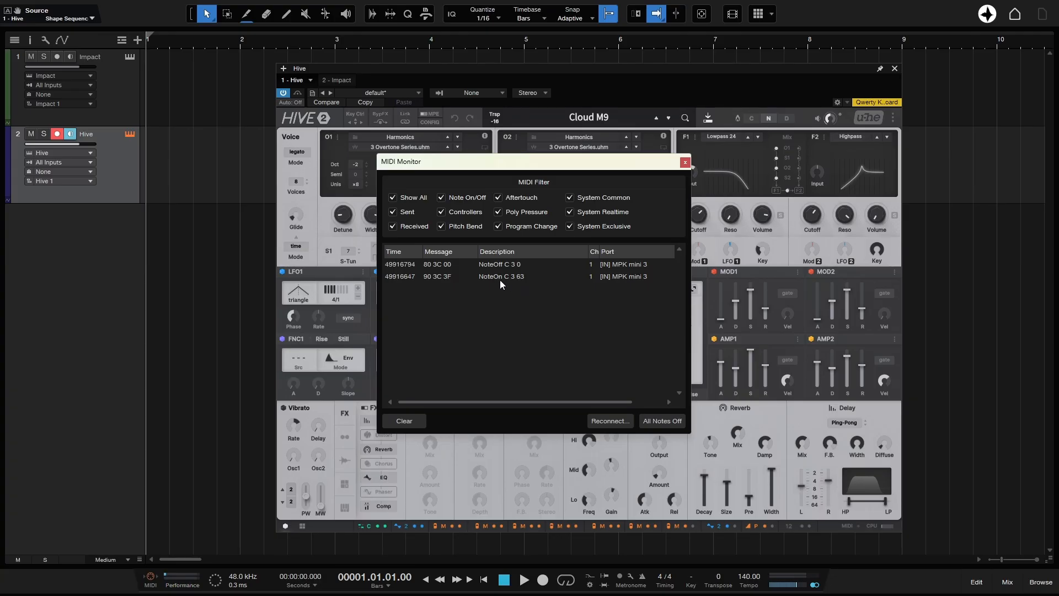
mouse_move(516, 284)
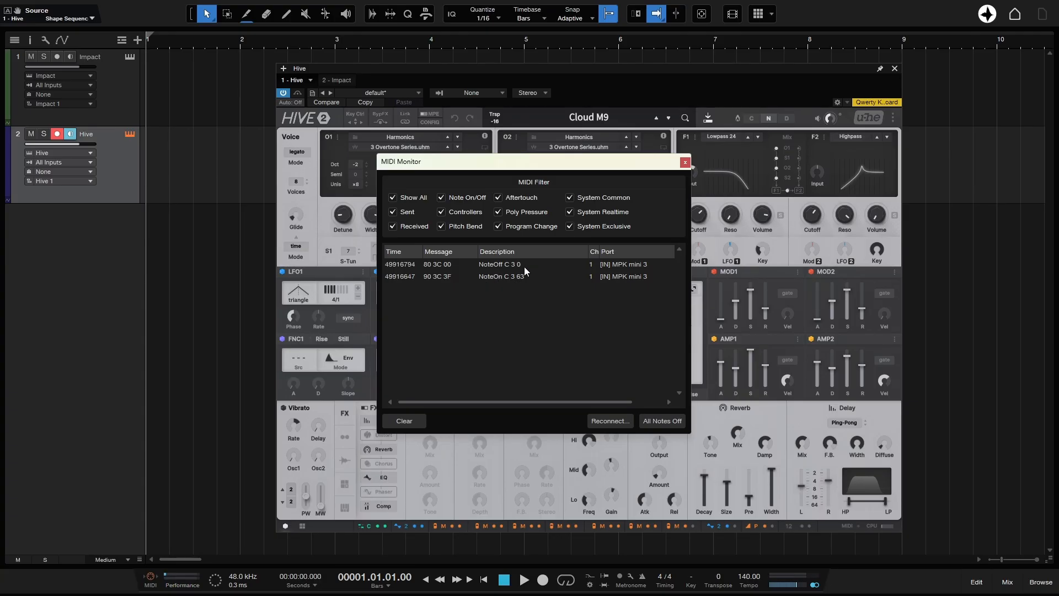
mouse_move(511, 296)
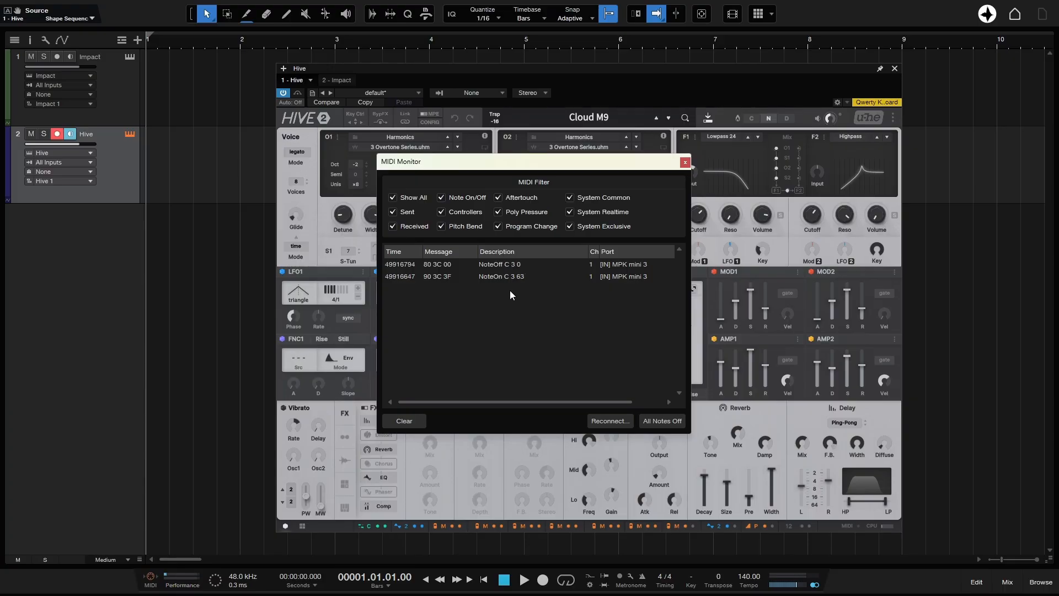
mouse_move(600, 264)
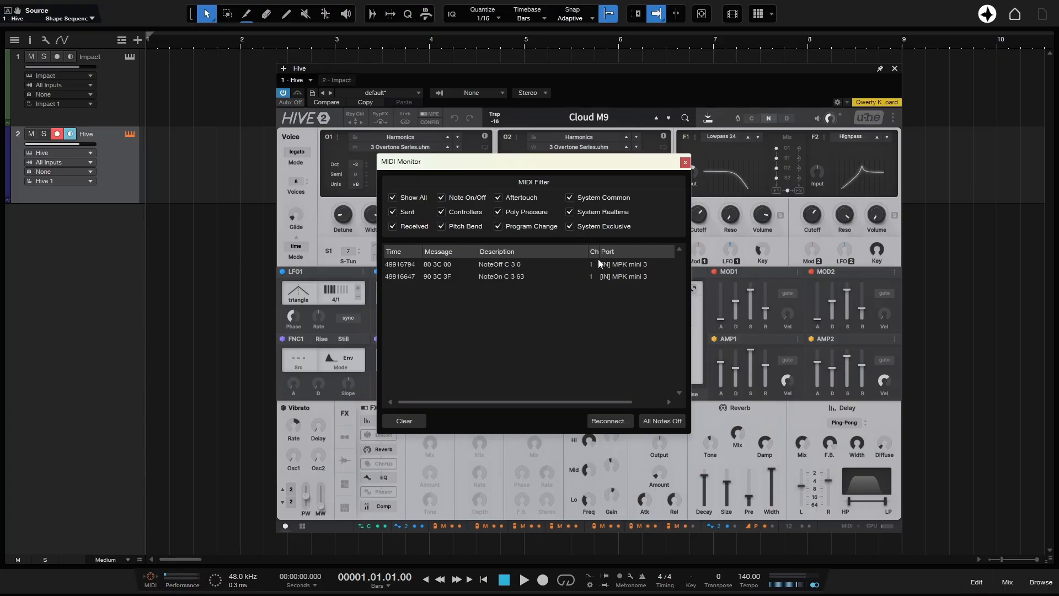
mouse_move(627, 264)
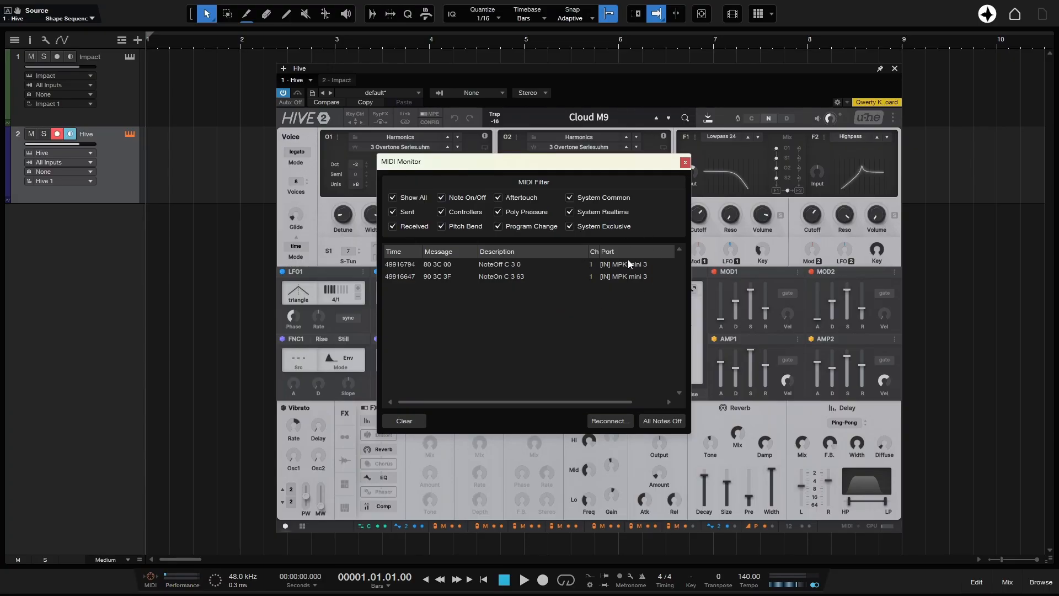
mouse_move(645, 272)
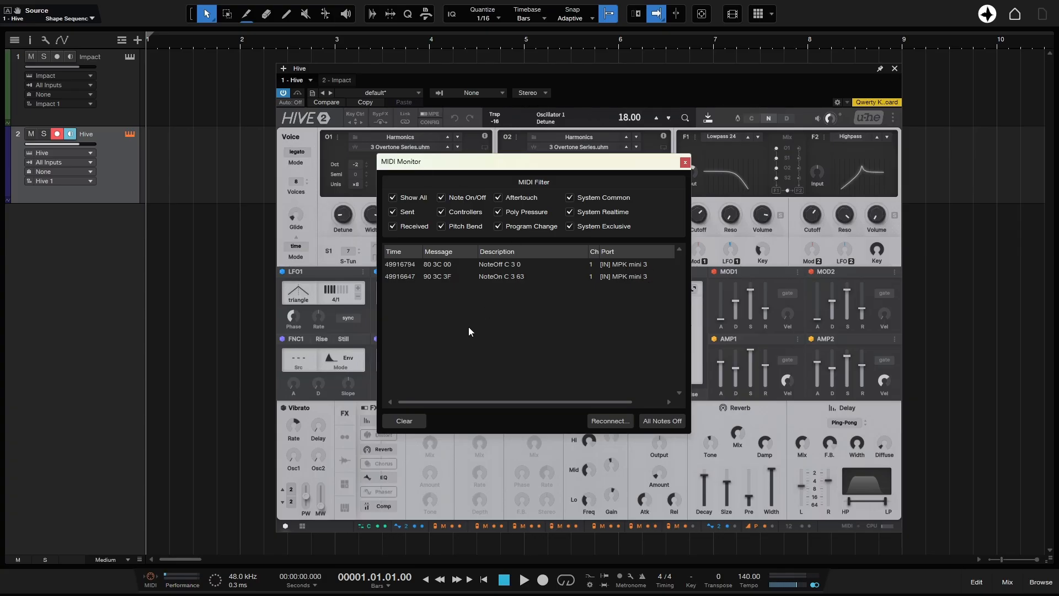
mouse_move(450, 317)
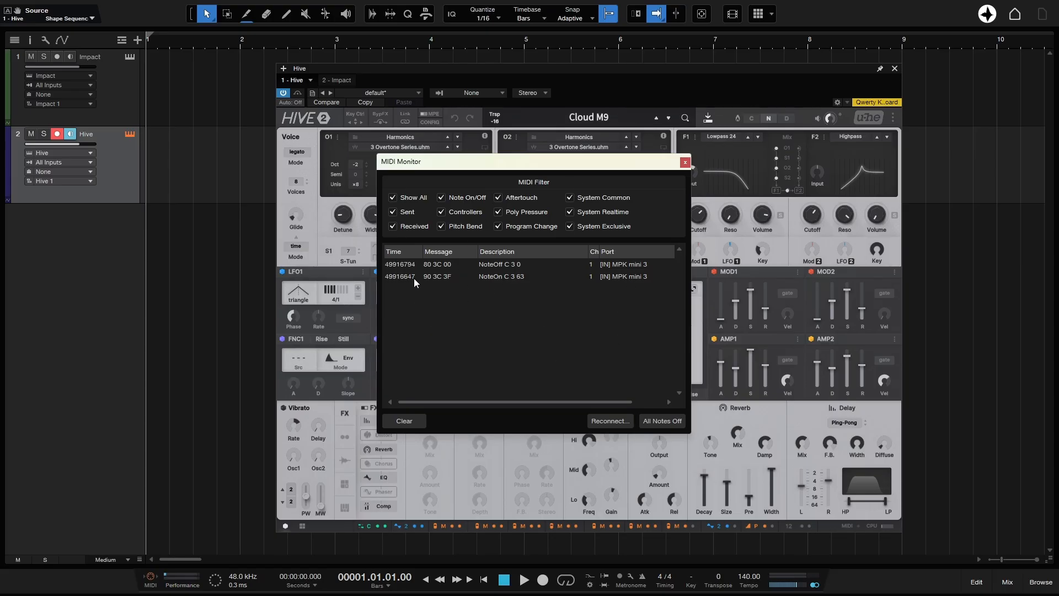
Step: Dismiss the MIDI Monitor, leaving Hive's Cloud M9 preset ready to play
click(684, 161)
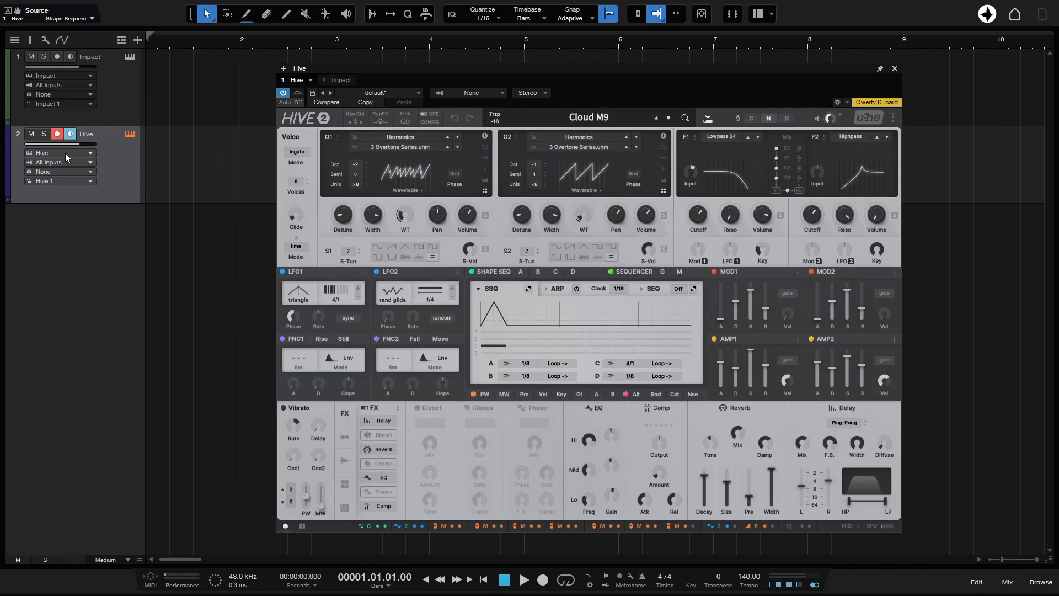
mouse_move(60, 160)
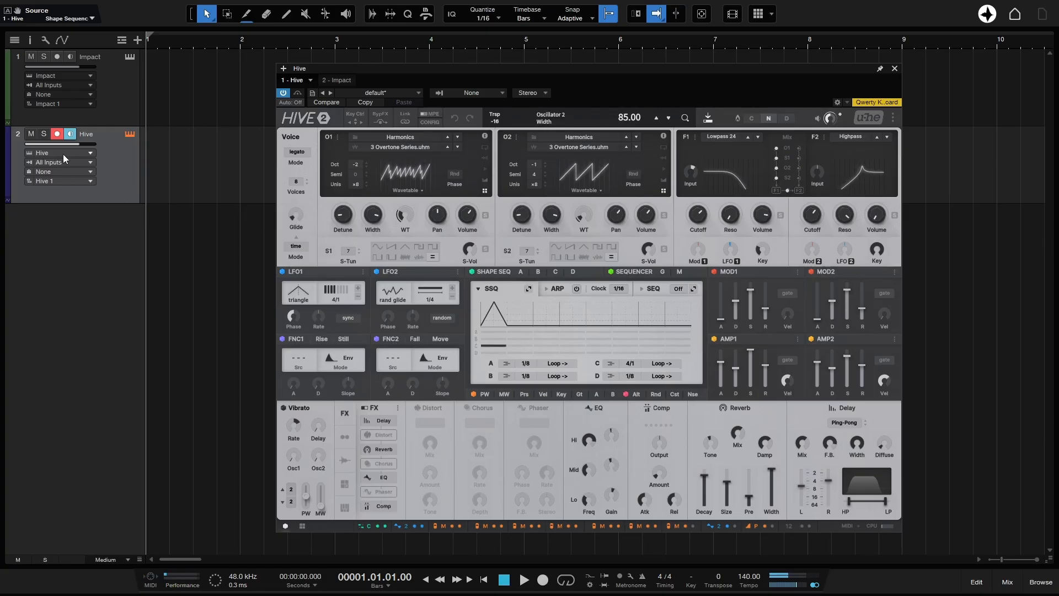
Step: Send the Hive track's notes to Impact and test a pad in the Impact editor
click(60, 152)
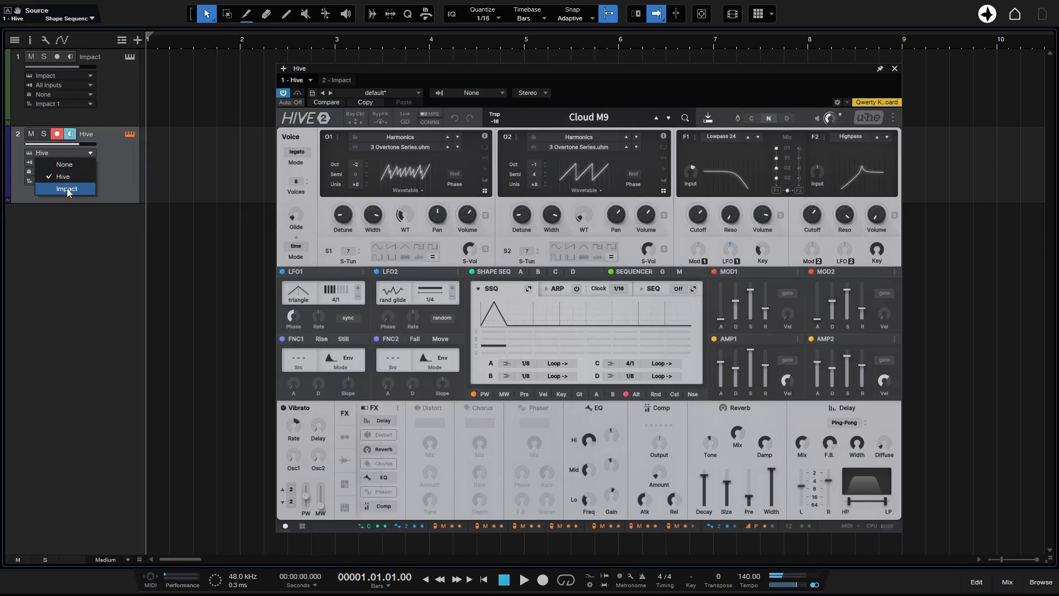
click(67, 189)
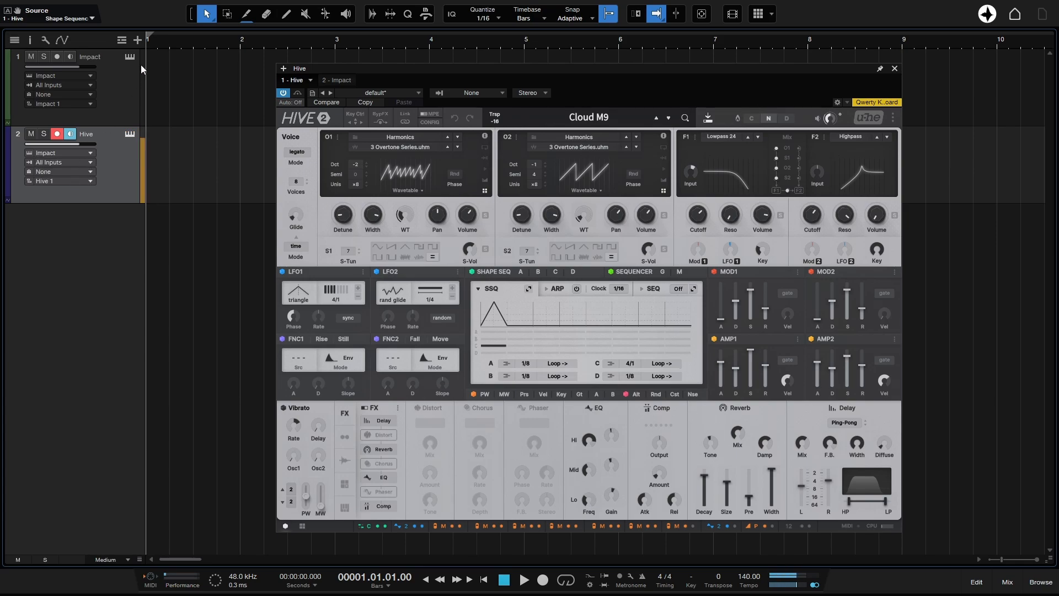
click(337, 80)
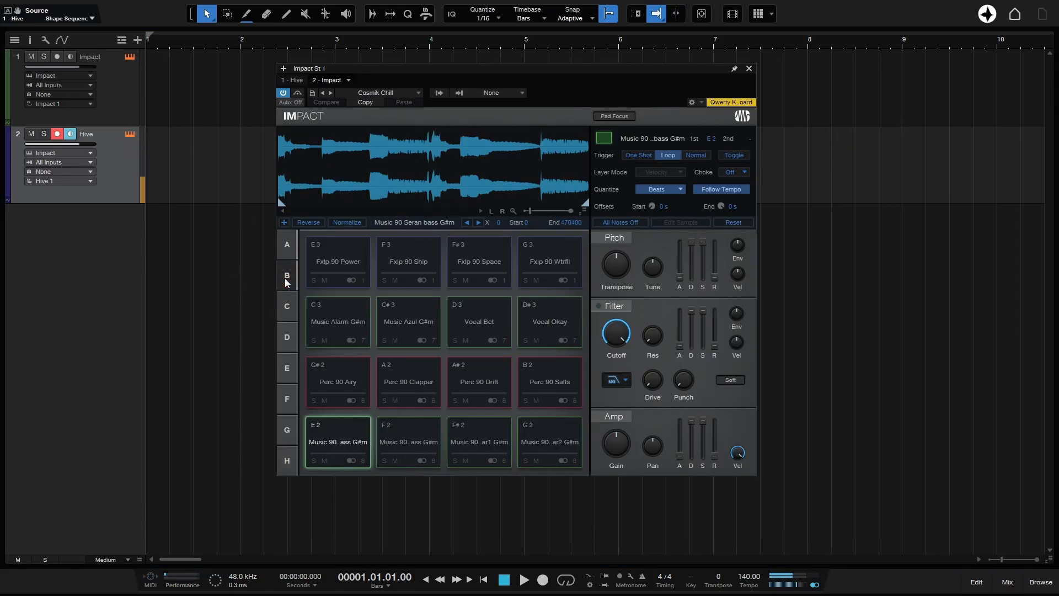
click(409, 381)
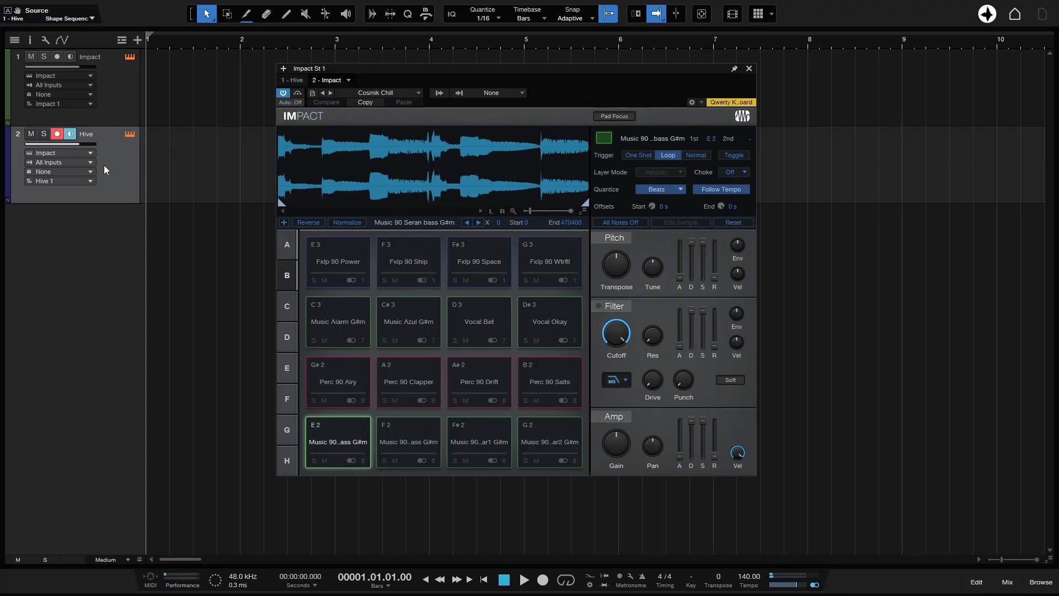
mouse_move(120, 182)
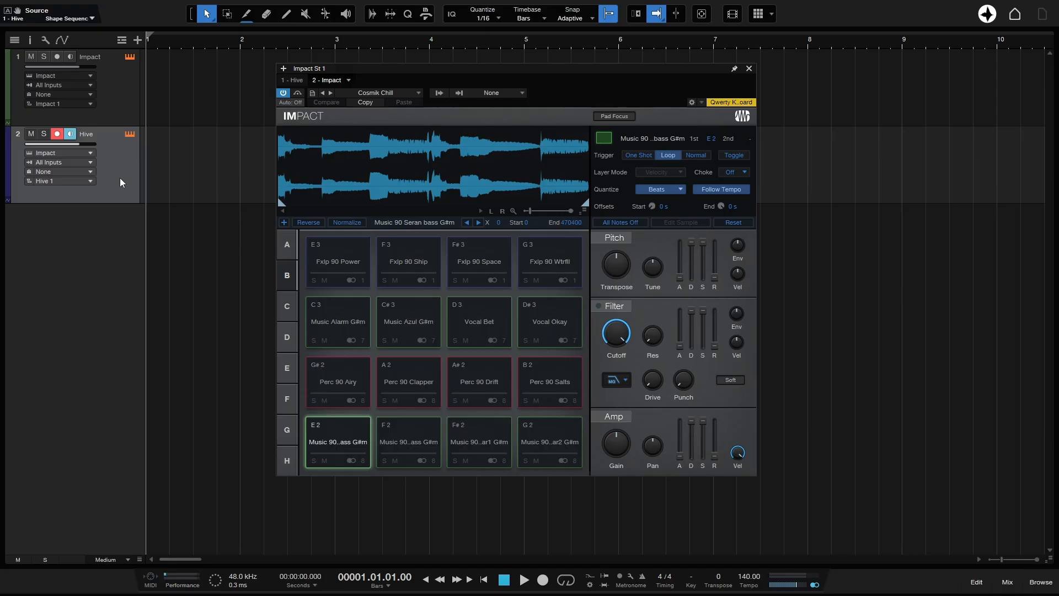
mouse_move(67, 161)
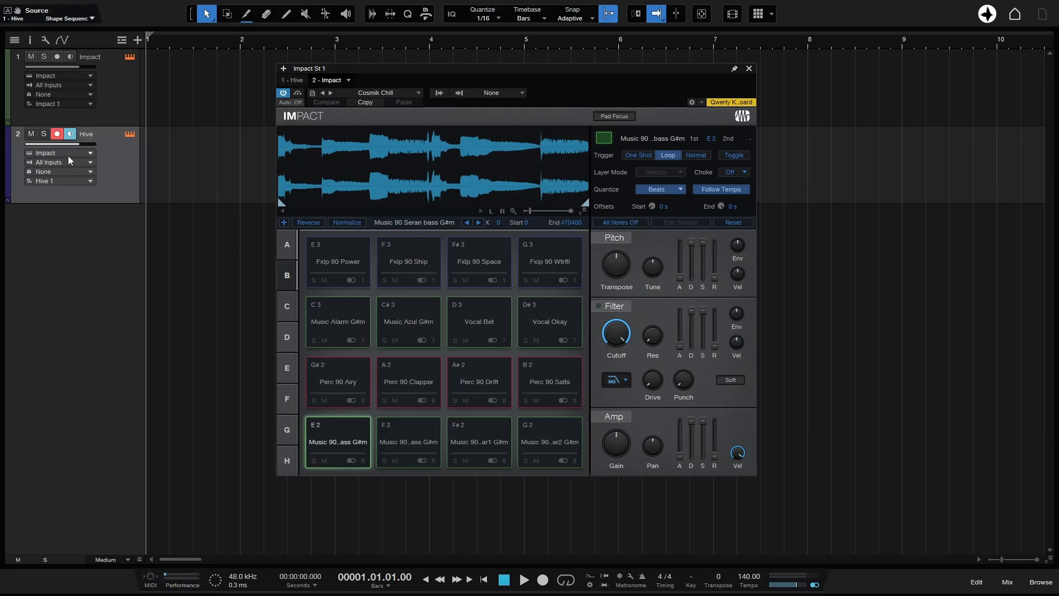
mouse_move(443, 162)
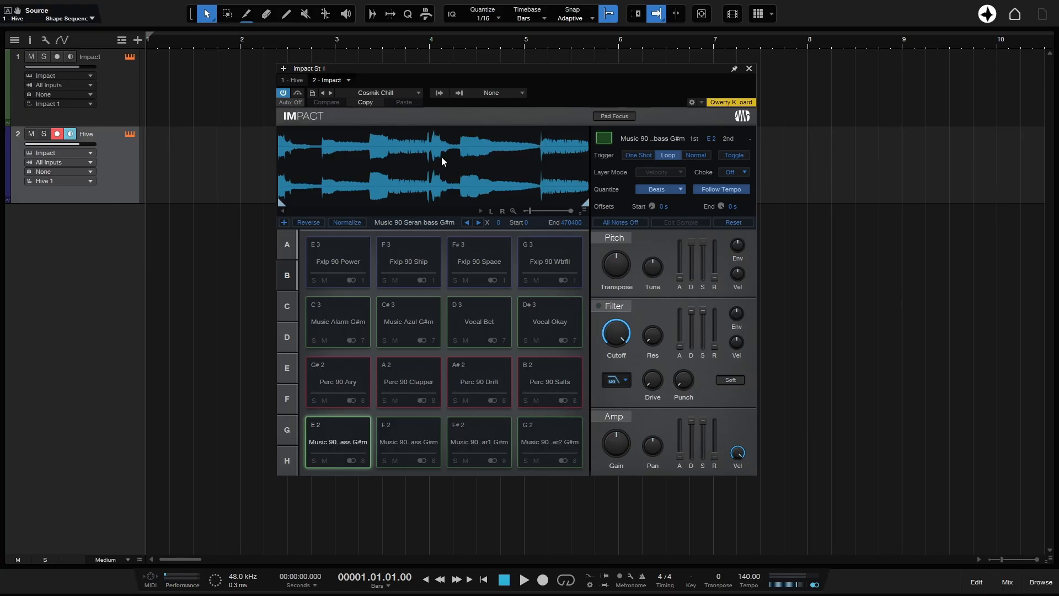
Step: Route the Hive track's instrument output back to Hive
click(61, 152)
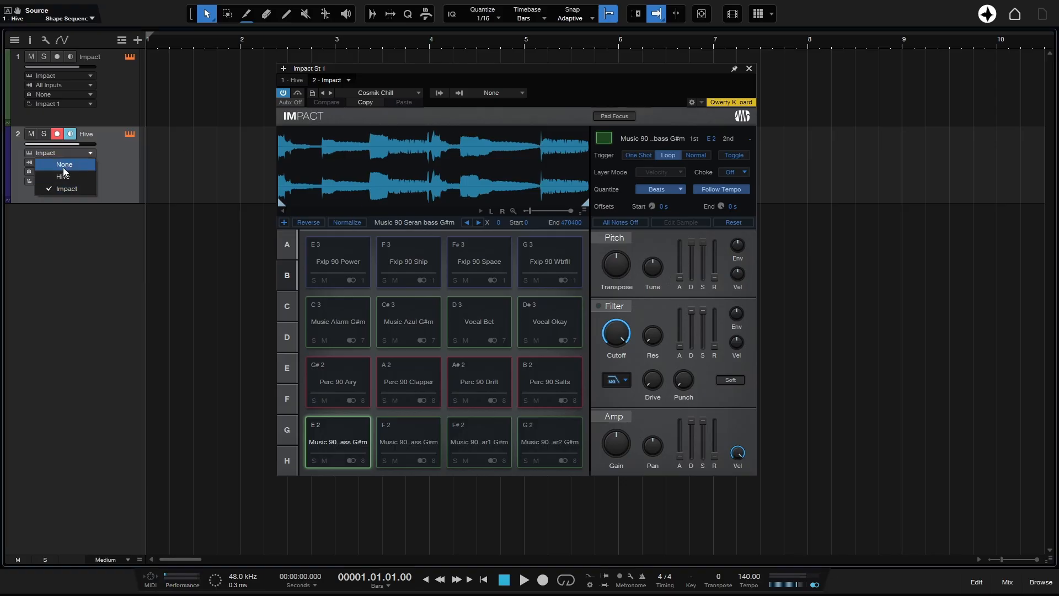
mouse_move(77, 166)
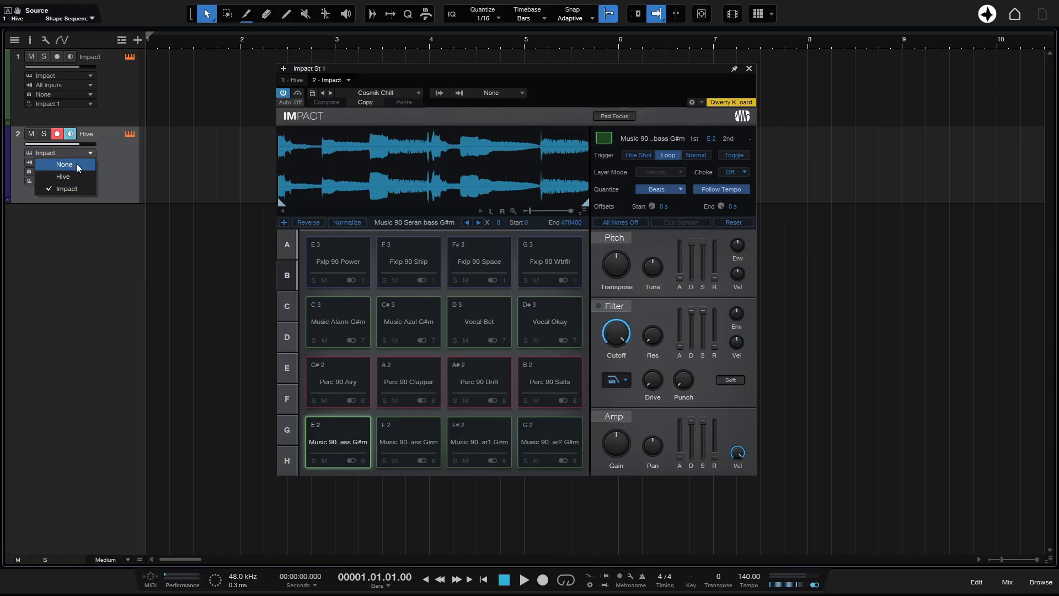
click(62, 175)
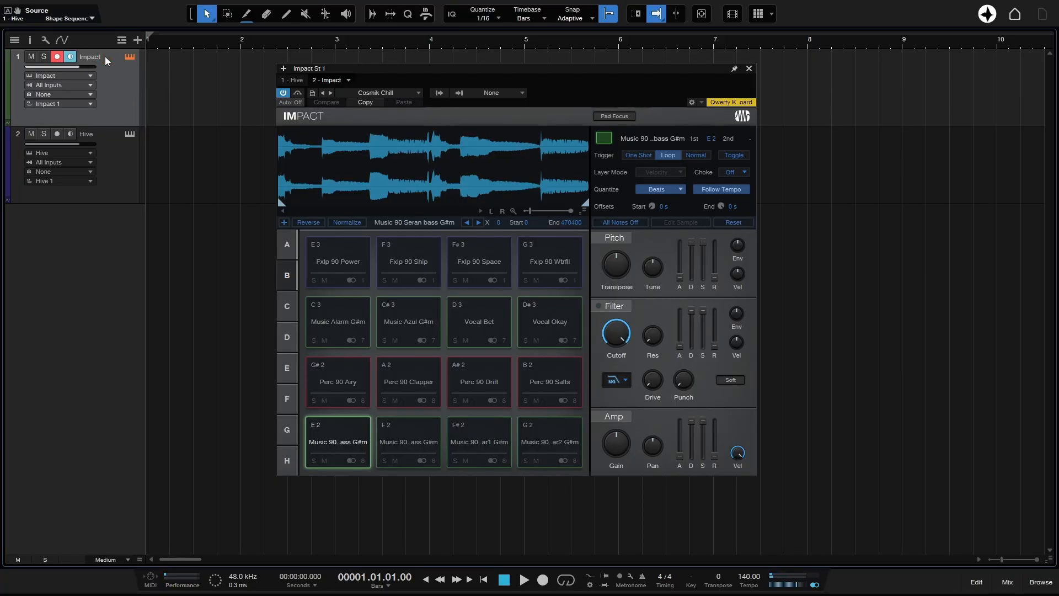
mouse_move(72, 76)
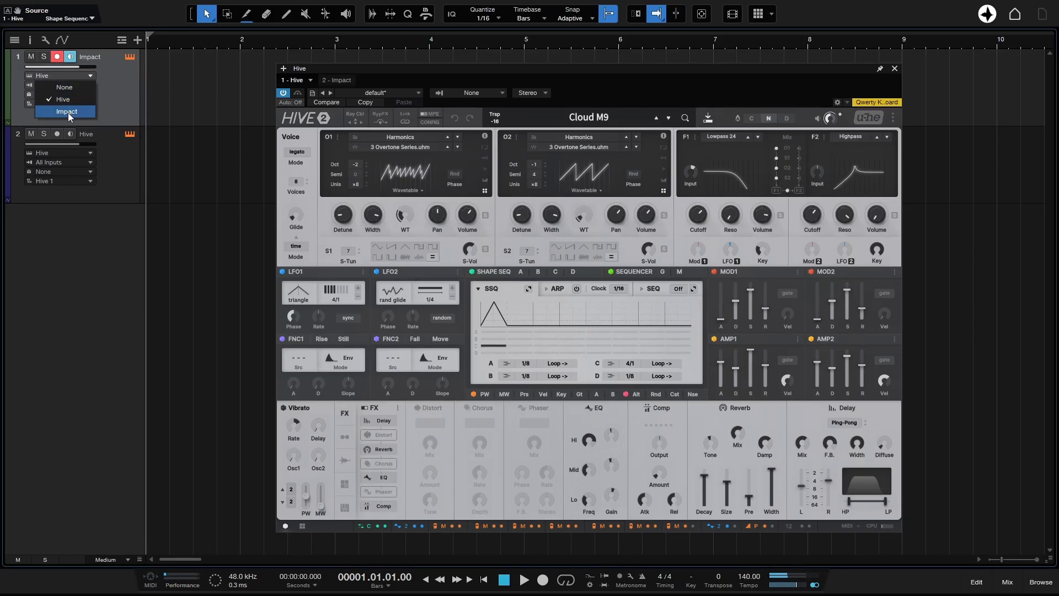
Step: Return the Impact track's instrument output to Impact after trying Hive
click(67, 113)
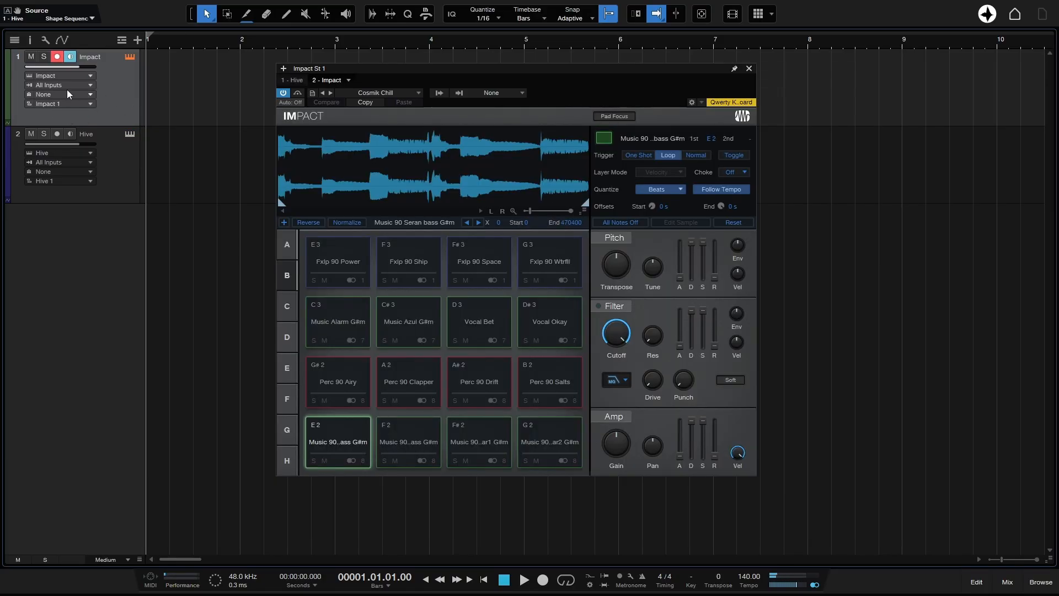
mouse_move(67, 92)
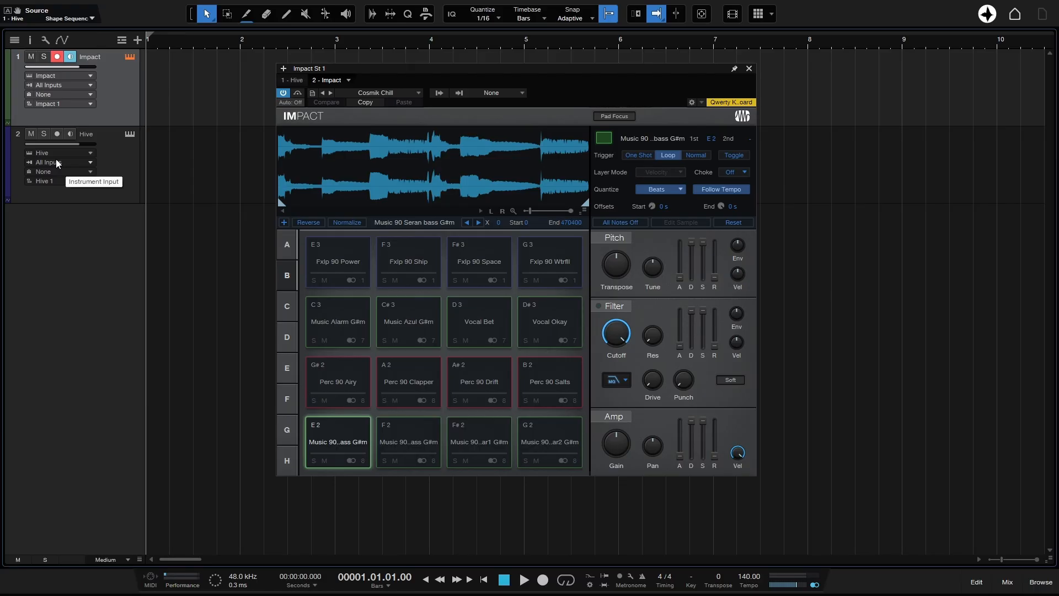
mouse_move(7, 140)
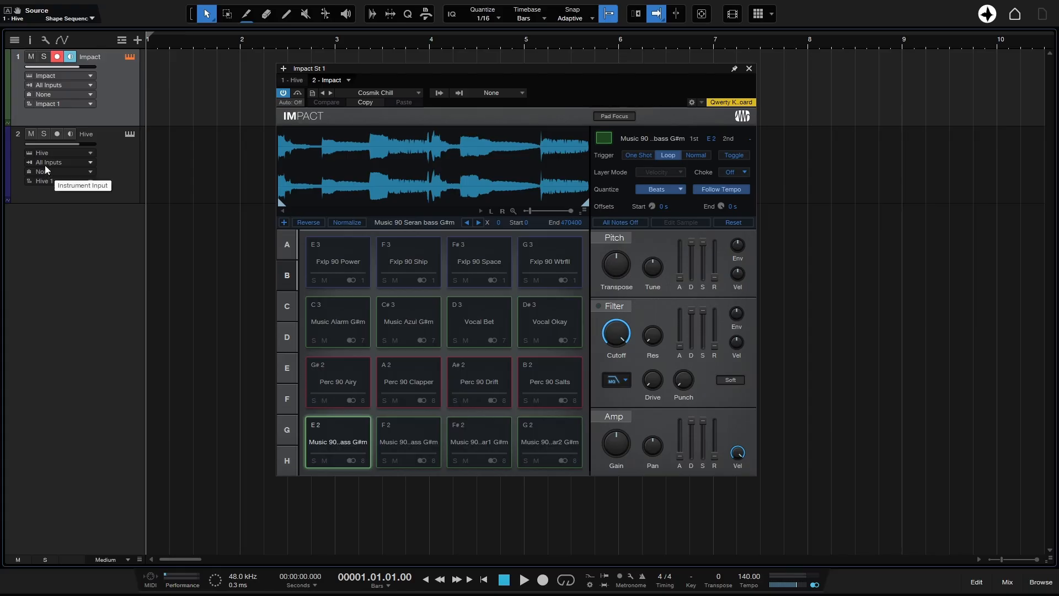
mouse_move(96, 98)
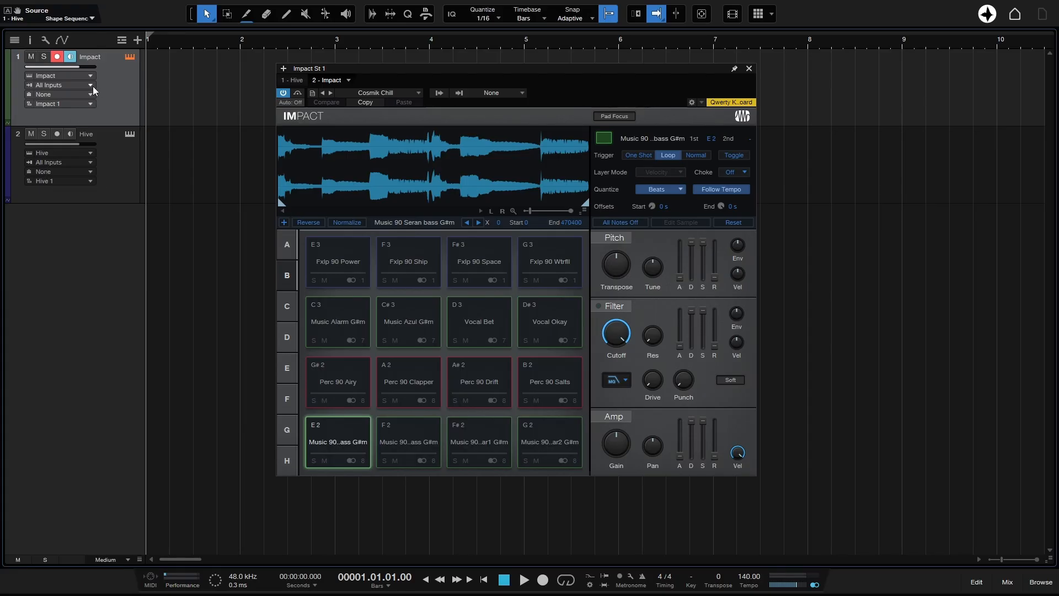
mouse_move(91, 93)
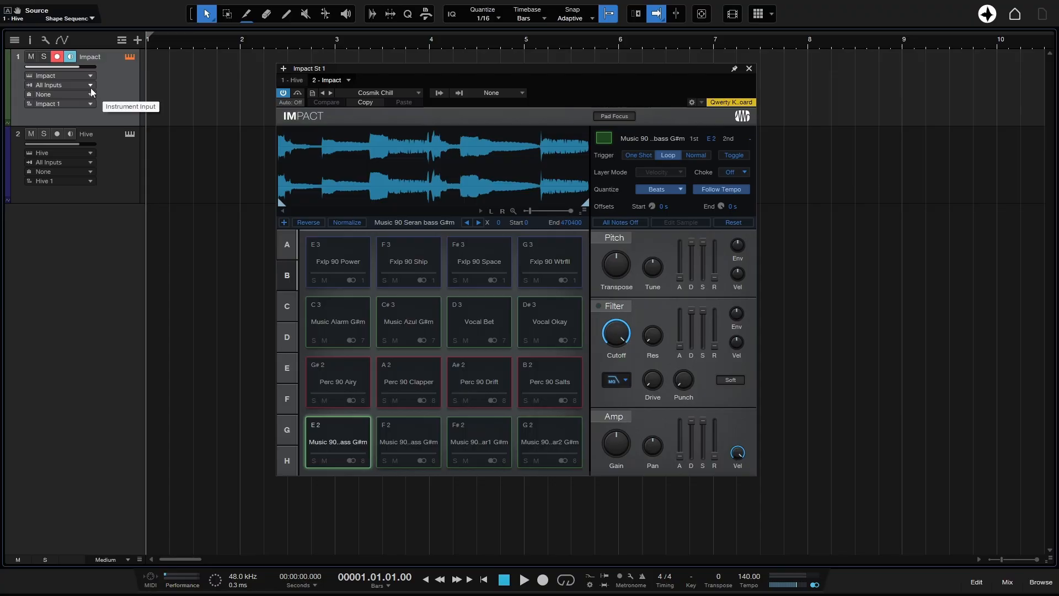
Step: Take the Impact track's input from MPK mini MK3 only and show the External Devices panel
click(89, 85)
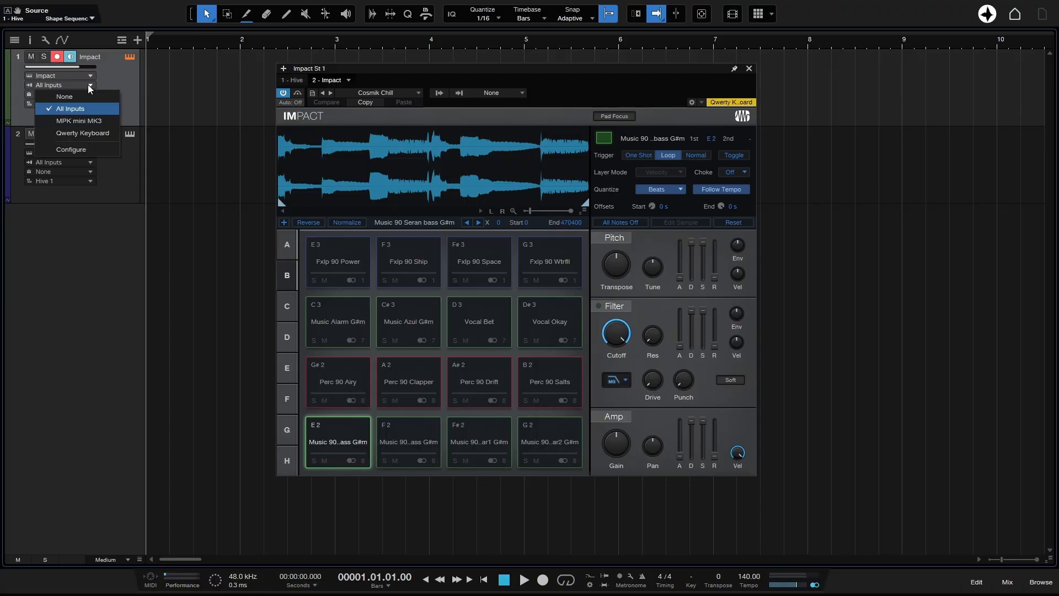
mouse_move(77, 120)
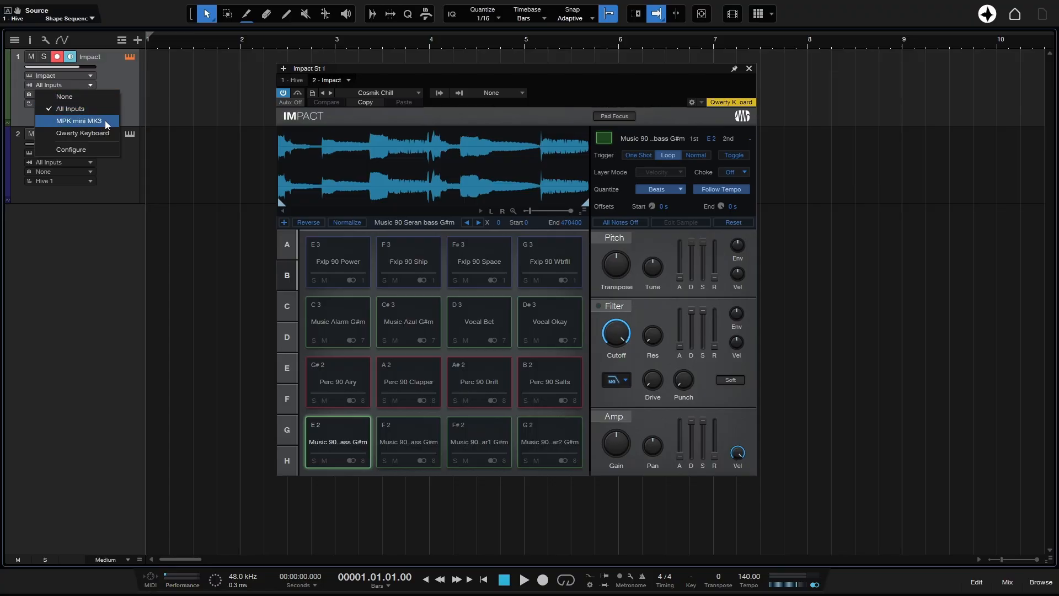
click(77, 120)
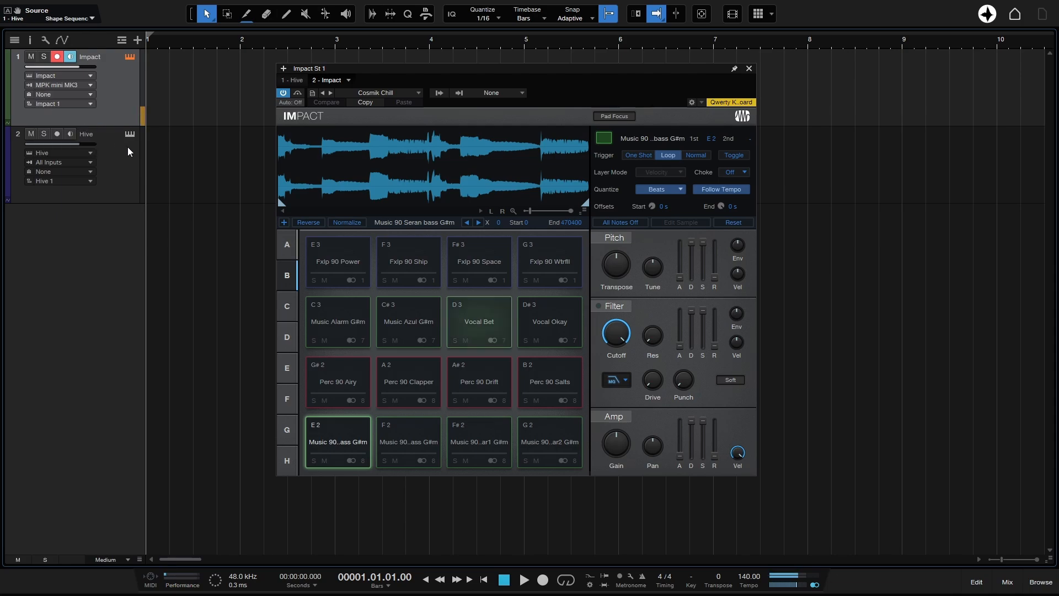
click(548, 381)
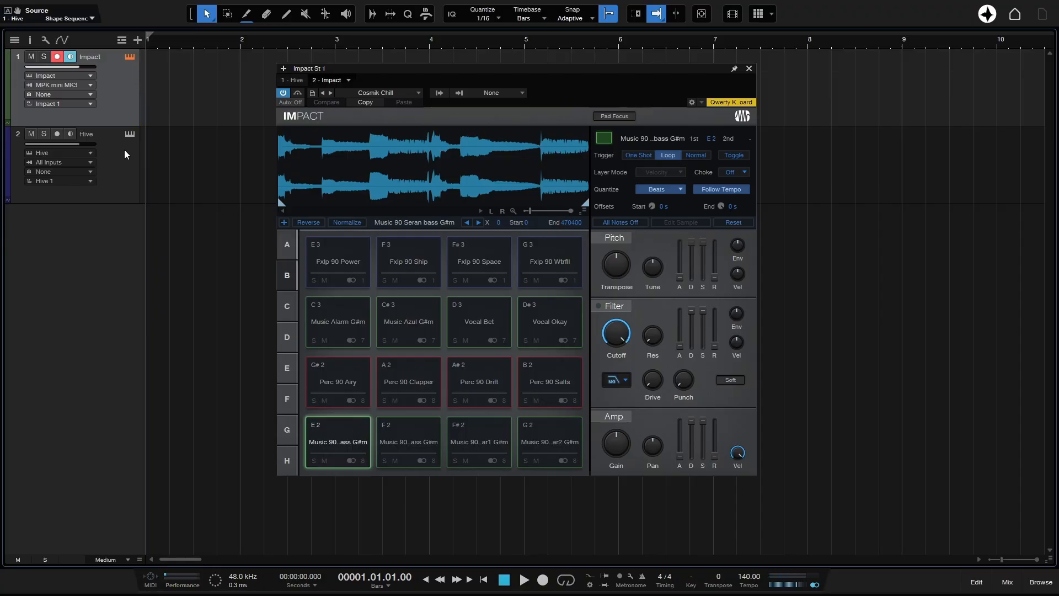
click(730, 102)
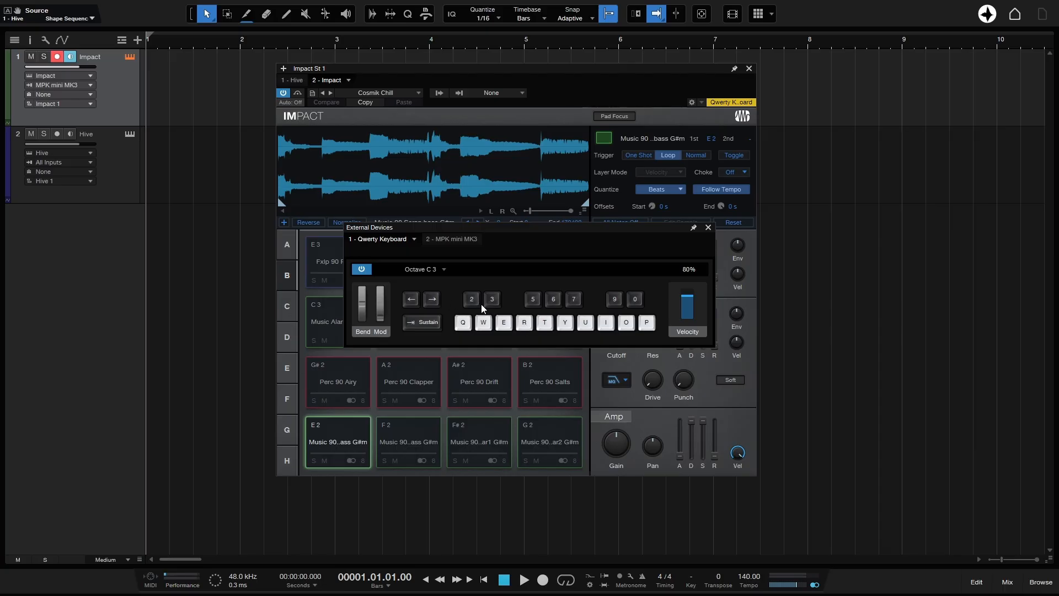
Step: Switch the Impact track's input to Qwerty Keyboard and try a note on the on-screen keyboard
click(563, 322)
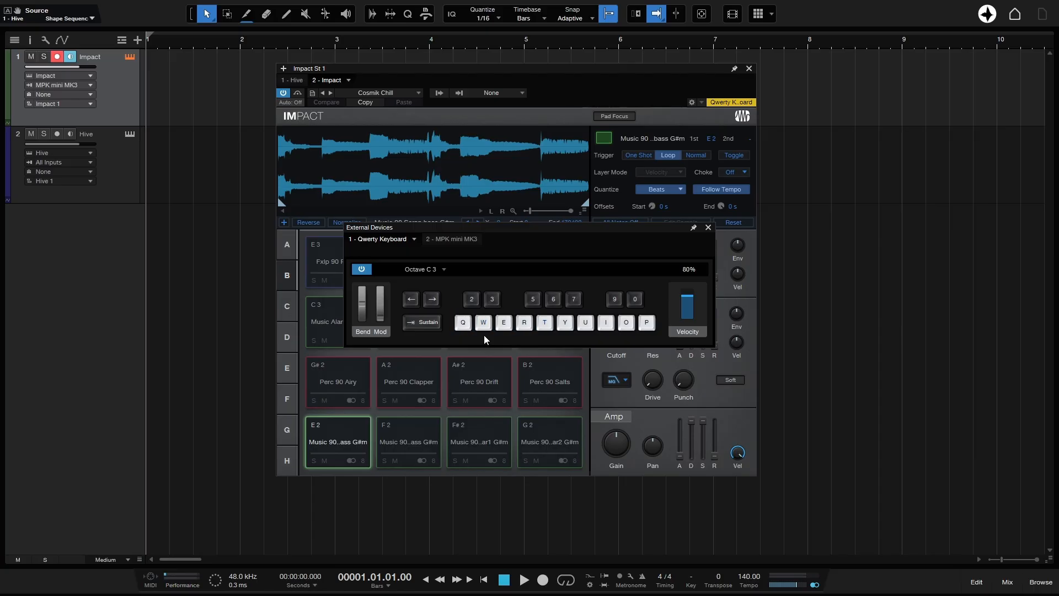
mouse_move(83, 81)
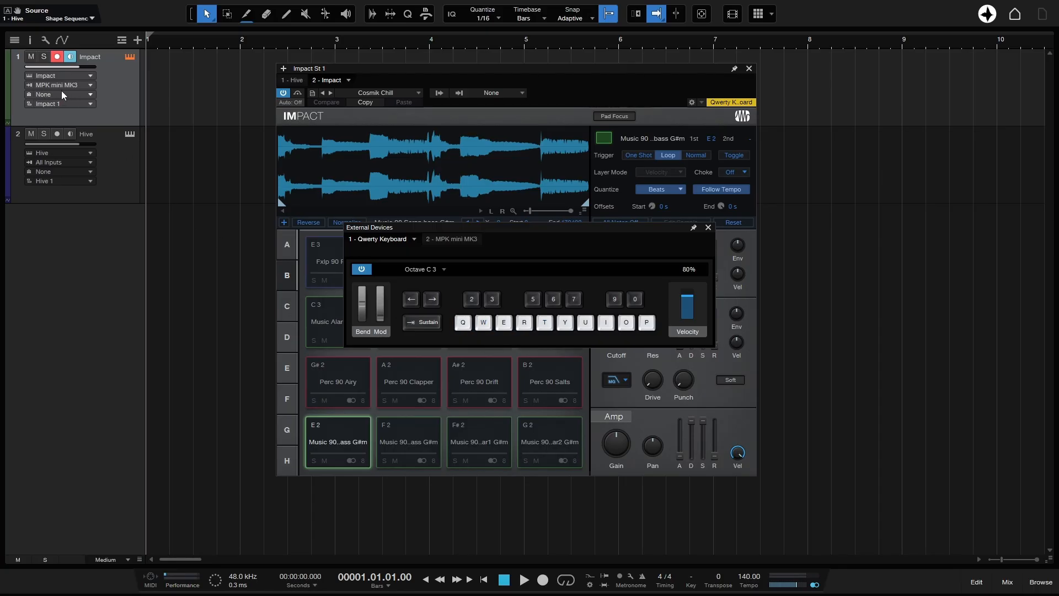
click(57, 85)
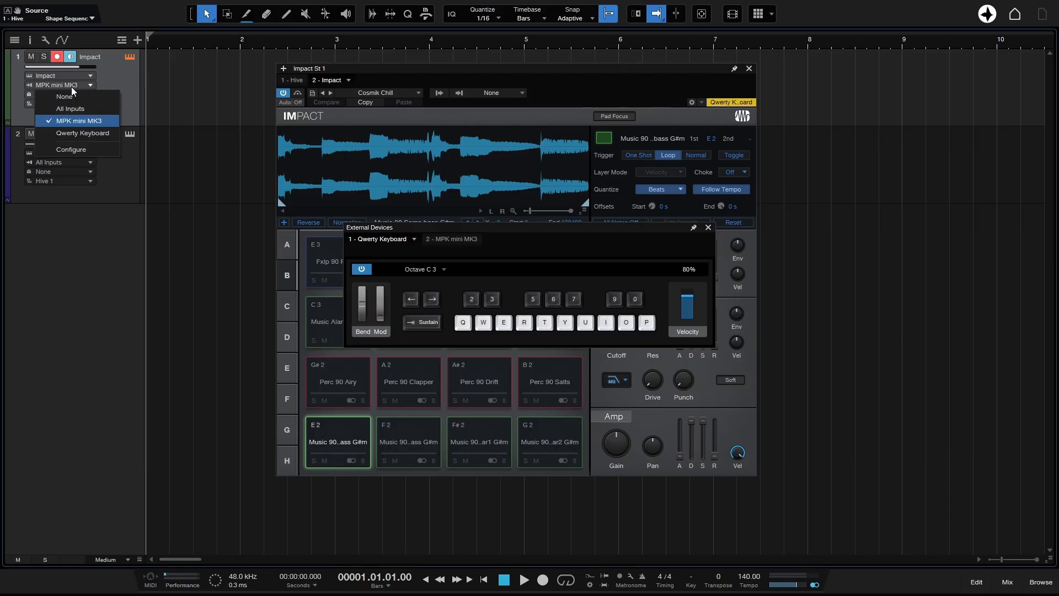
mouse_move(70, 108)
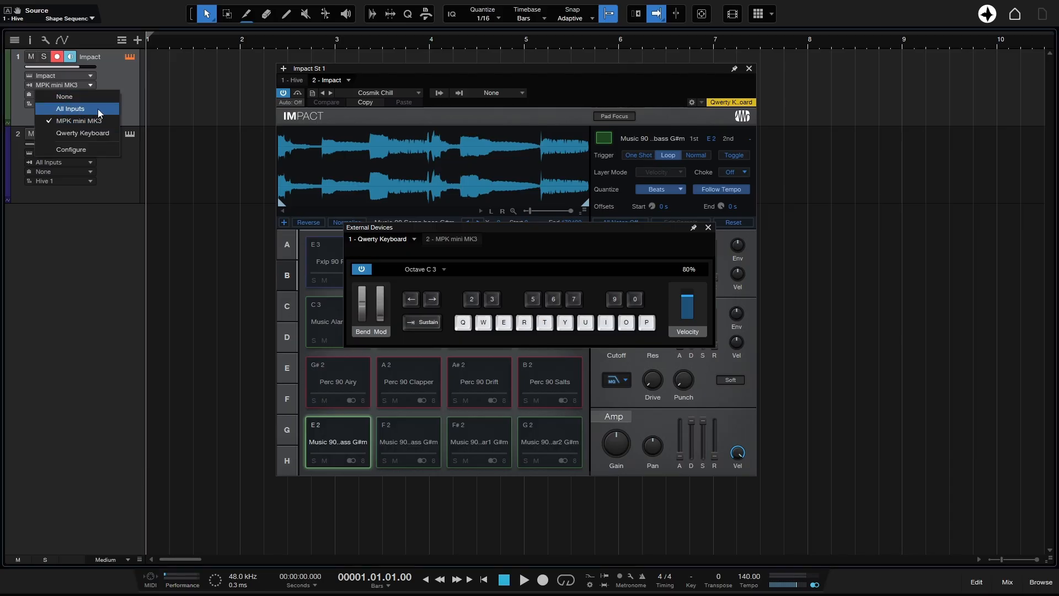
click(83, 132)
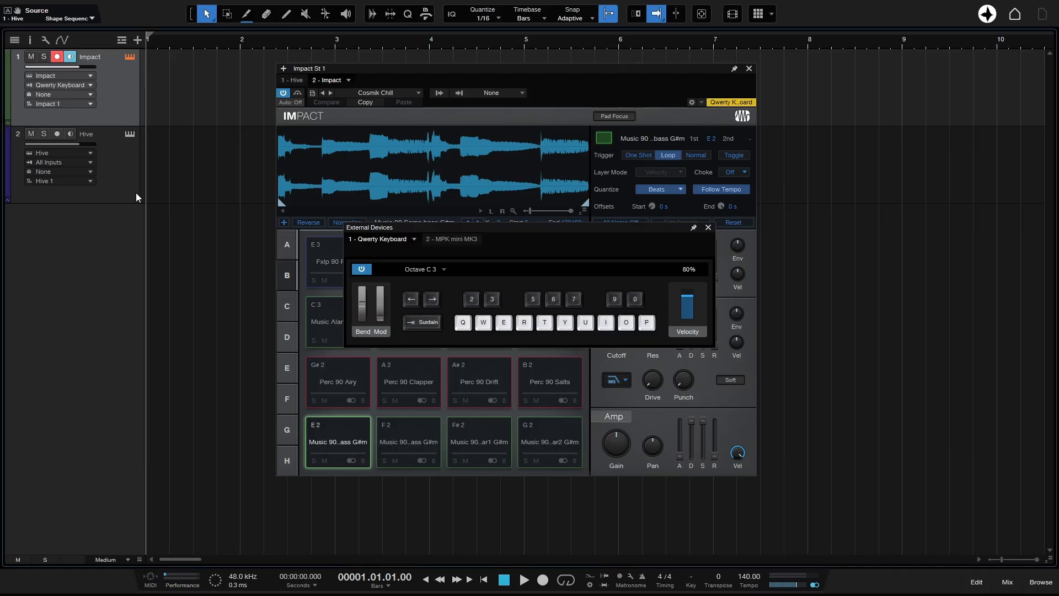
click(503, 322)
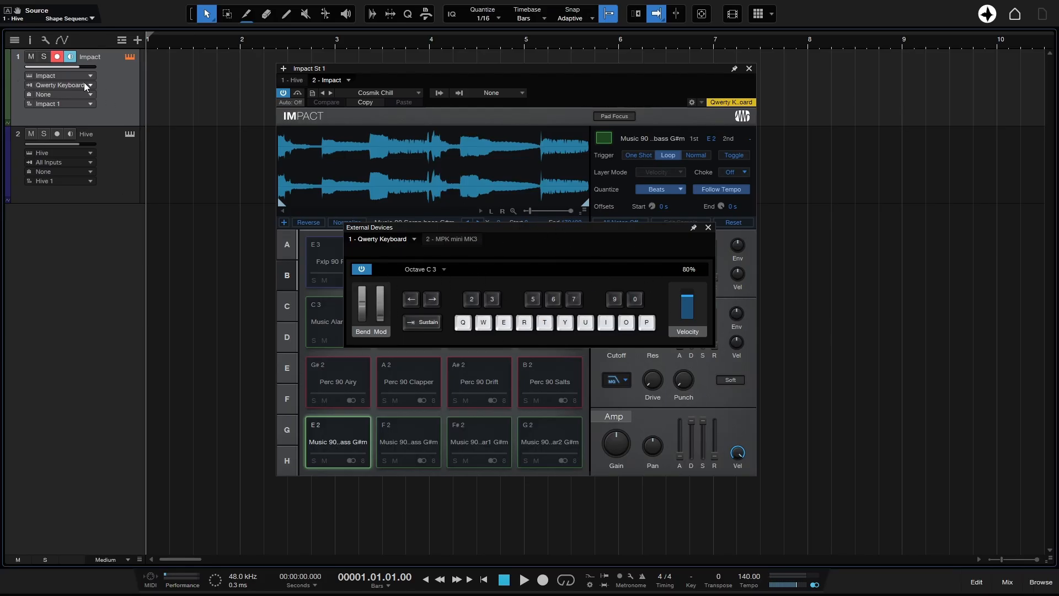
Step: Set the Impact track to All Inputs and play test notes on the on-screen keyboard
click(89, 85)
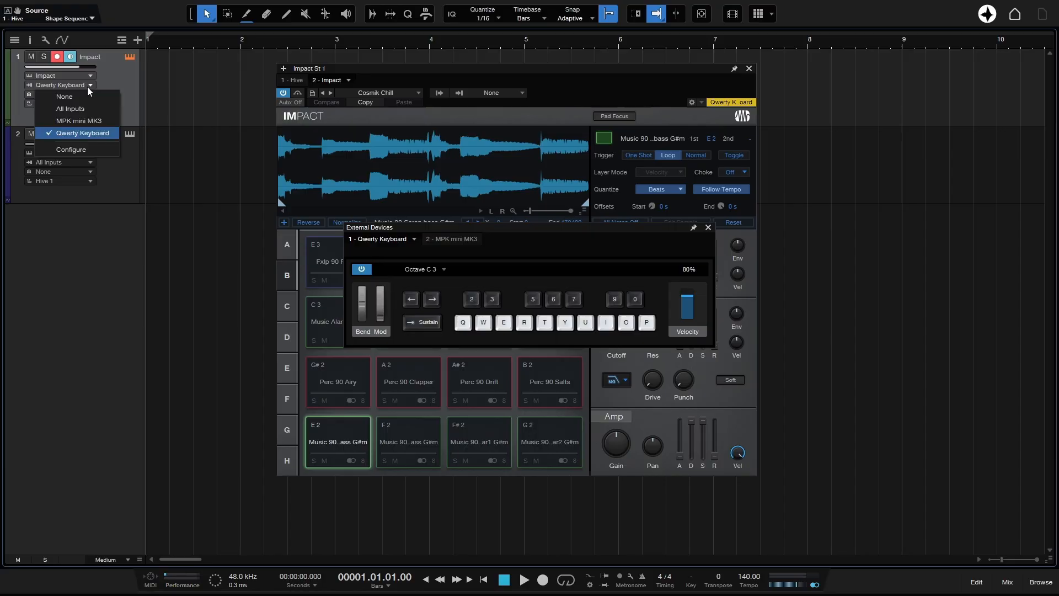
click(82, 132)
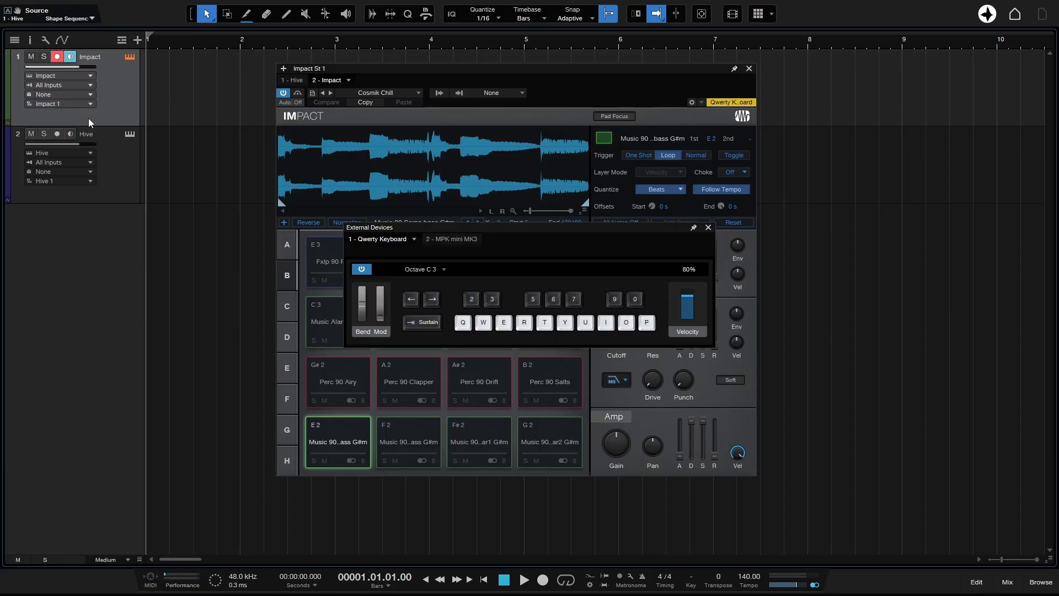
mouse_move(558, 285)
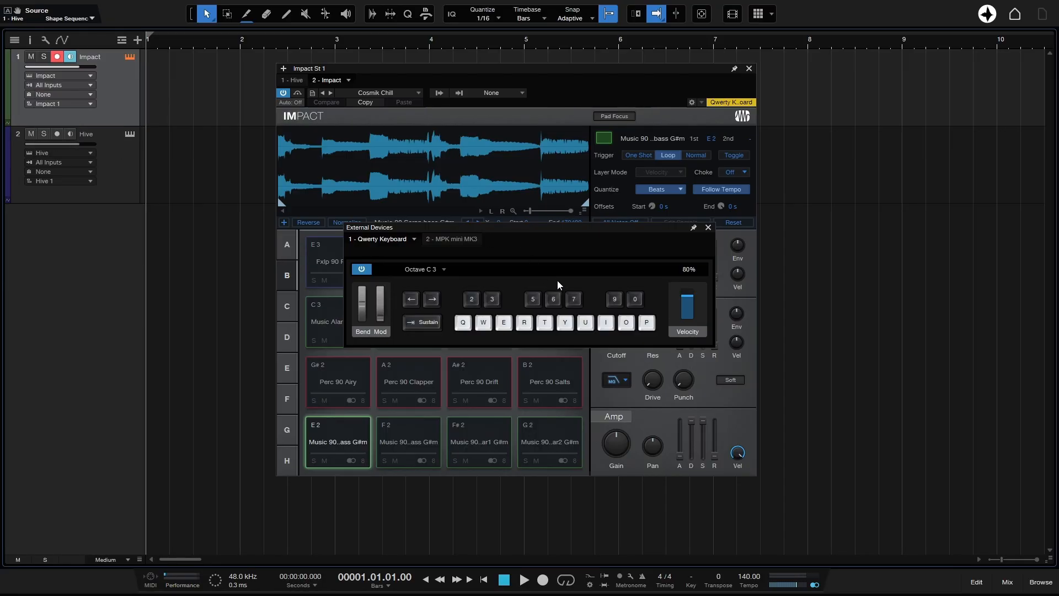
click(585, 323)
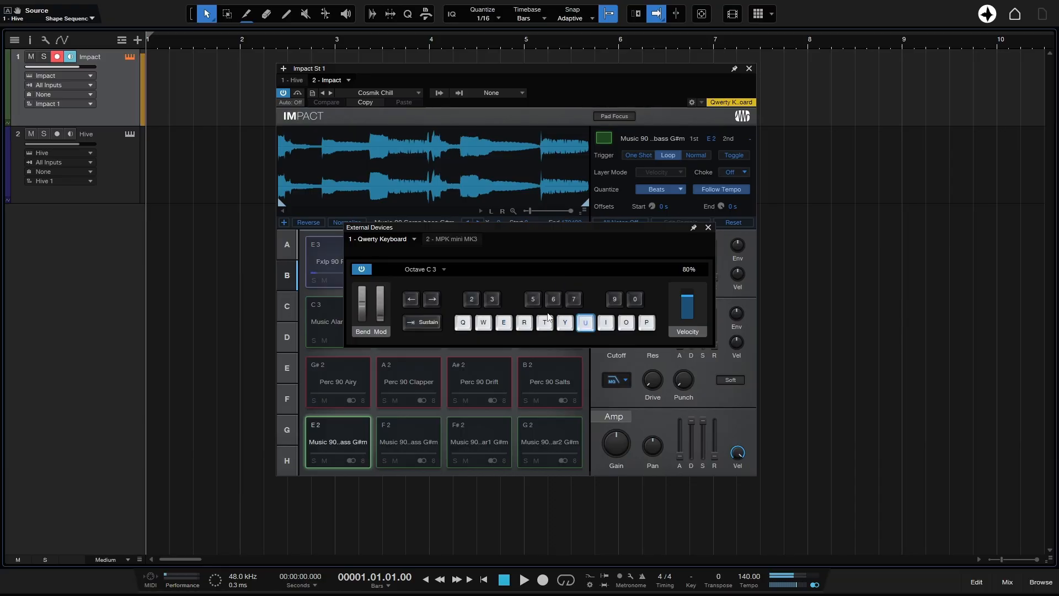
click(503, 322)
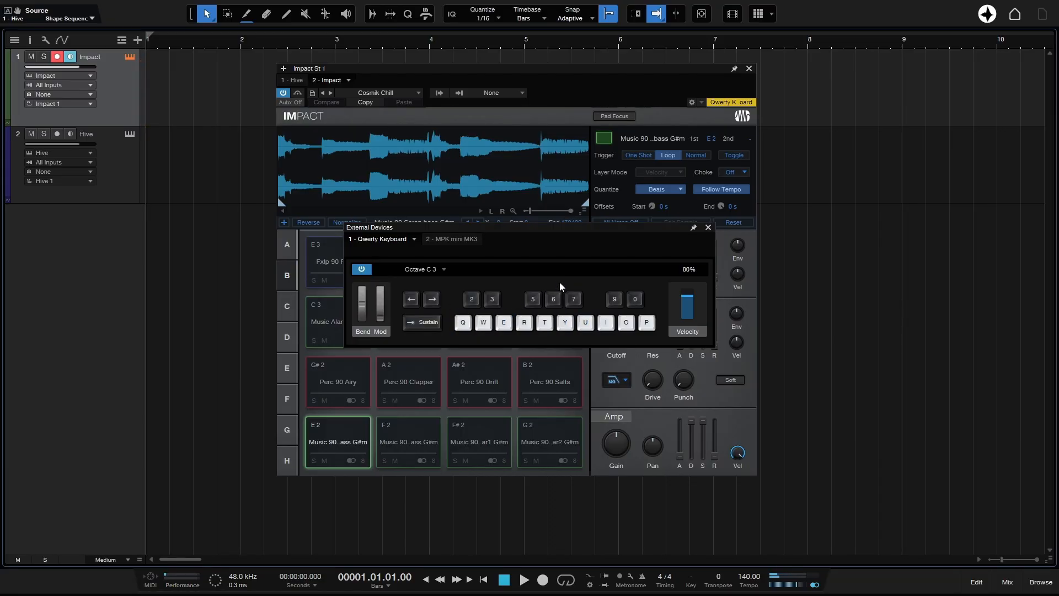
Step: Close the on-screen keyboard, keep Impact as the track's instrument and show its input choices
click(707, 227)
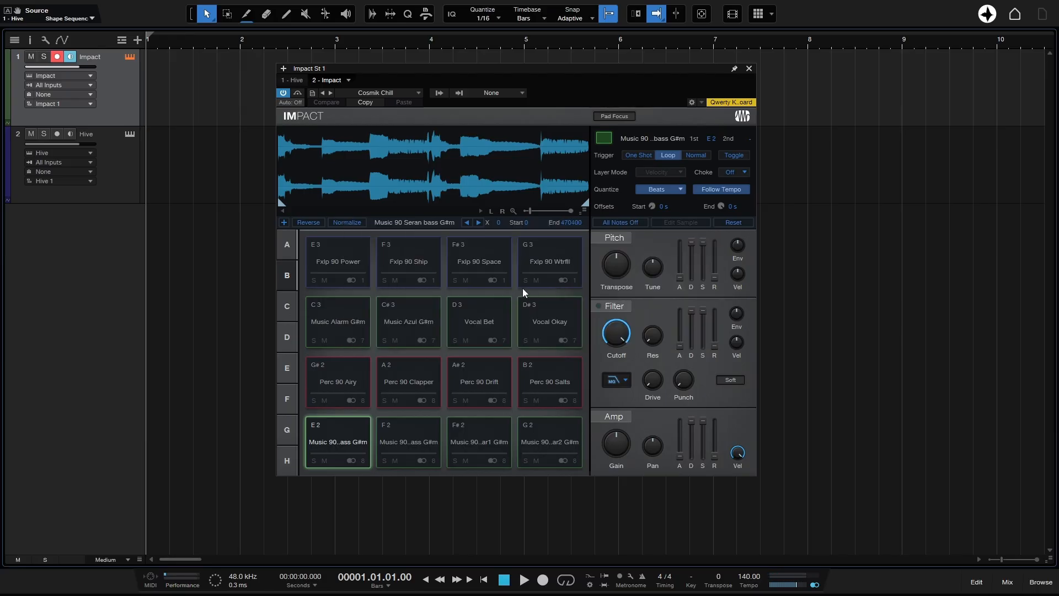
click(549, 381)
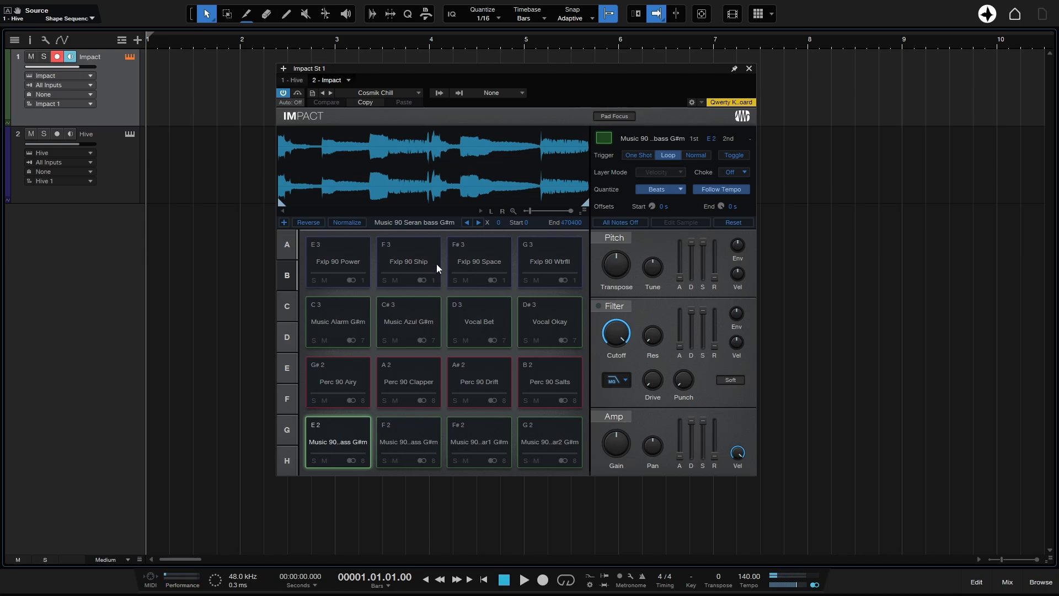
mouse_move(437, 266)
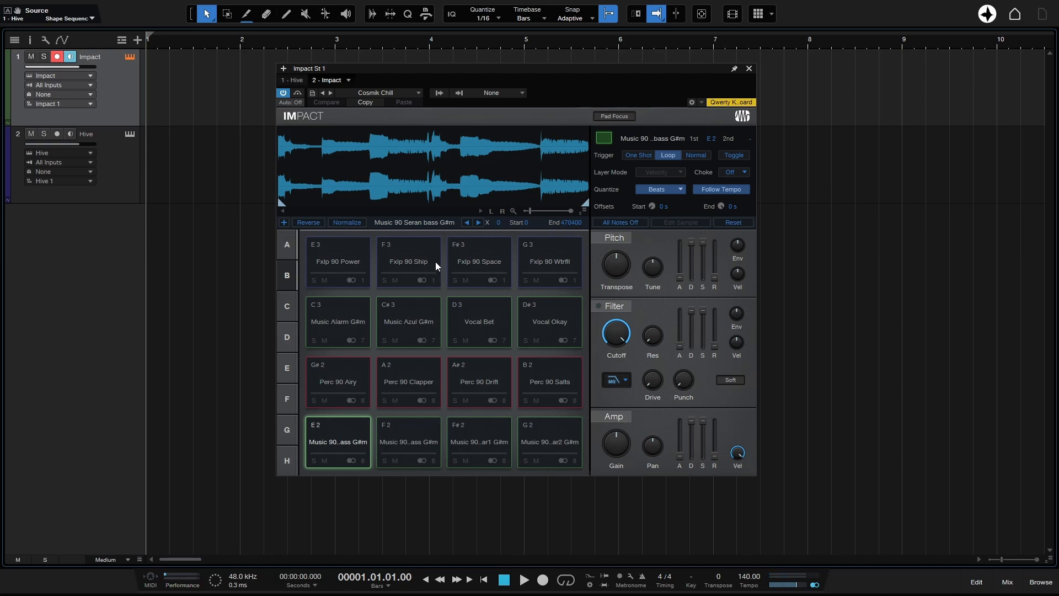
mouse_move(84, 86)
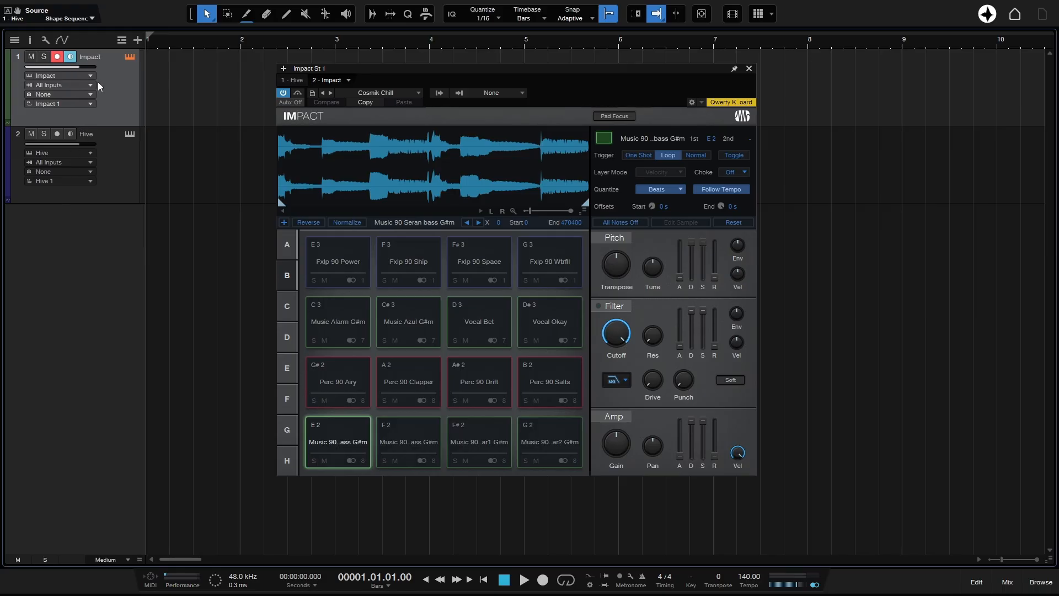
click(60, 75)
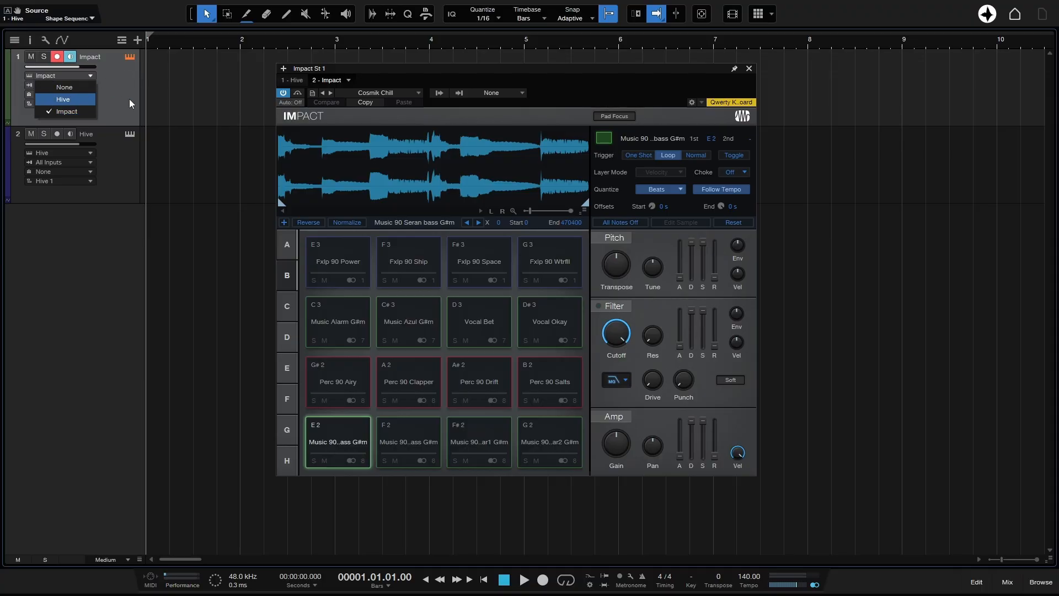
click(65, 110)
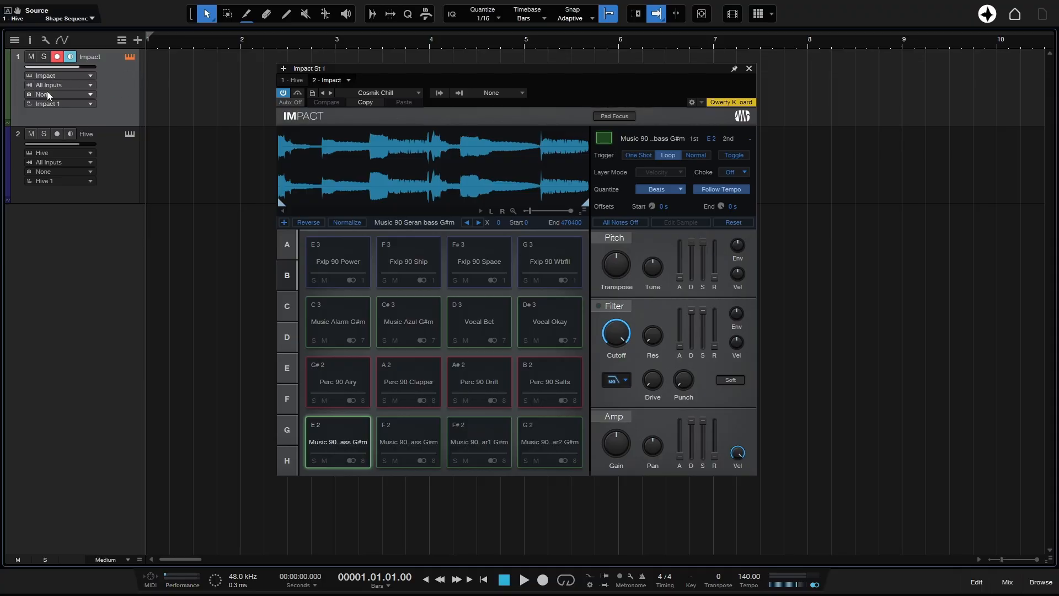
click(60, 85)
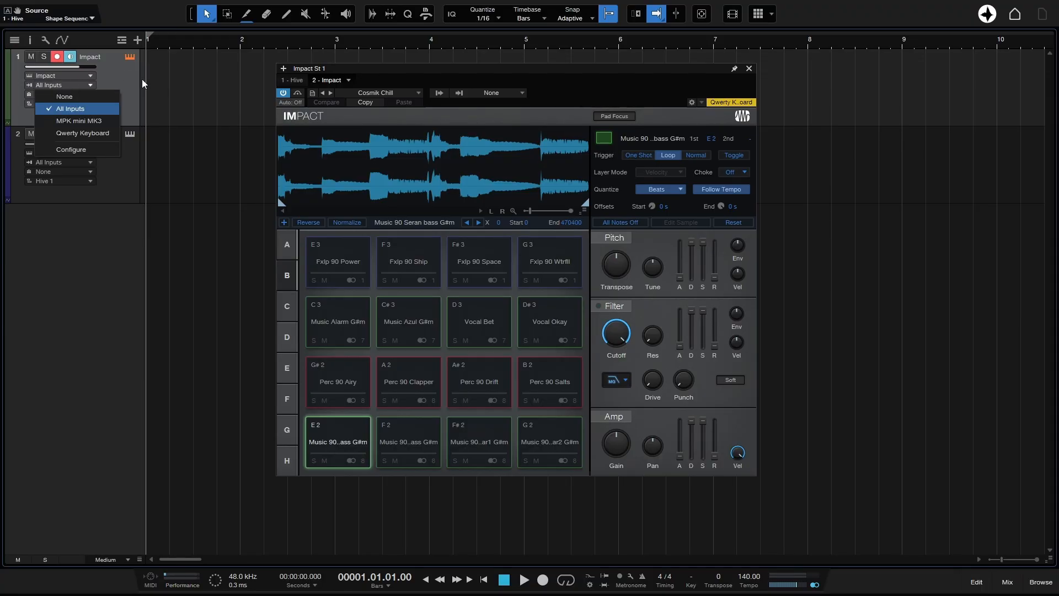
mouse_move(82, 133)
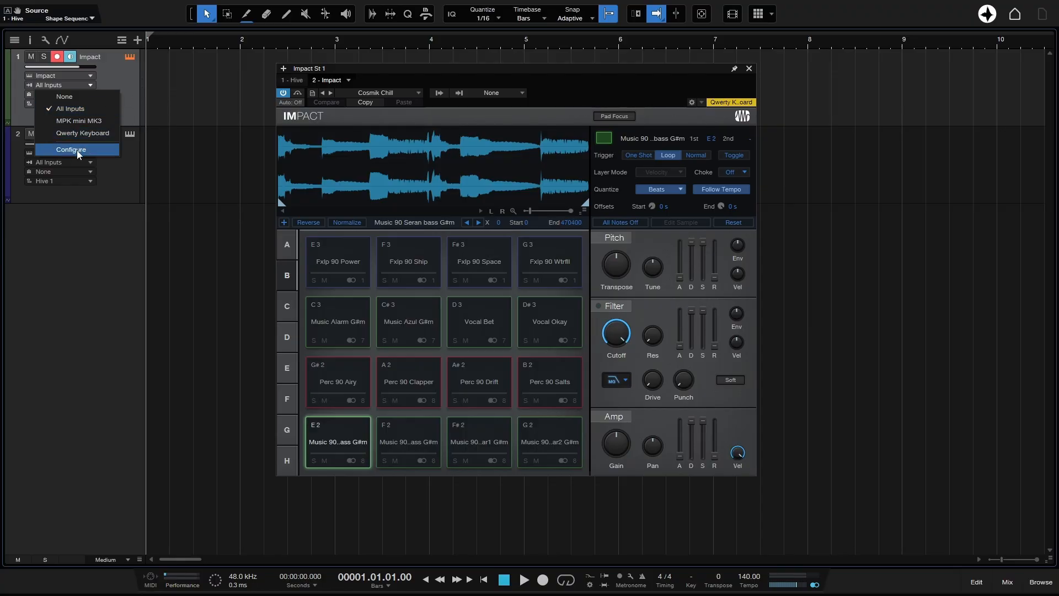
Step: In External Devices settings, select MPK mini MK3 and review its device settings unchanged
click(70, 149)
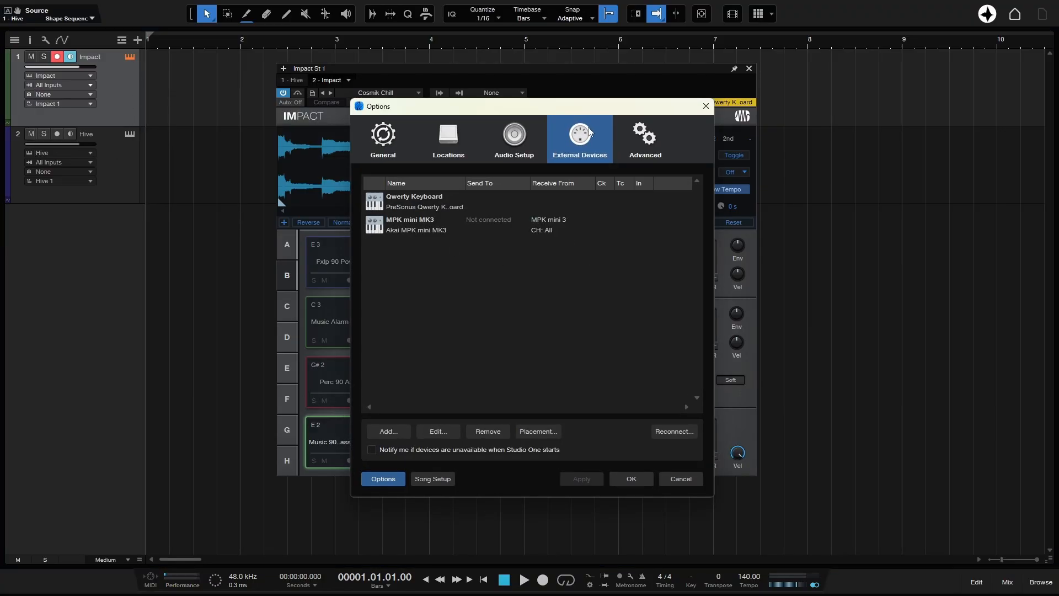
mouse_move(390, 113)
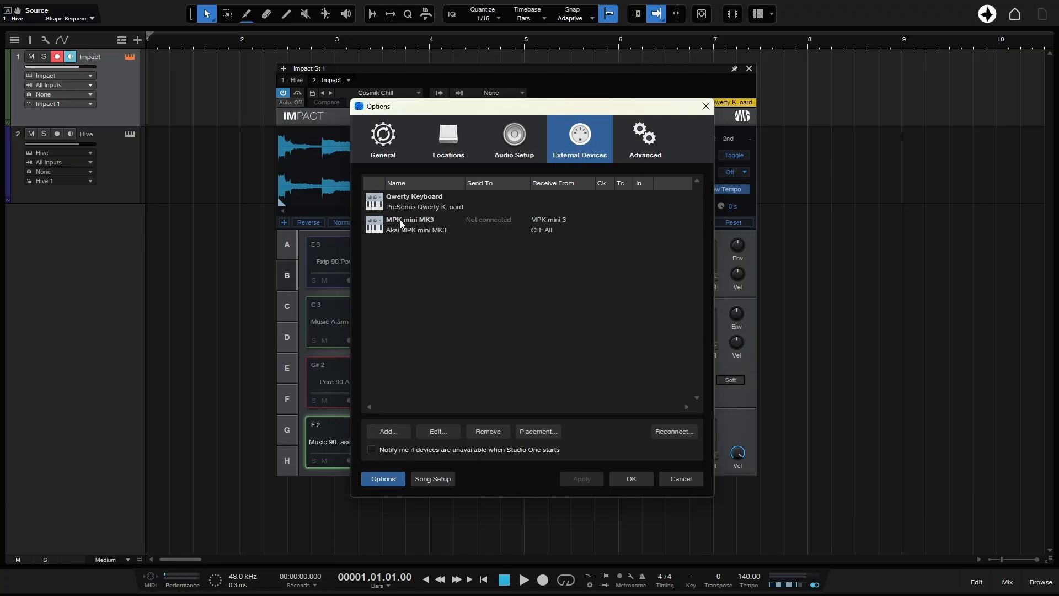
mouse_move(407, 263)
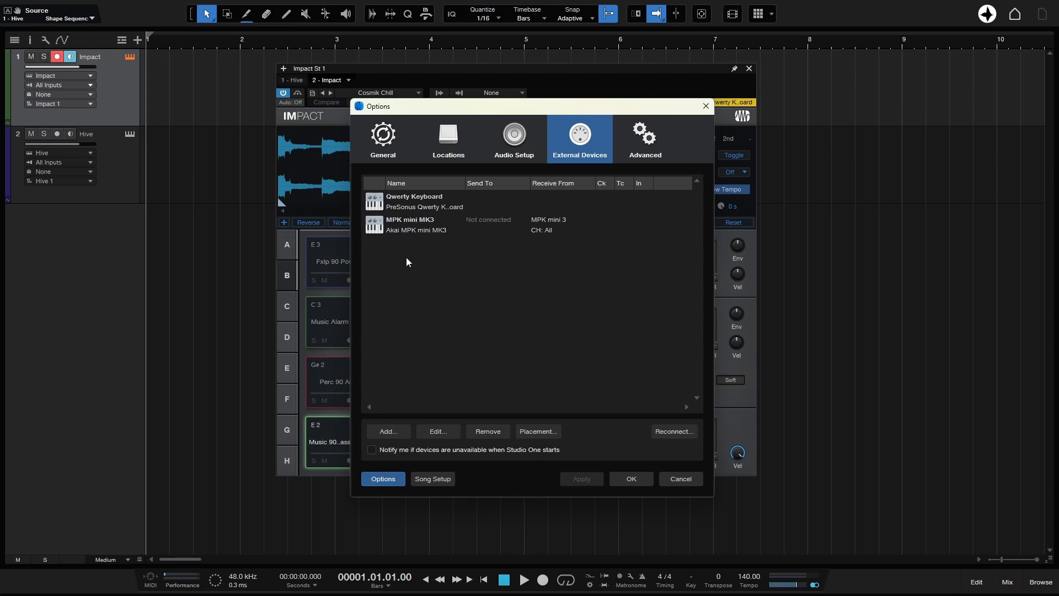
mouse_move(419, 263)
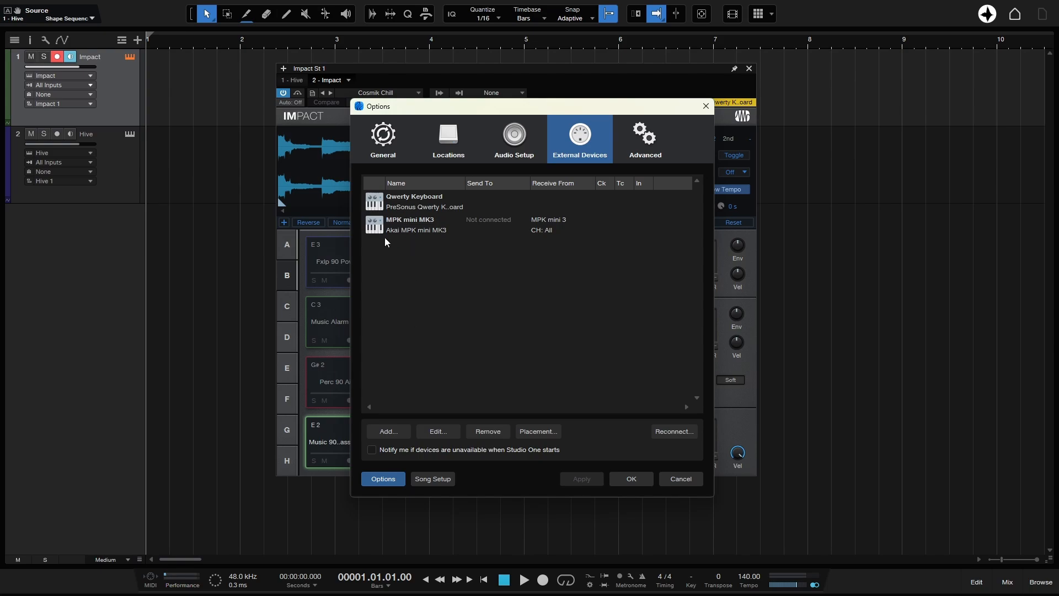
click(408, 223)
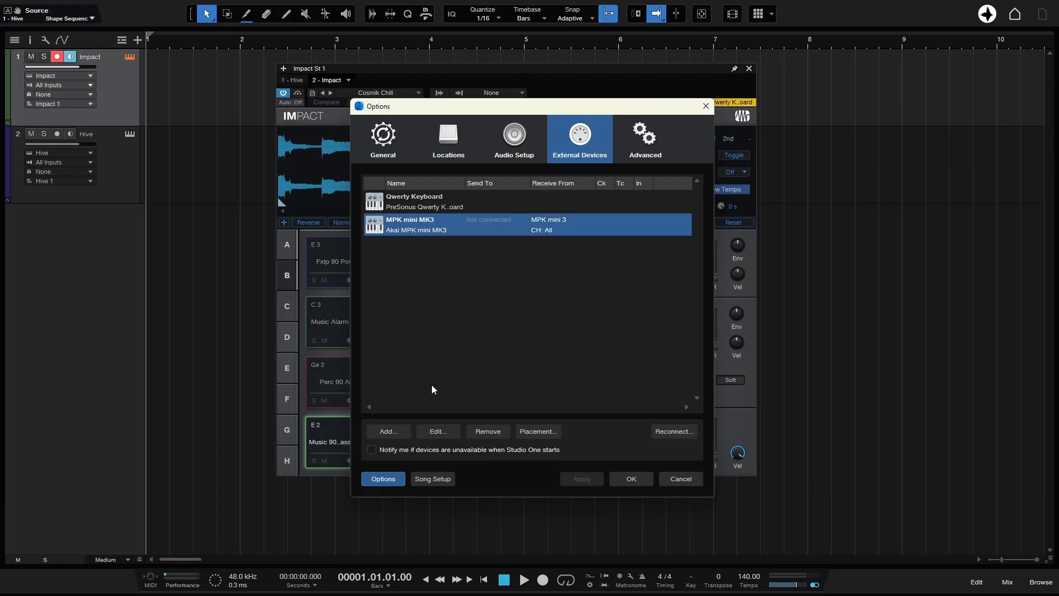
click(437, 432)
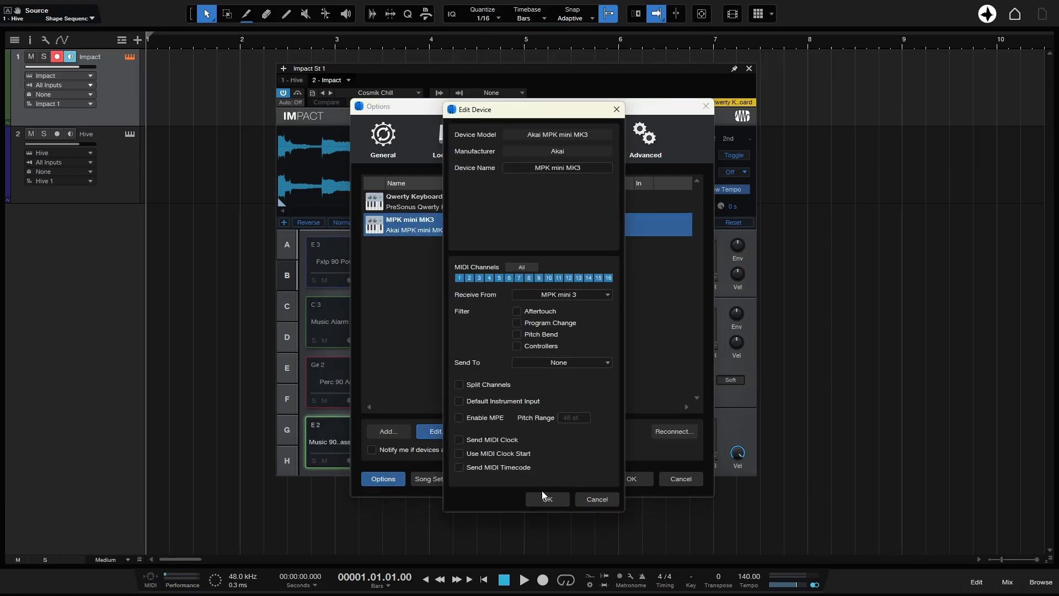
click(548, 498)
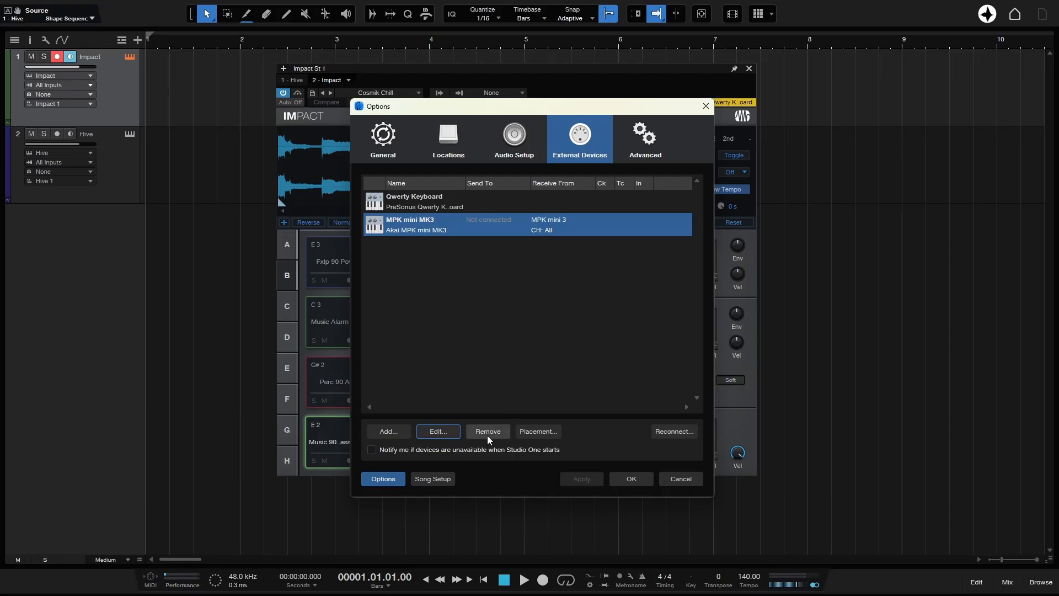
Step: Remove the MPK mini MK3, also deleting its model from user devices
click(486, 431)
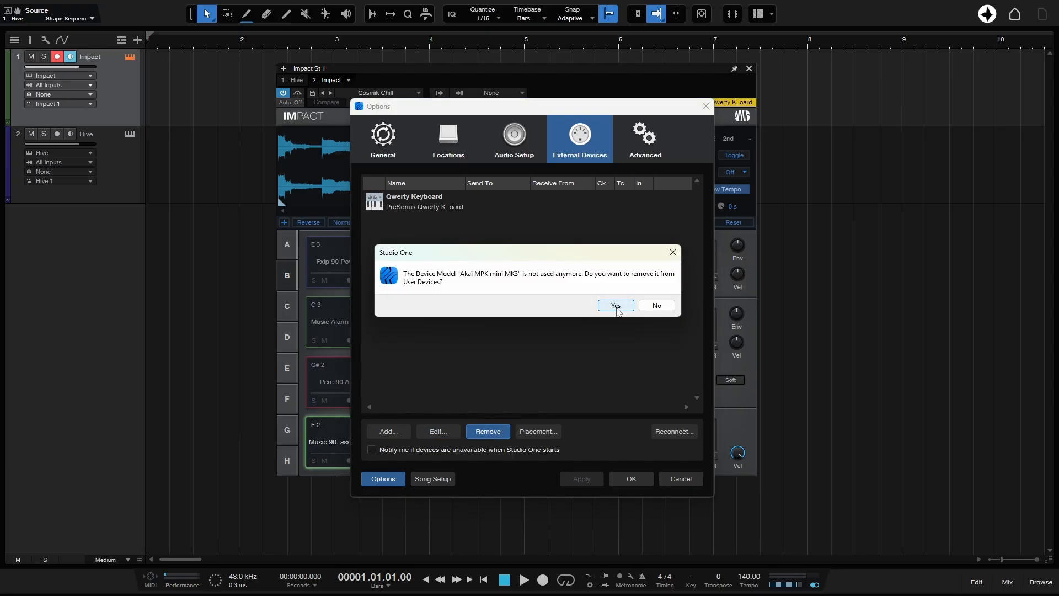
click(615, 305)
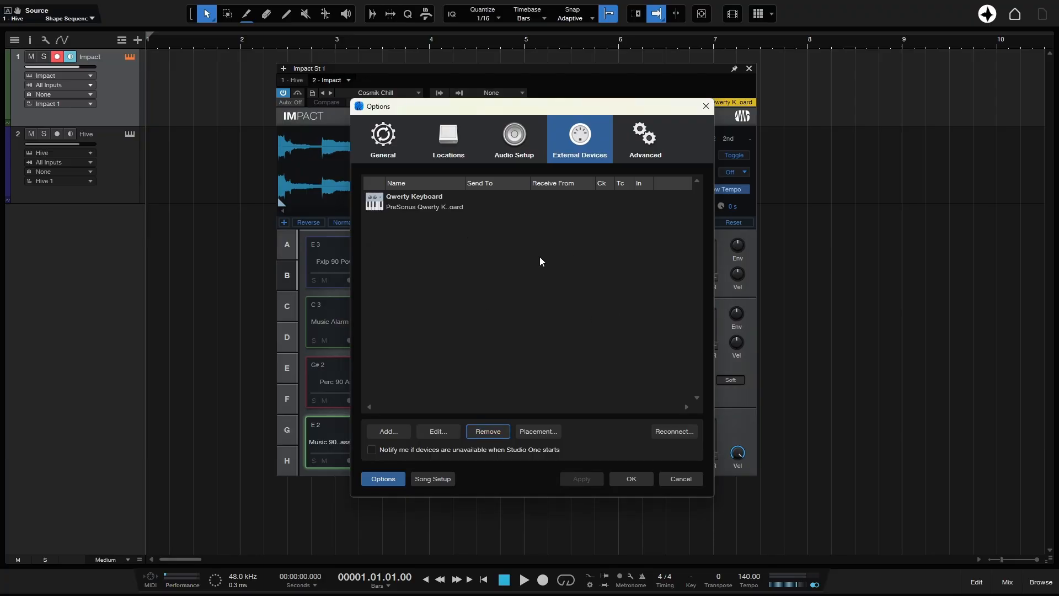
mouse_move(586, 141)
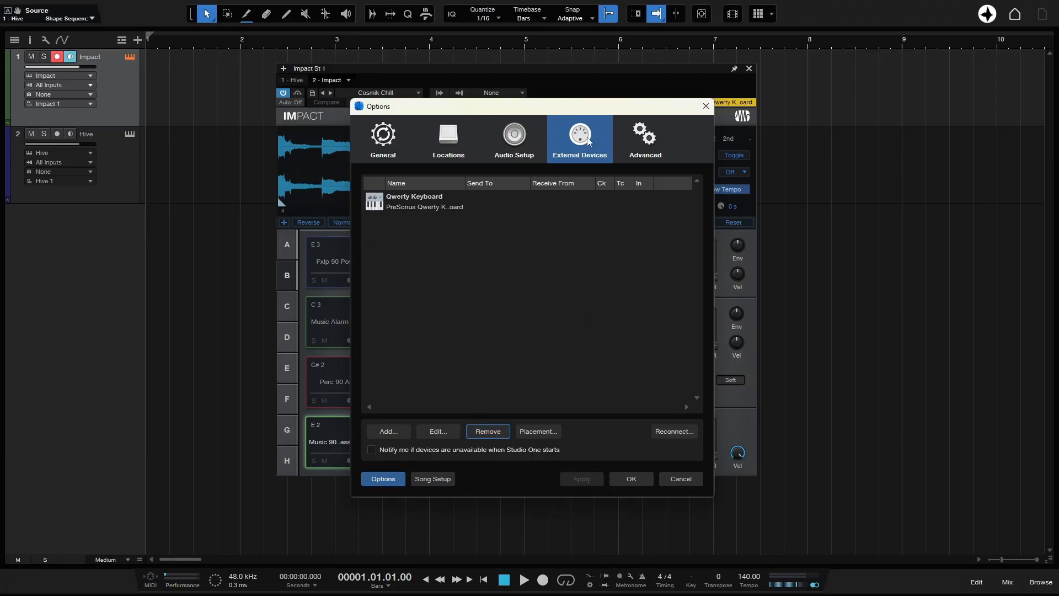
mouse_move(432, 341)
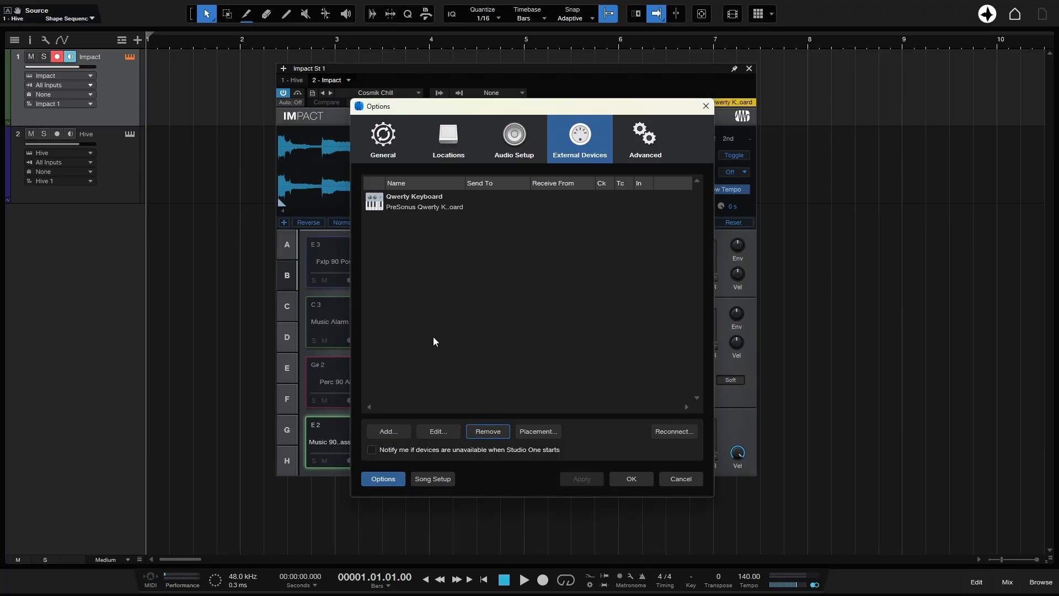